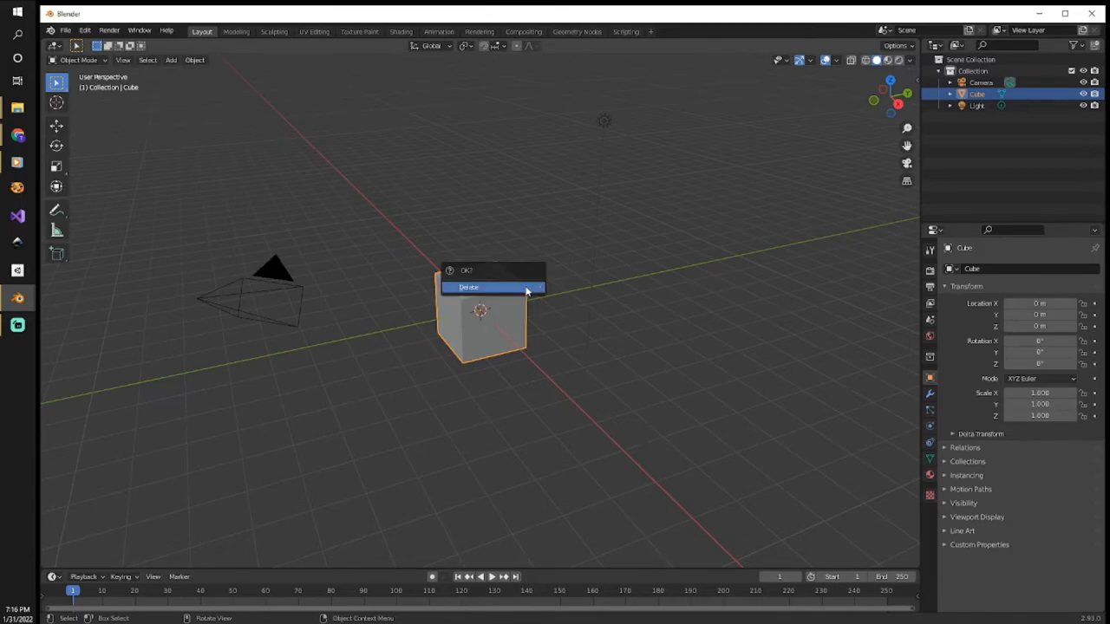
- Delete the default cube, leaving only the camera and light
left_click(468, 287)
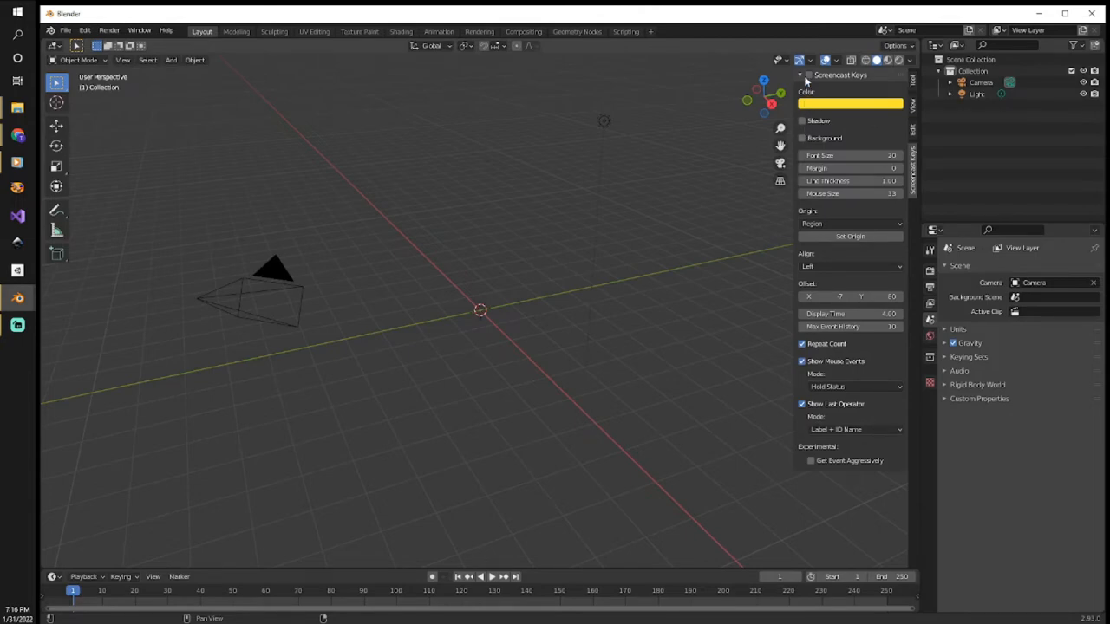
left_click(807, 75)
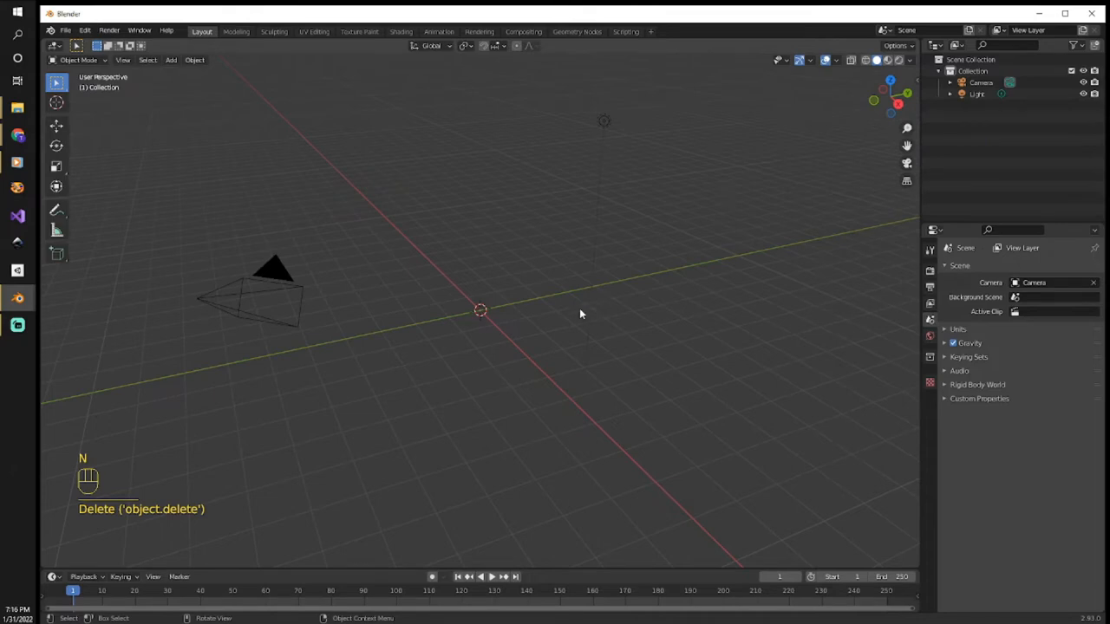
mouse_move(555, 320)
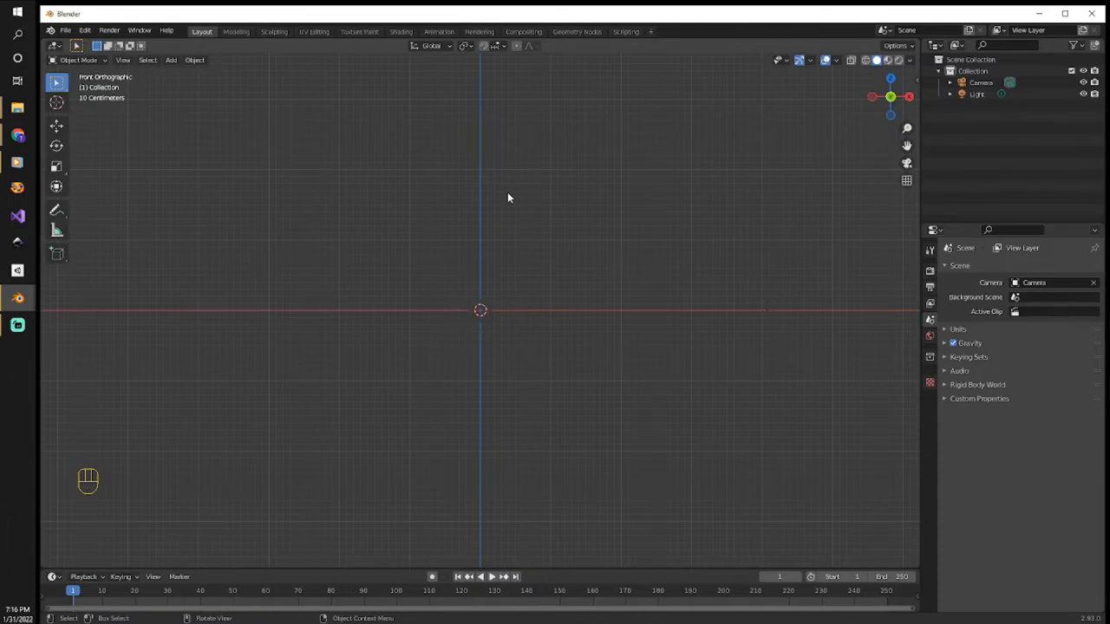
- Add a test cube mesh, adjust its size, then delete it again
key("shift+a")
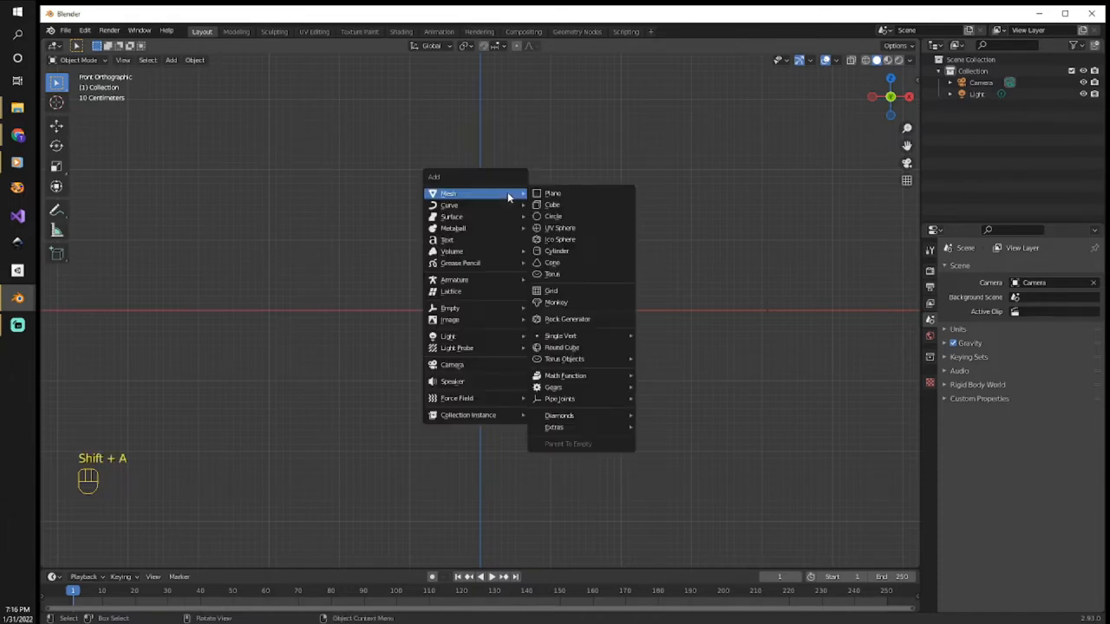
left_click(552, 204)
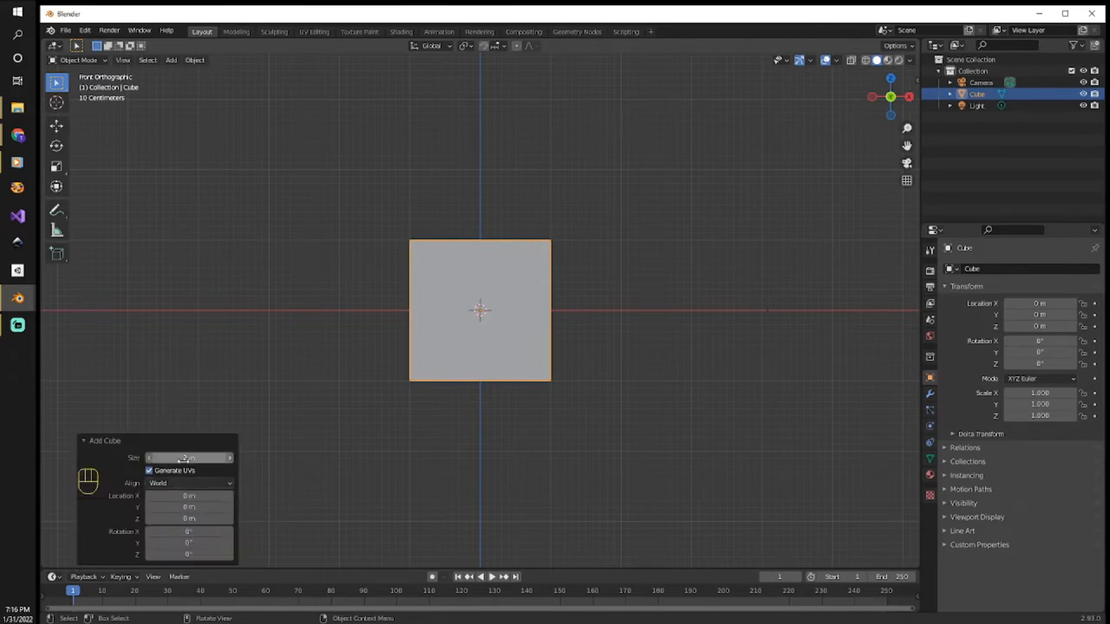
left_click(622, 299)
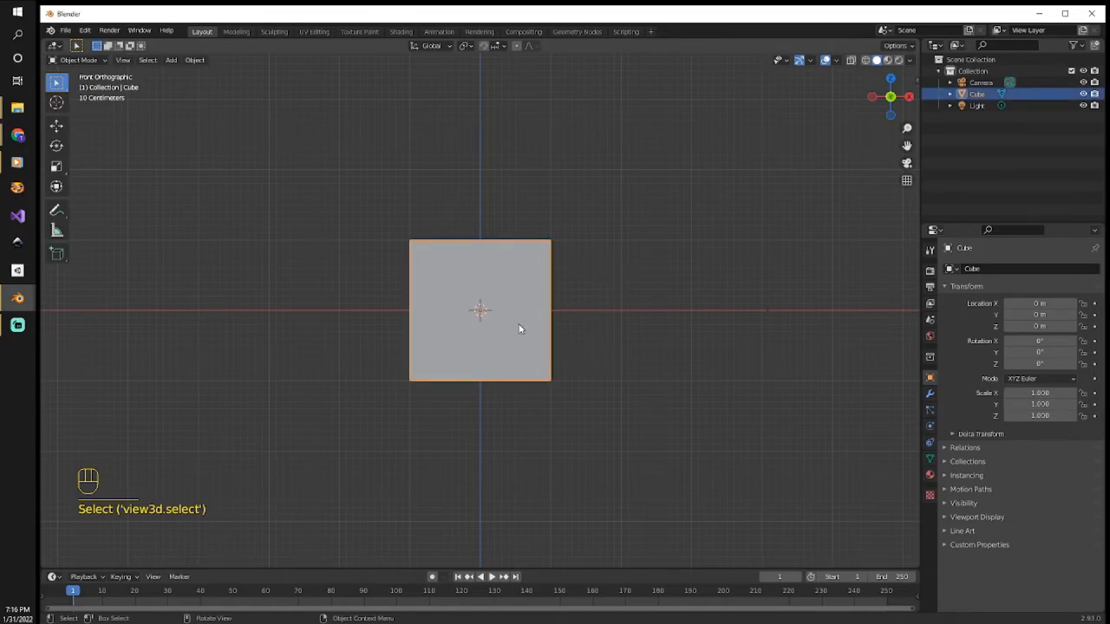
key("x")
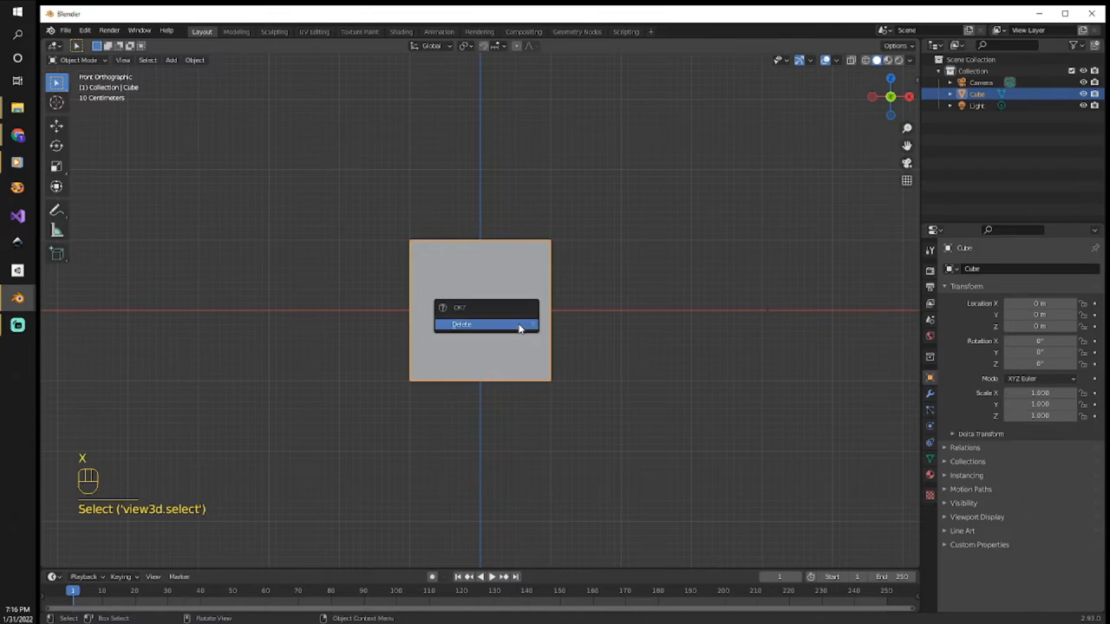
left_click(461, 324)
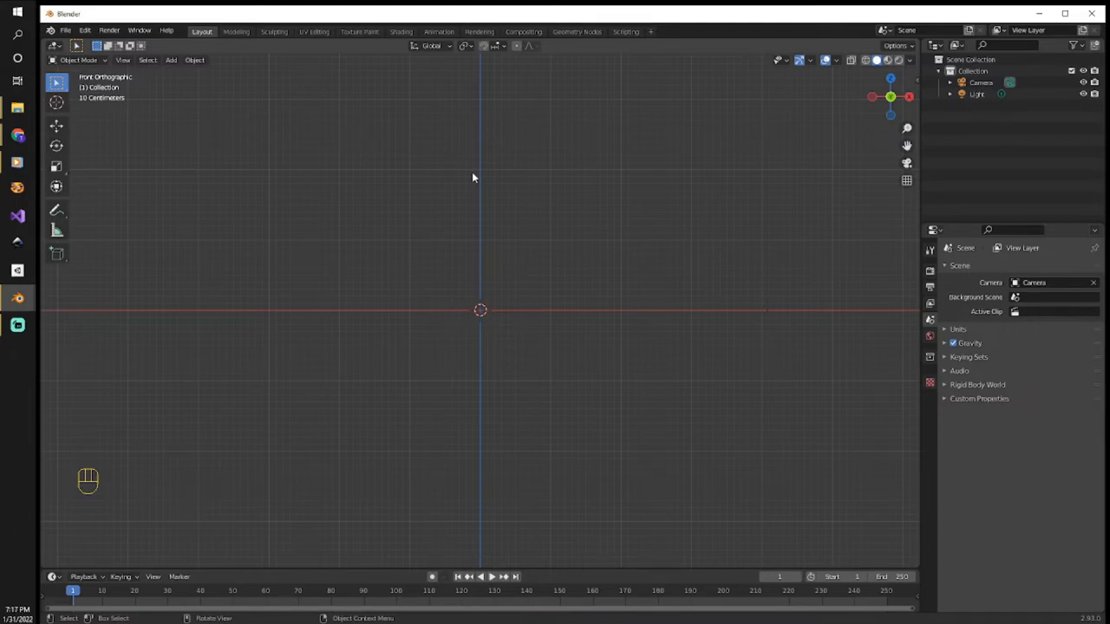
mouse_move(482, 227)
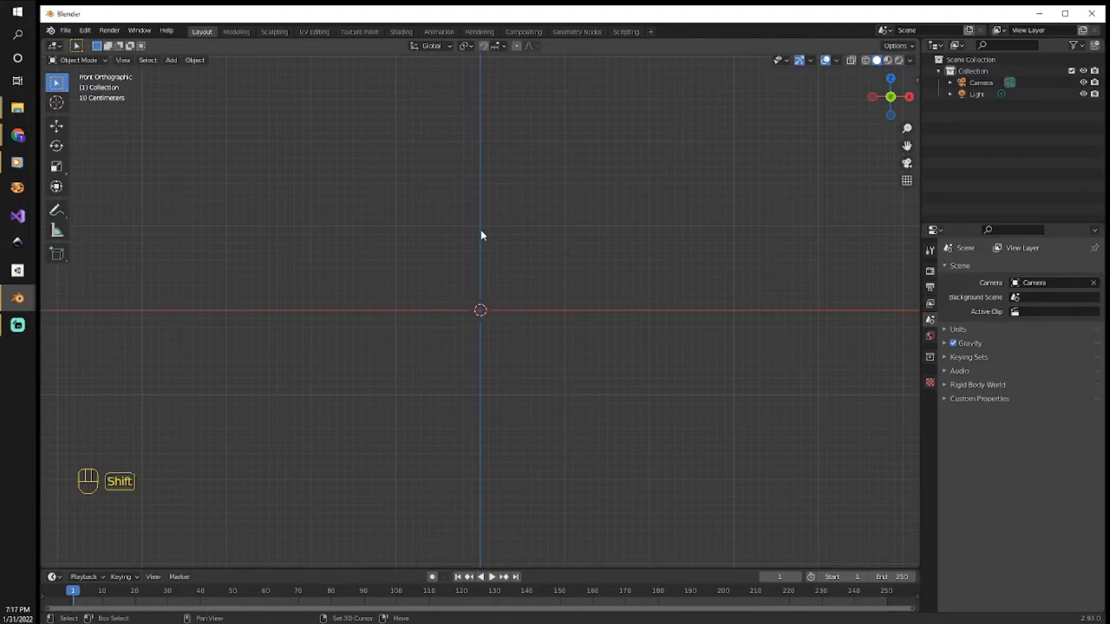
- Add a single-bone armature, scale it to about 0.325 and raise it roughly 0.875 m
key("shift+a")
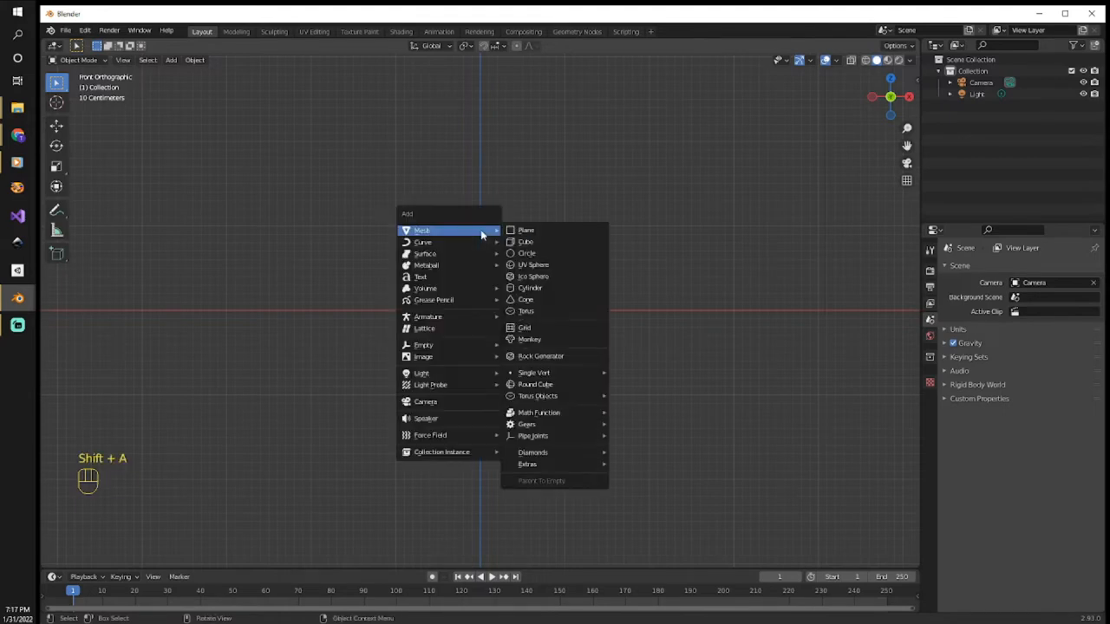
mouse_move(428, 317)
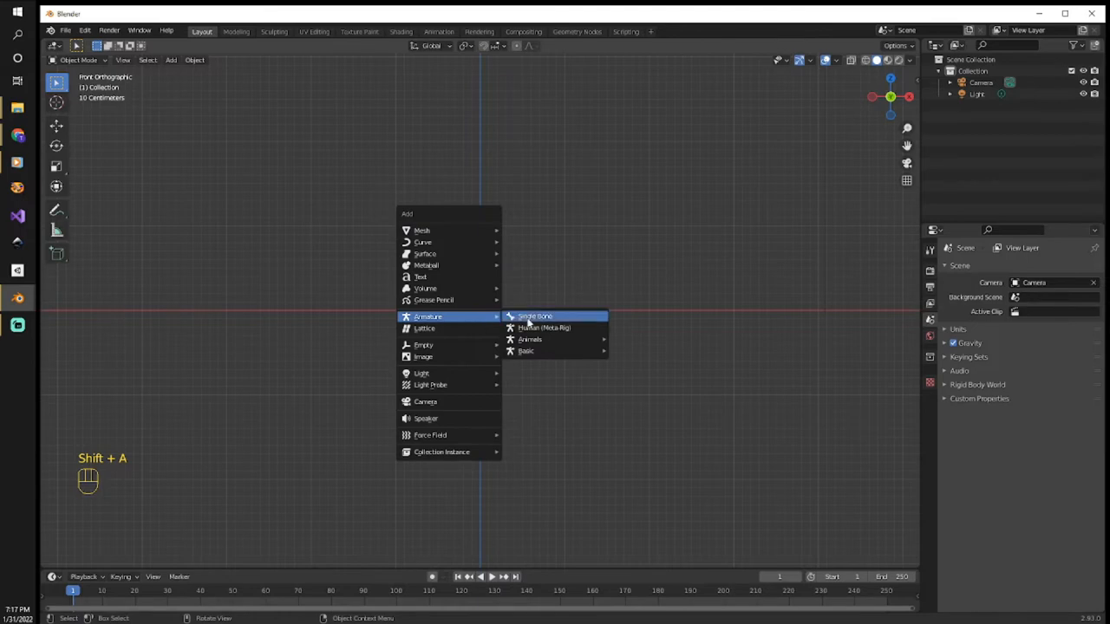
left_click(535, 316)
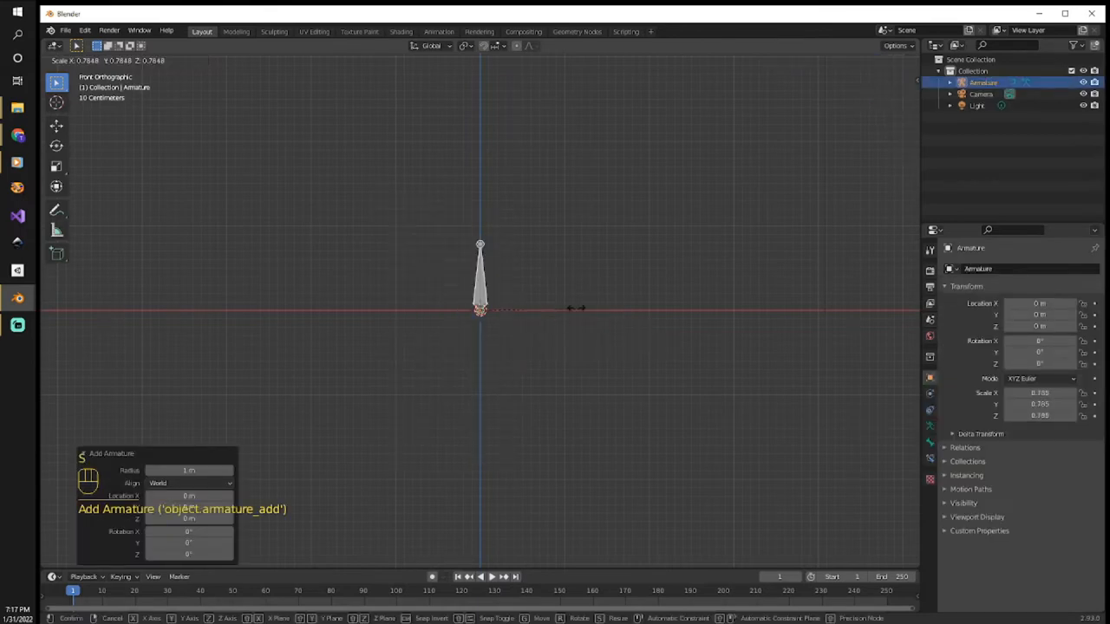
key("s")
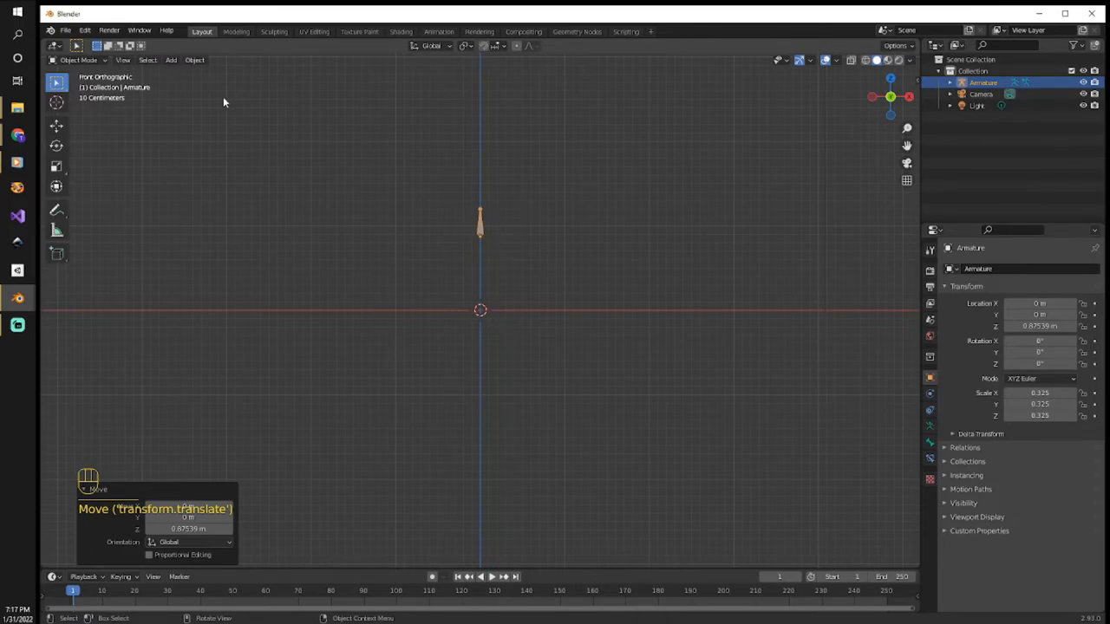
- In Edit Mode, extrude a bone downward from the central bone and reposition it
left_click(79, 60)
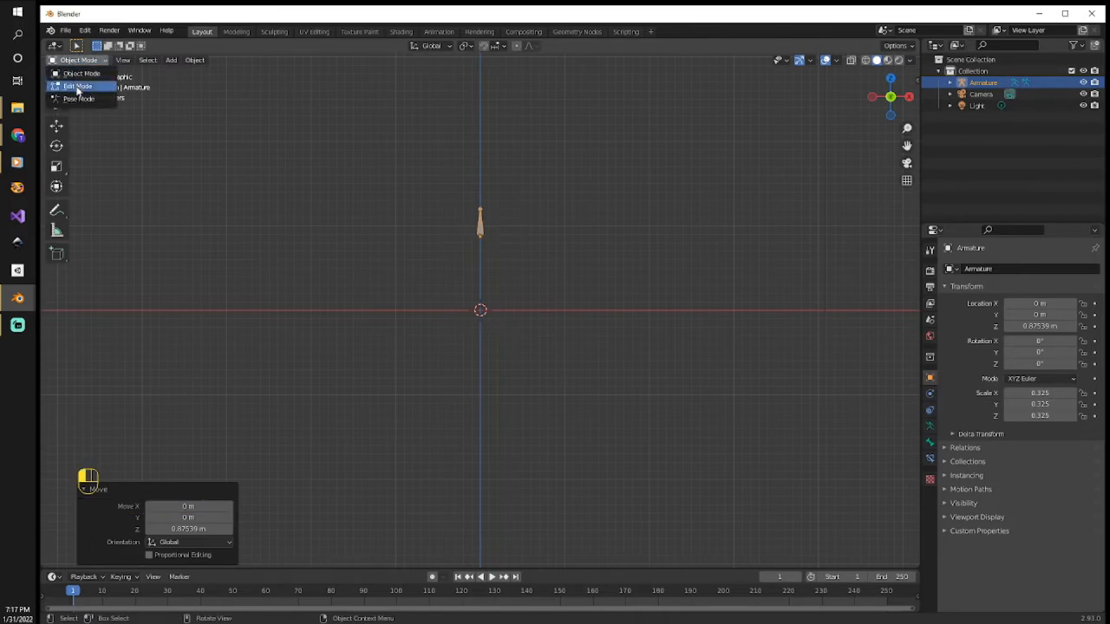
left_click(78, 86)
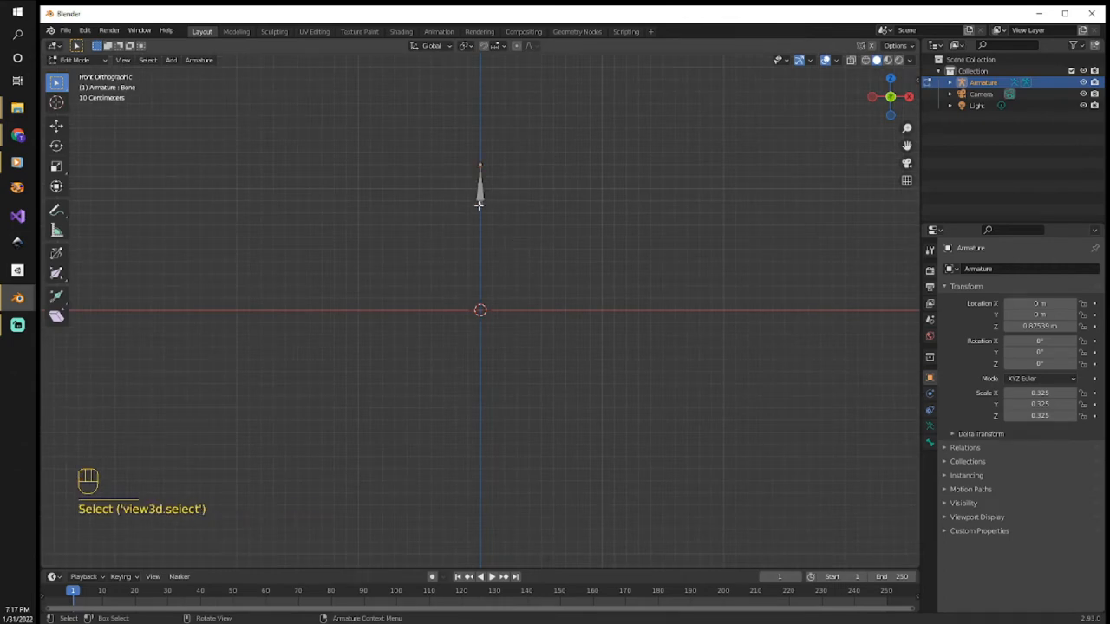
key("e")
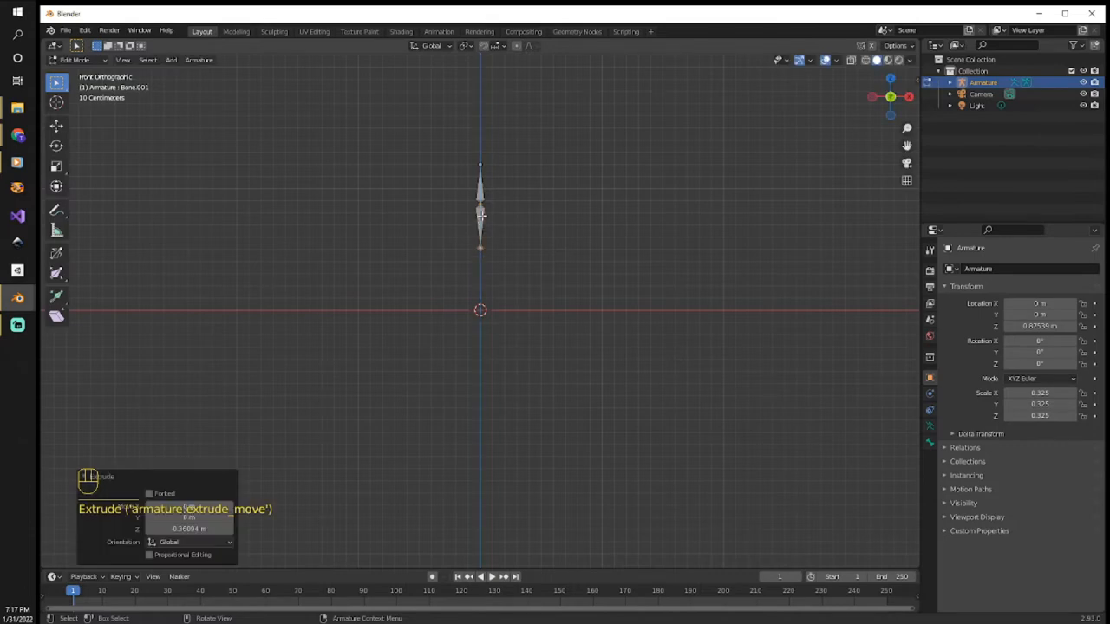
key("g")
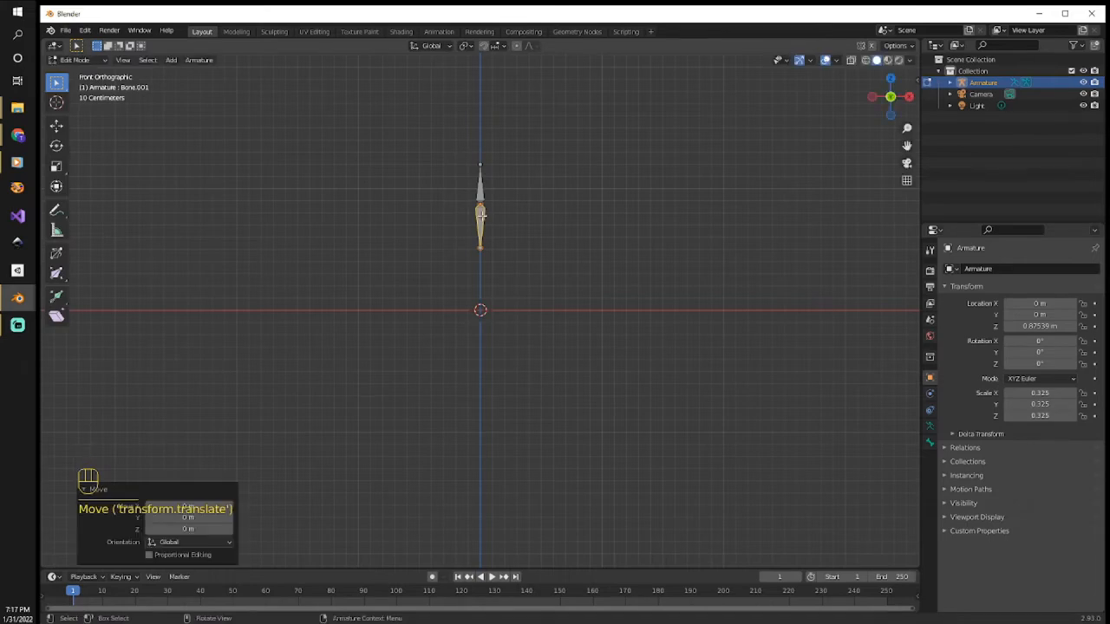
- Disconnect the lower bone, shift it to the right and extrude it into a two-bone leg chain
right_click(480, 215)
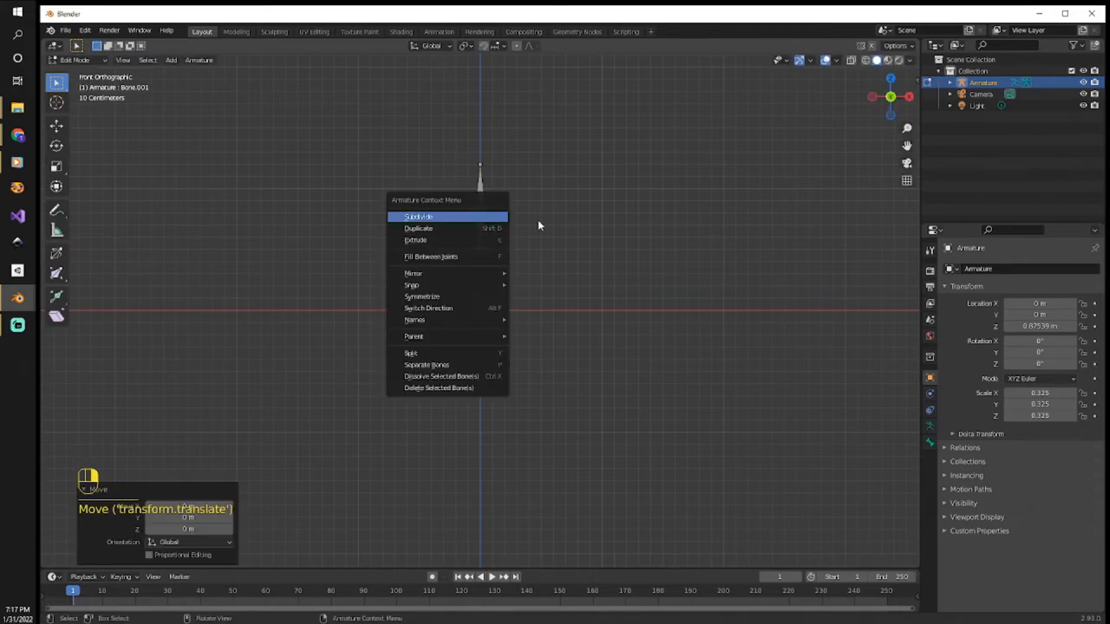
left_click(481, 217)
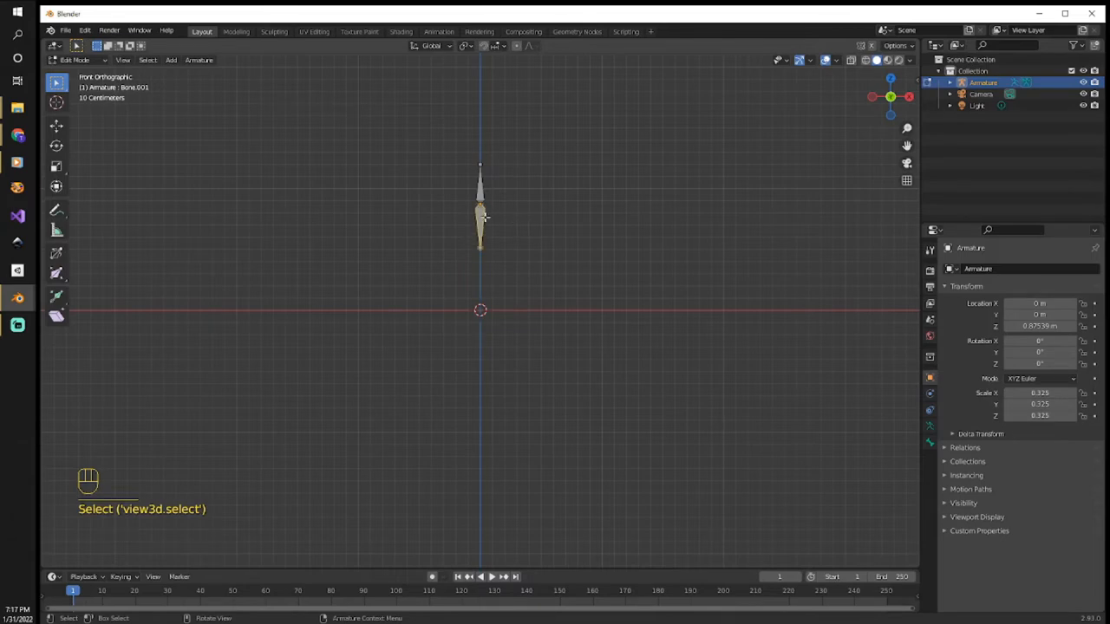
key("g")
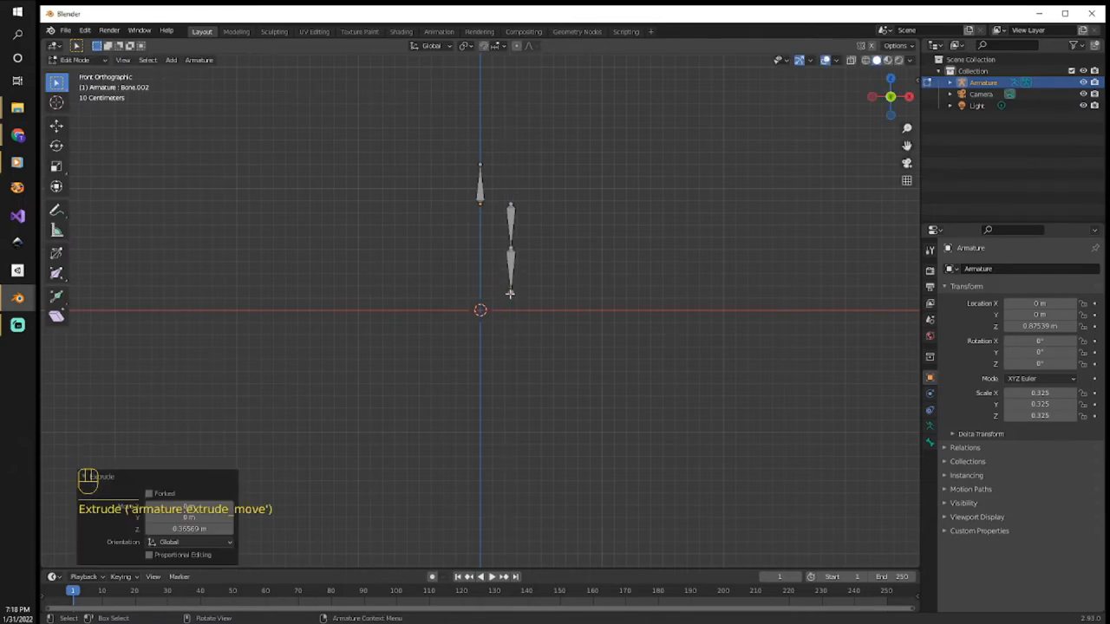
key("e")
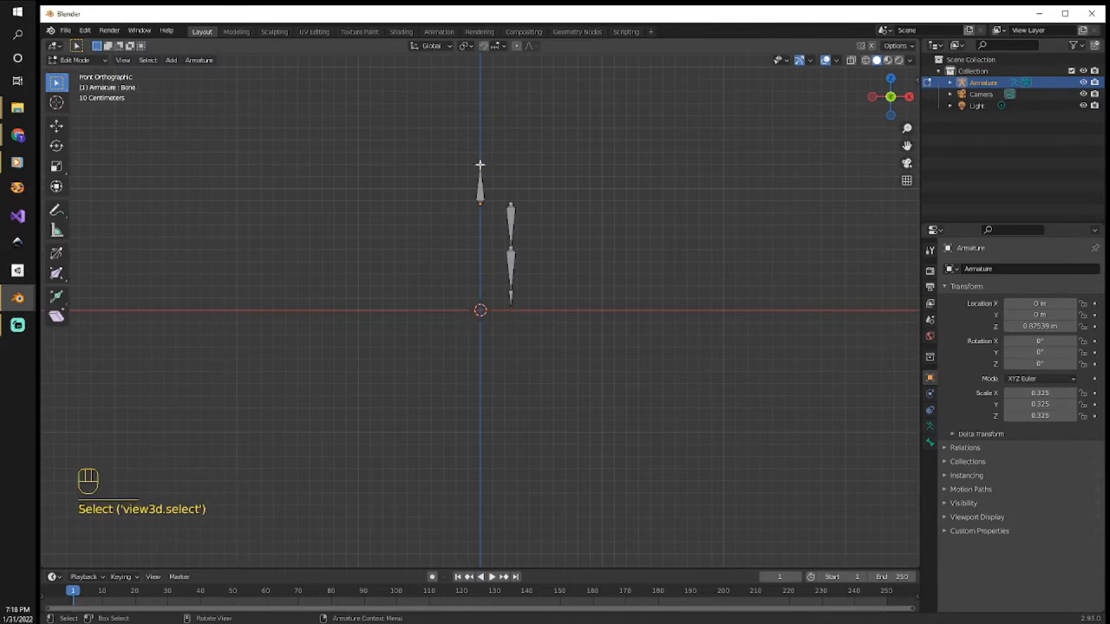
- Extrude two spine bones upward from the top joint of the central bone
key("e")
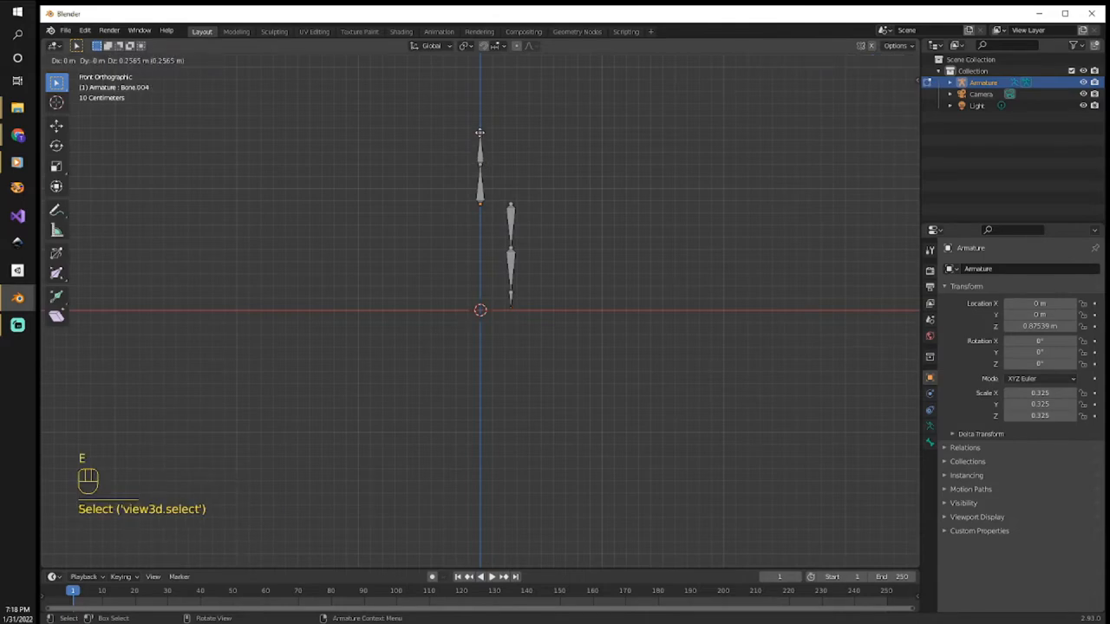
key("e")
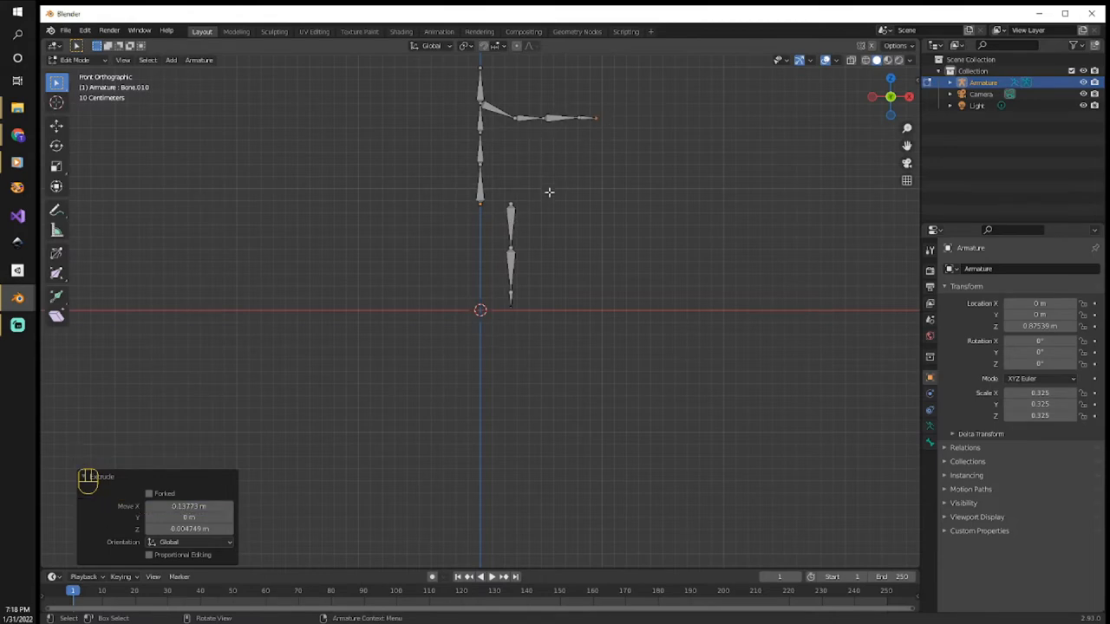
mouse_move(494, 211)
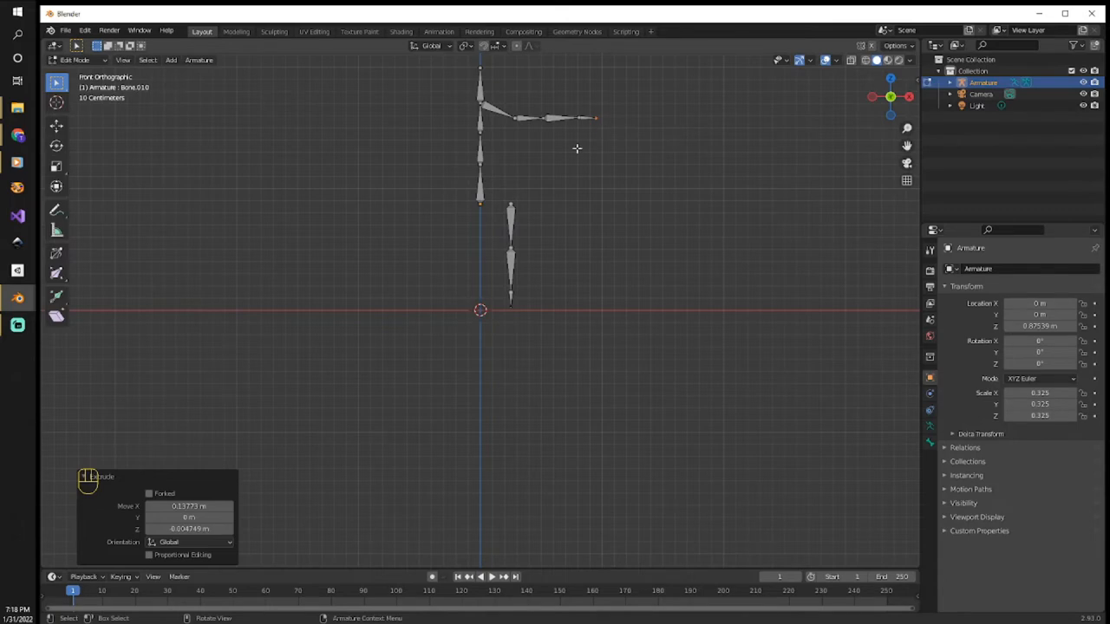
mouse_move(526, 232)
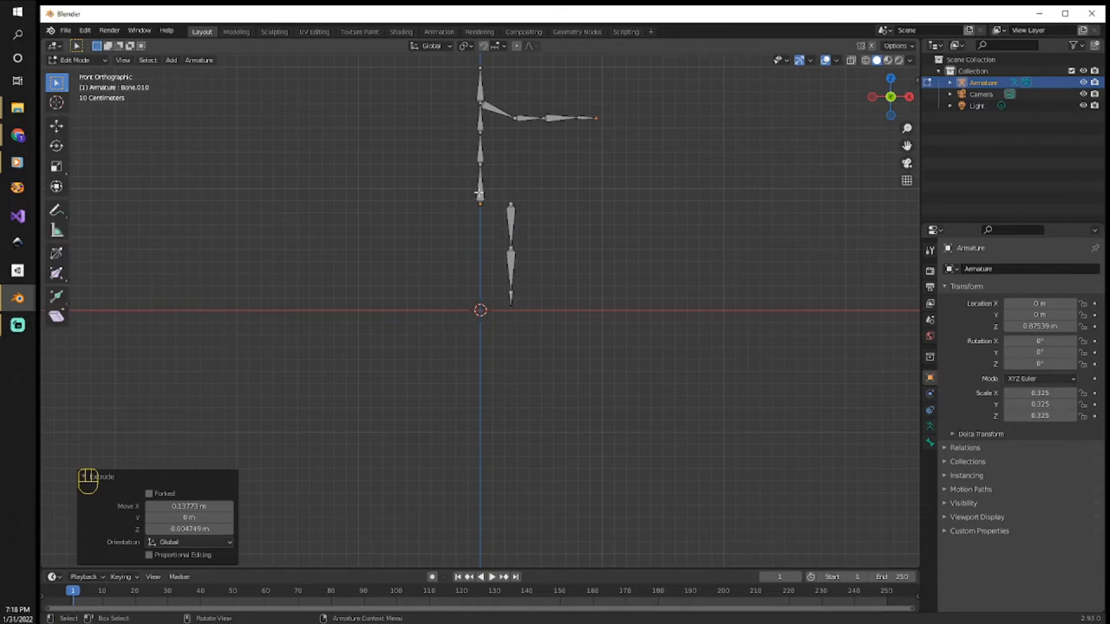
mouse_move(483, 196)
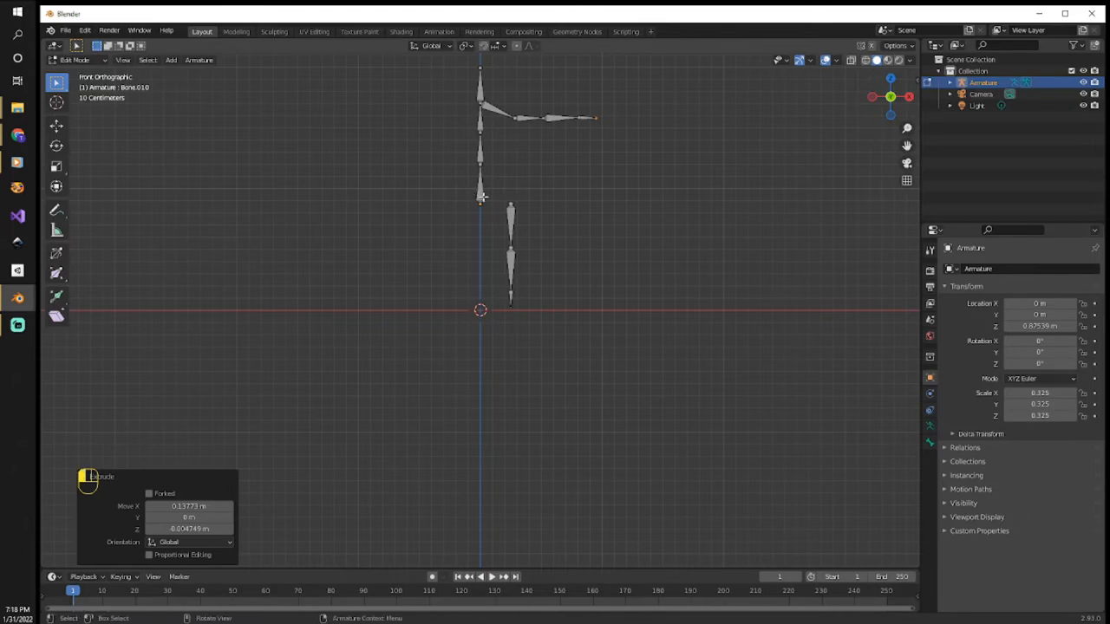
- Name the spine chain Root, LowerSpine, UpperSpine and Head
left_click(481, 182)
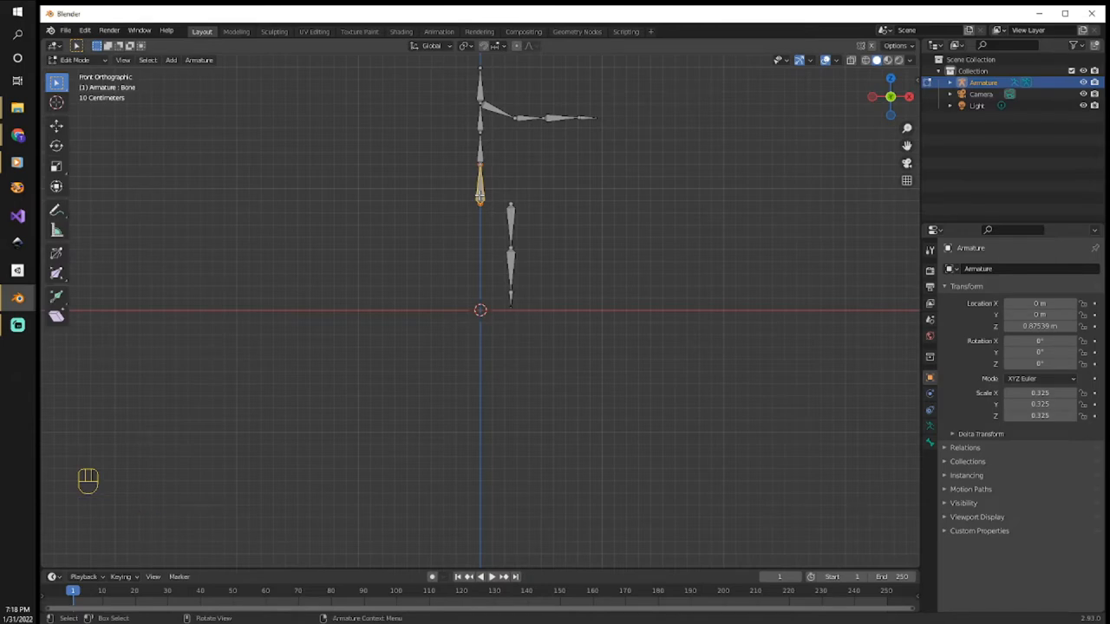
key("F2")
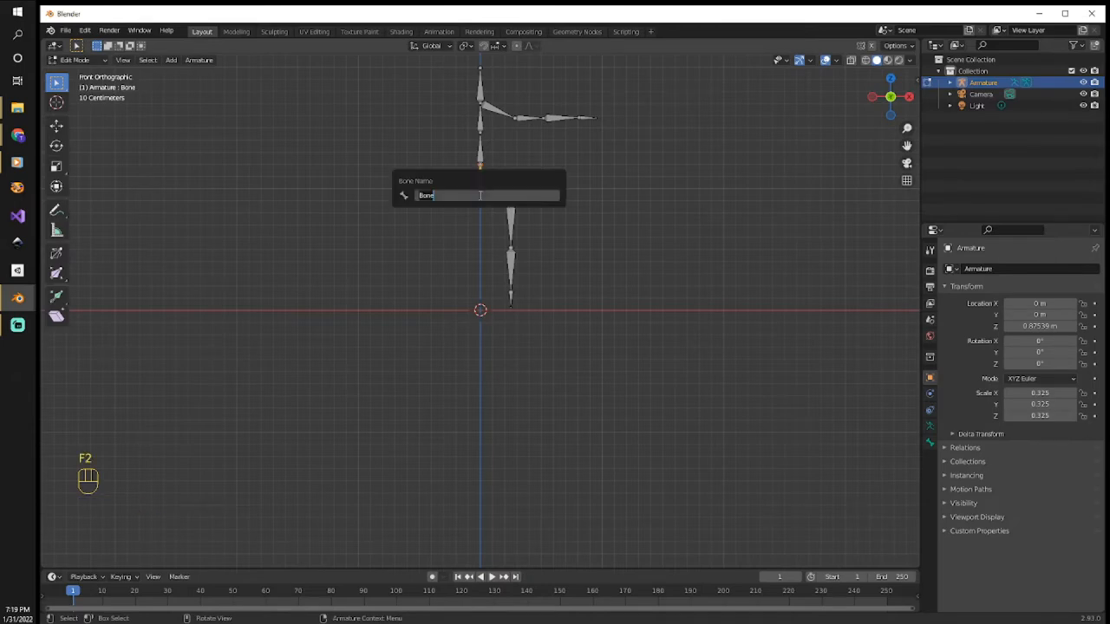
type("Root")
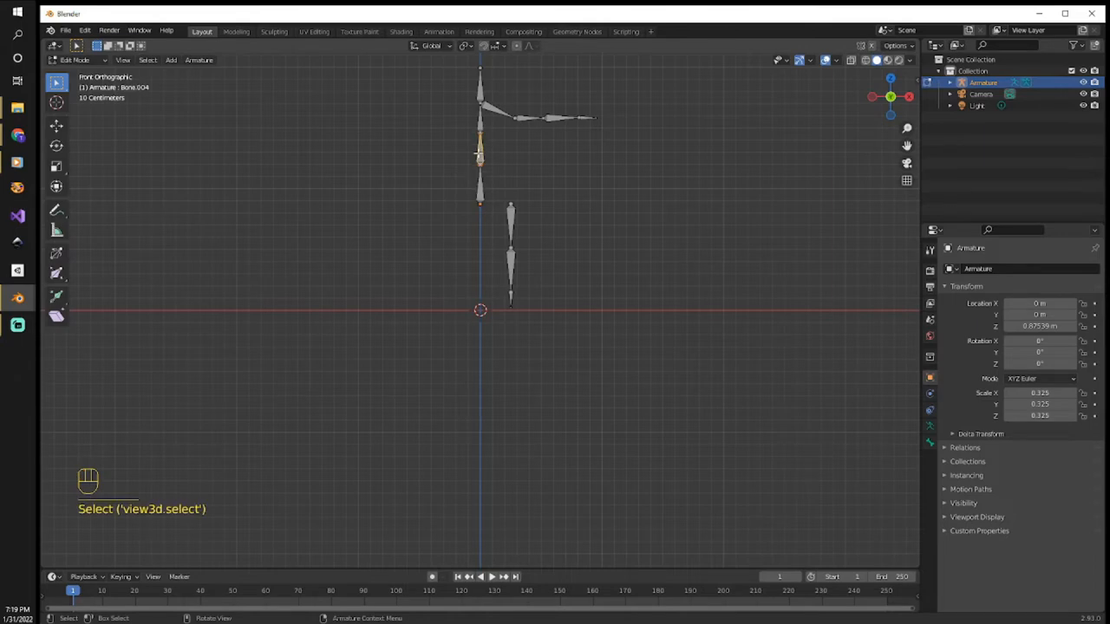
key("F2")
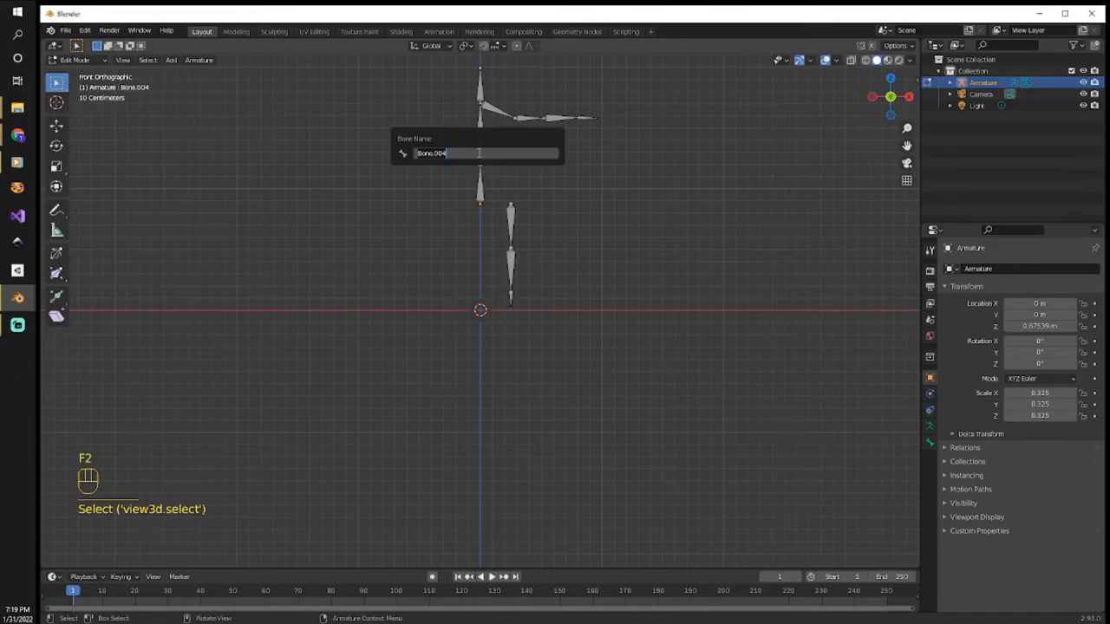
type("Lower")
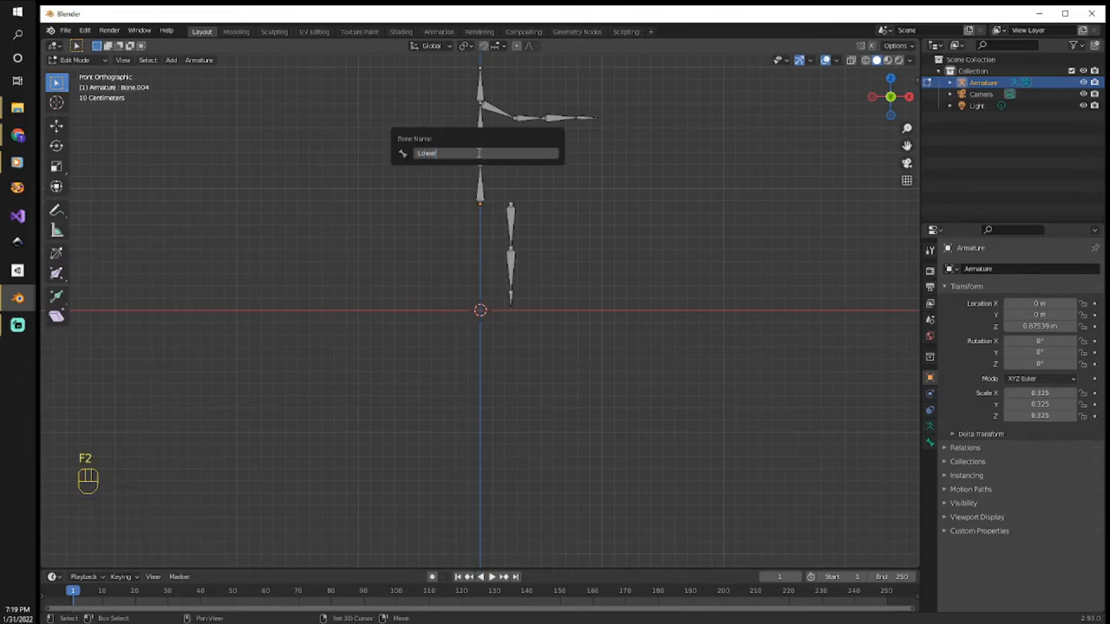
type("Spine")
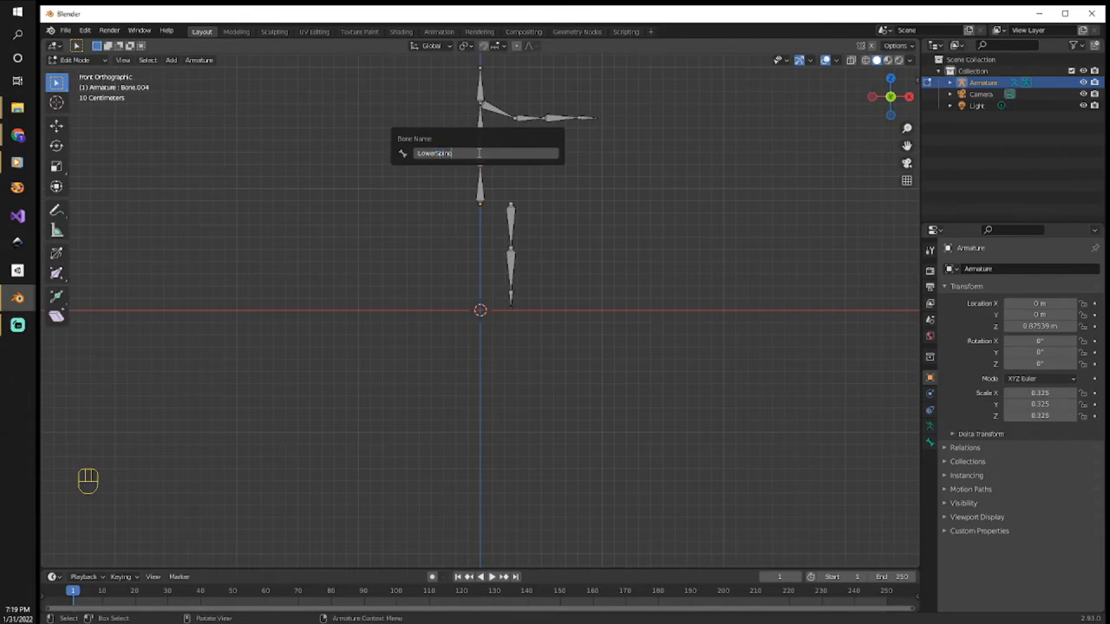
key("Return")
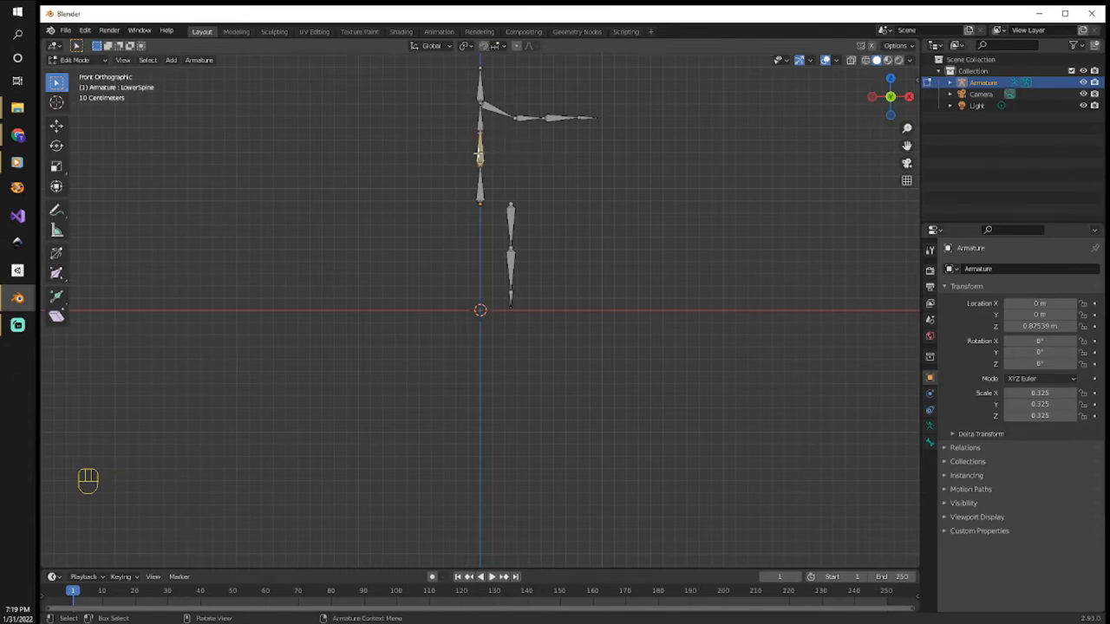
left_click(480, 121)
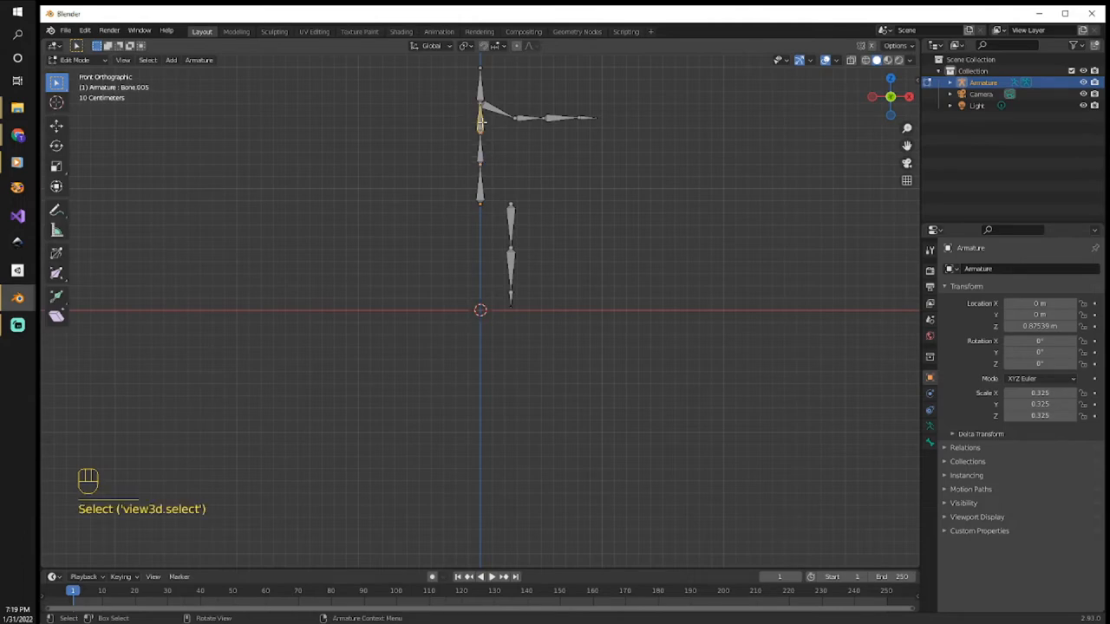
key("F2")
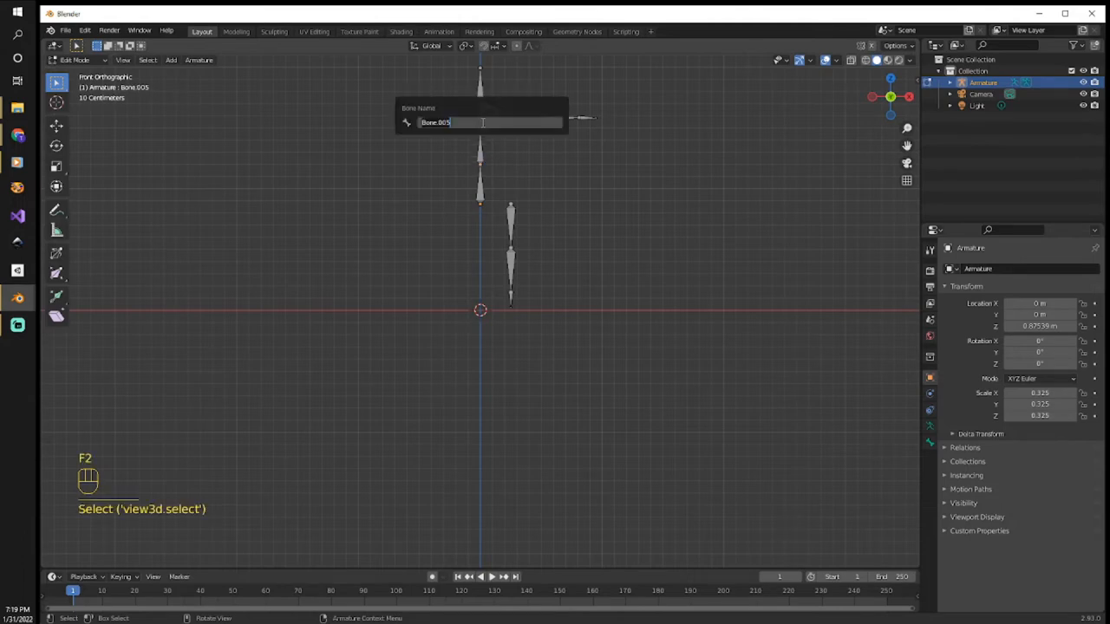
type("UpperSpin")
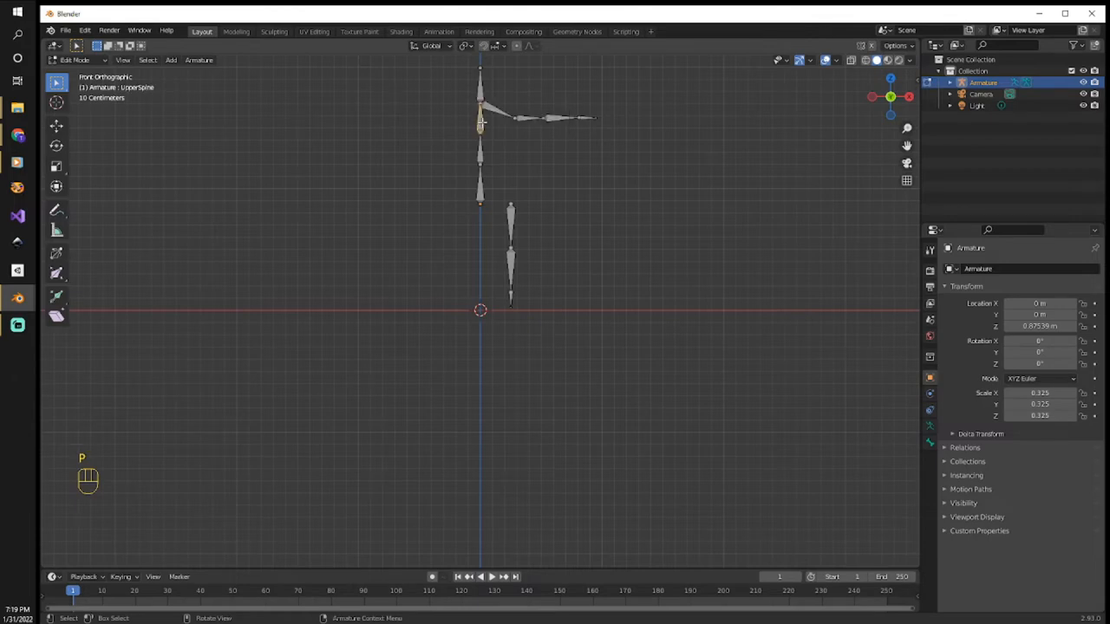
left_click(480, 91)
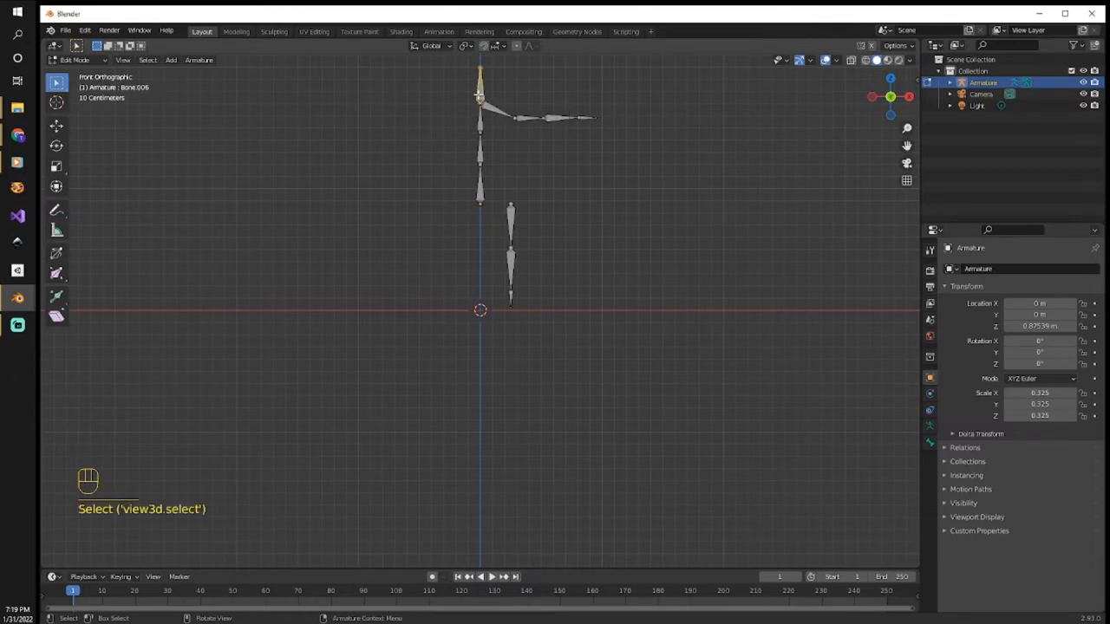
key("F2")
type("Head")
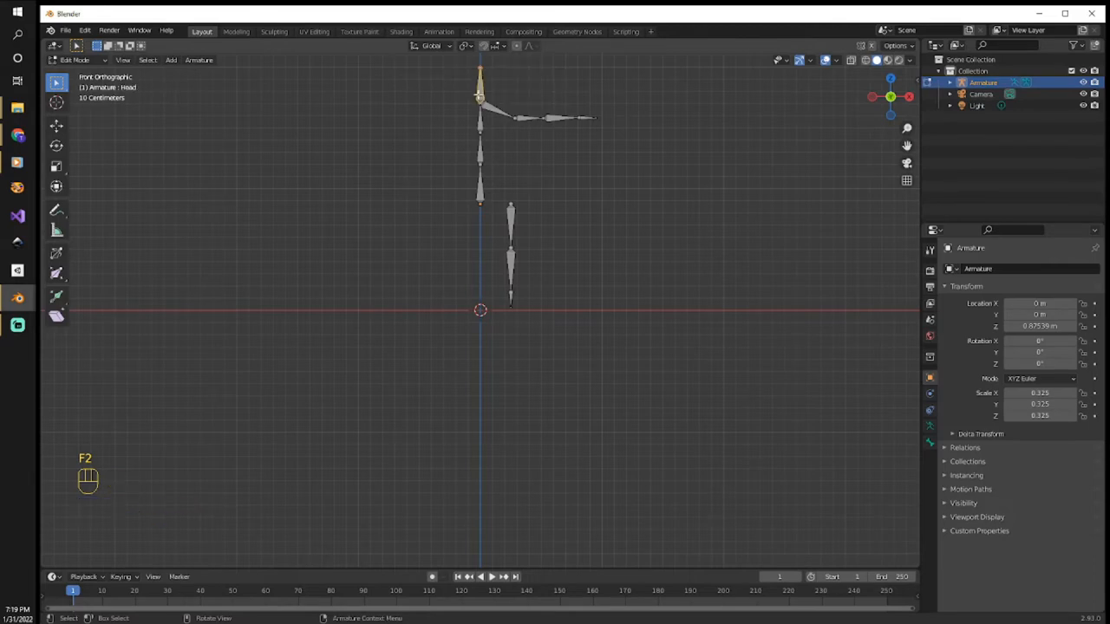
- Name the arm bones Shoulder.L, UpperArm.L, LowerArm.L and the hand bone
left_click(512, 117)
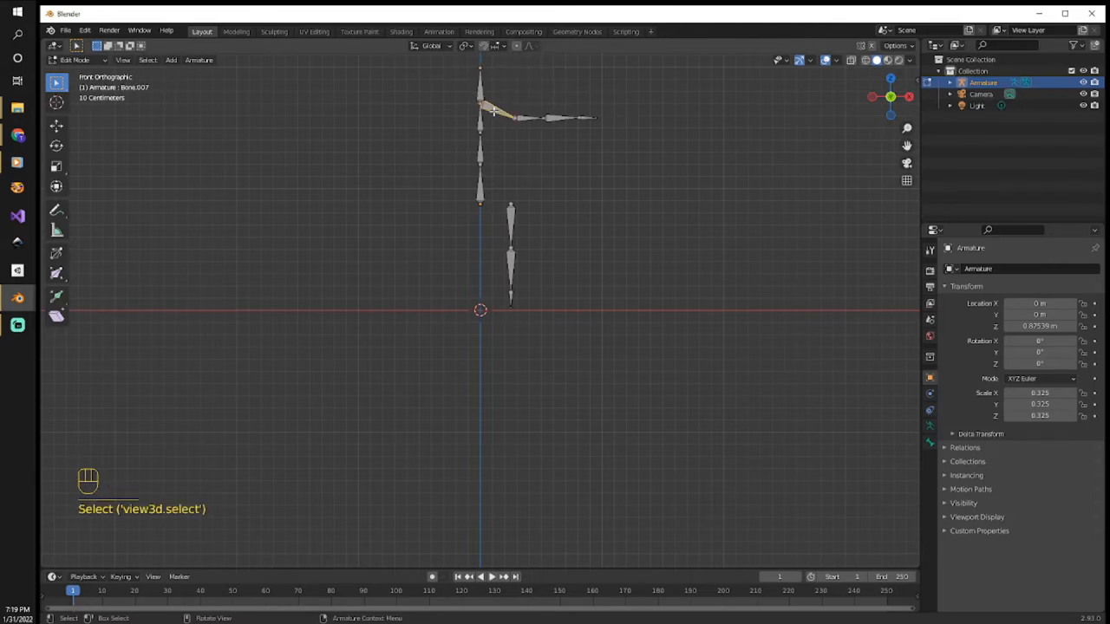
key("f2")
type("Shoulder.L")
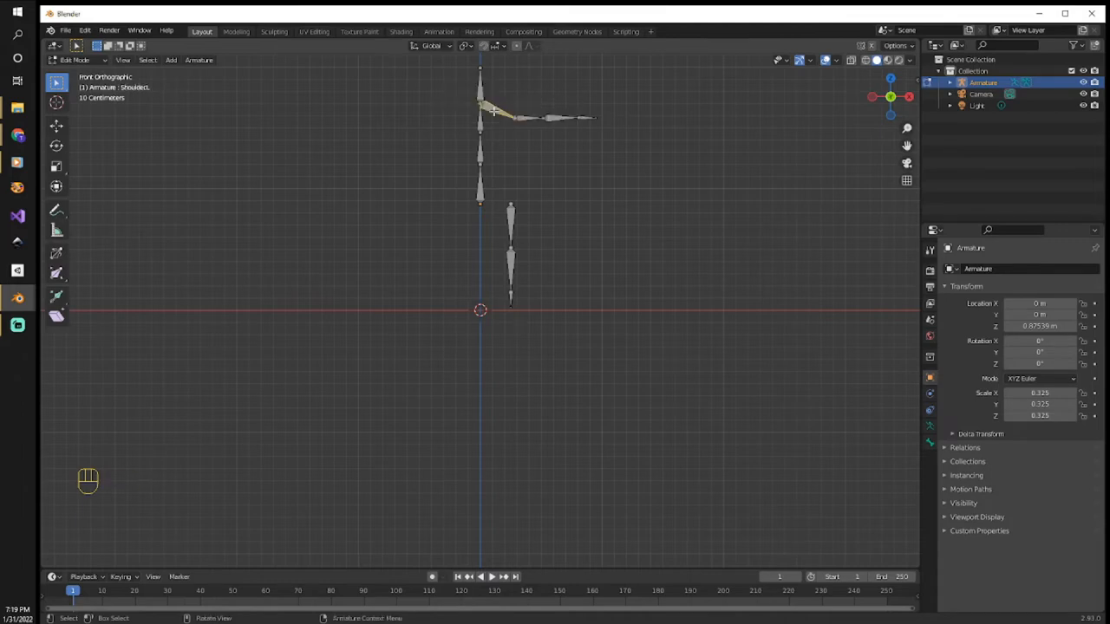
left_click(520, 117)
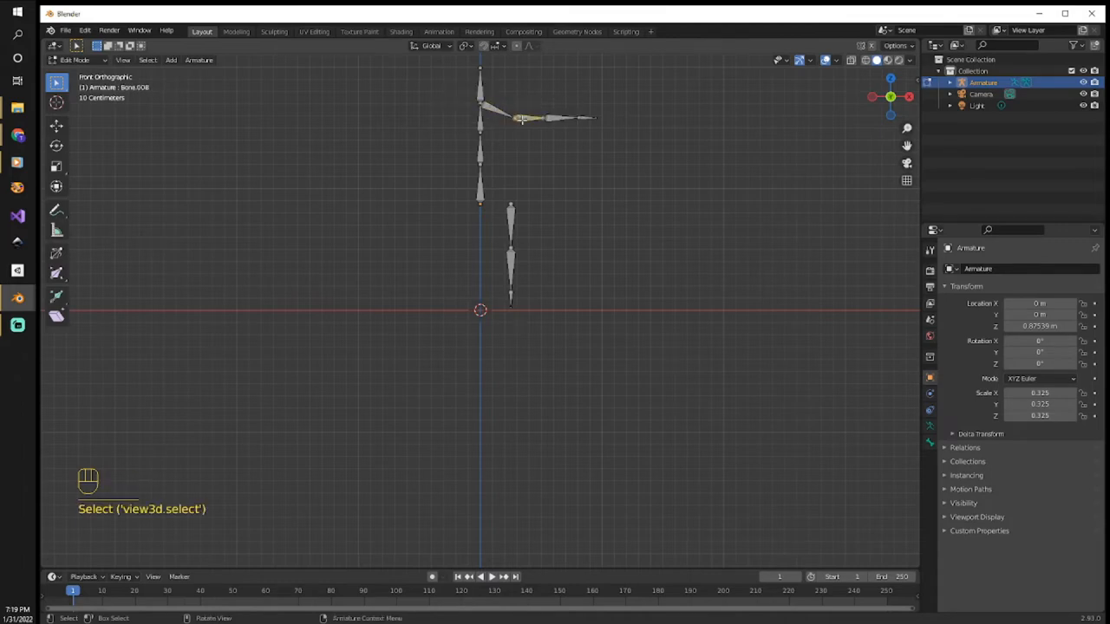
key("f2")
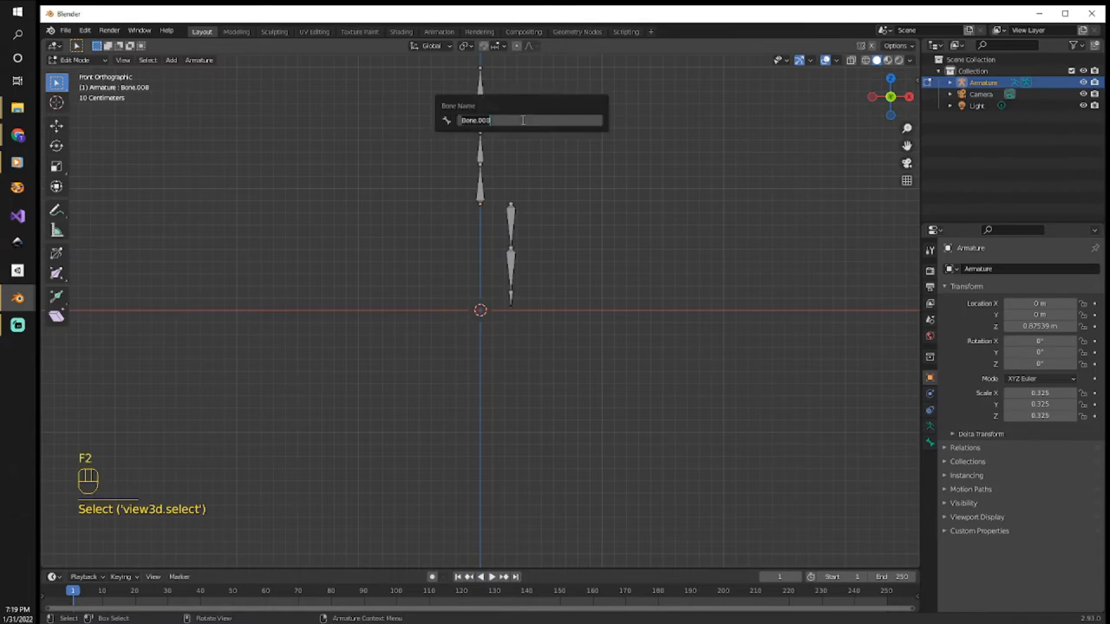
type("UpperArm")
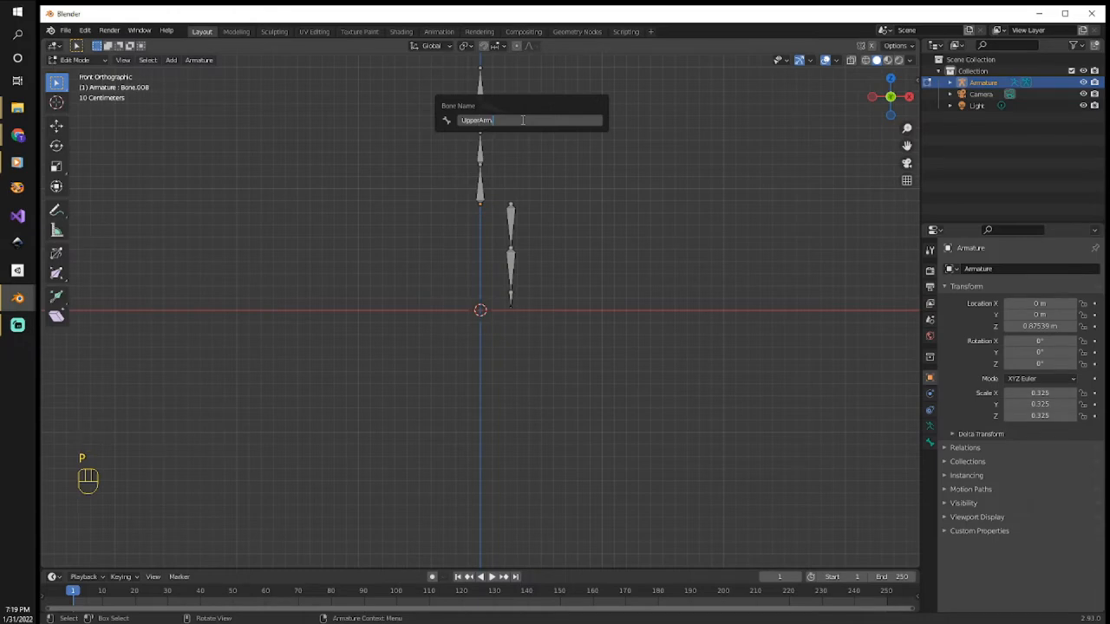
key("shift")
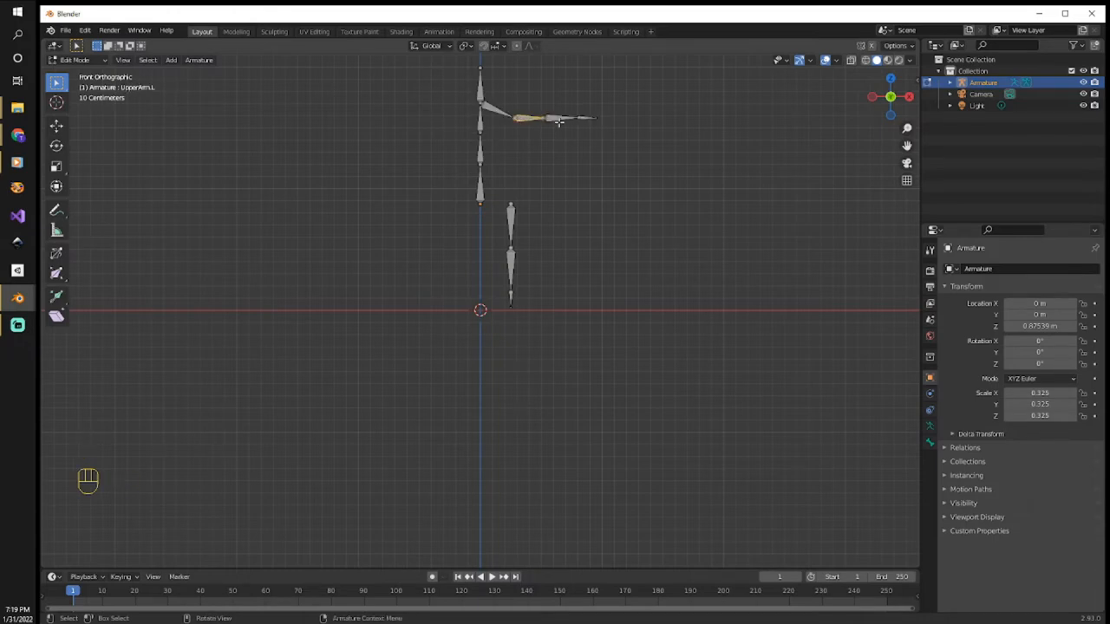
left_click(562, 118)
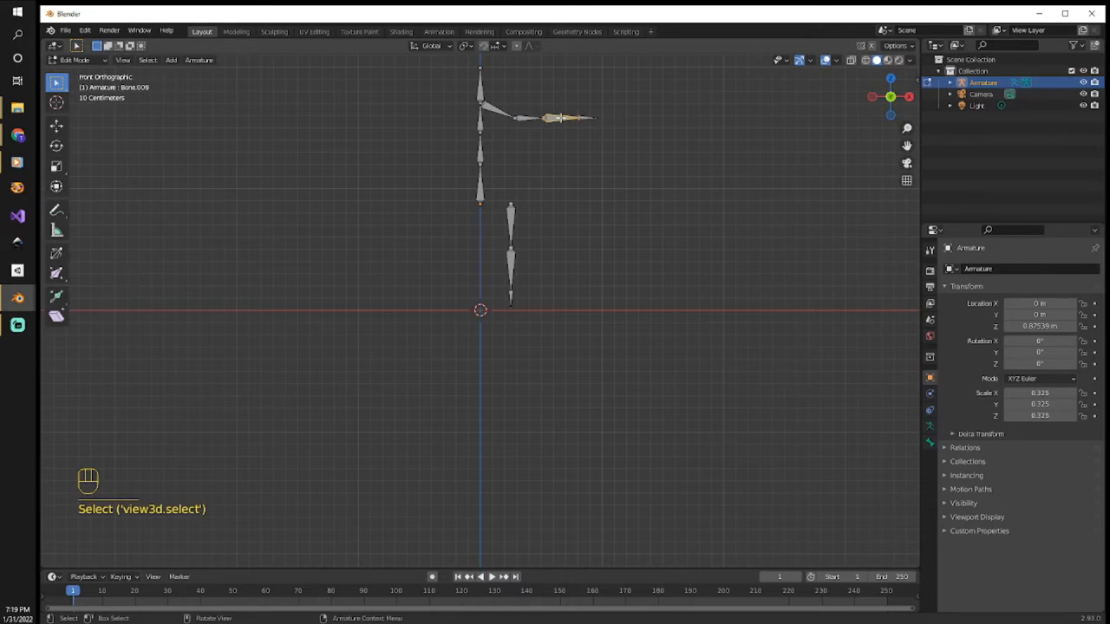
key("F2")
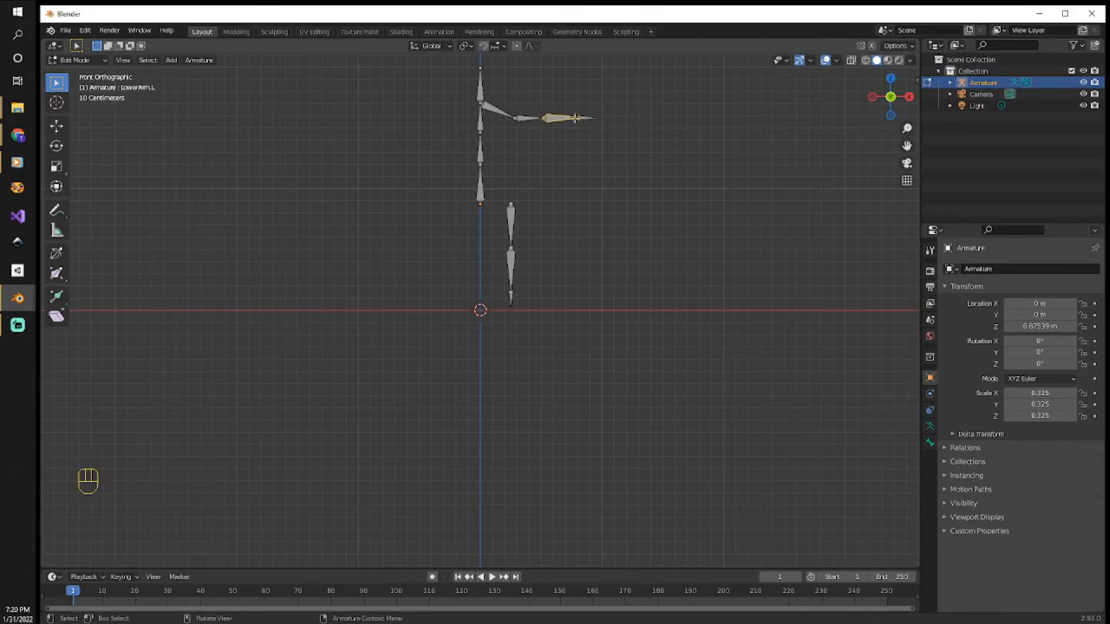
left_click(581, 117)
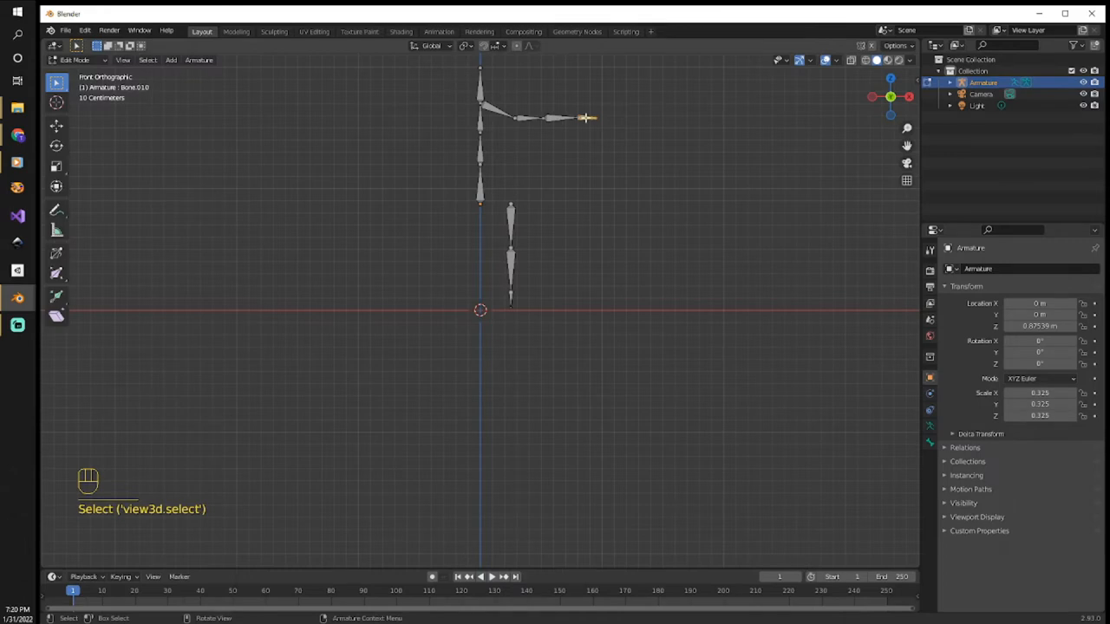
key("f2")
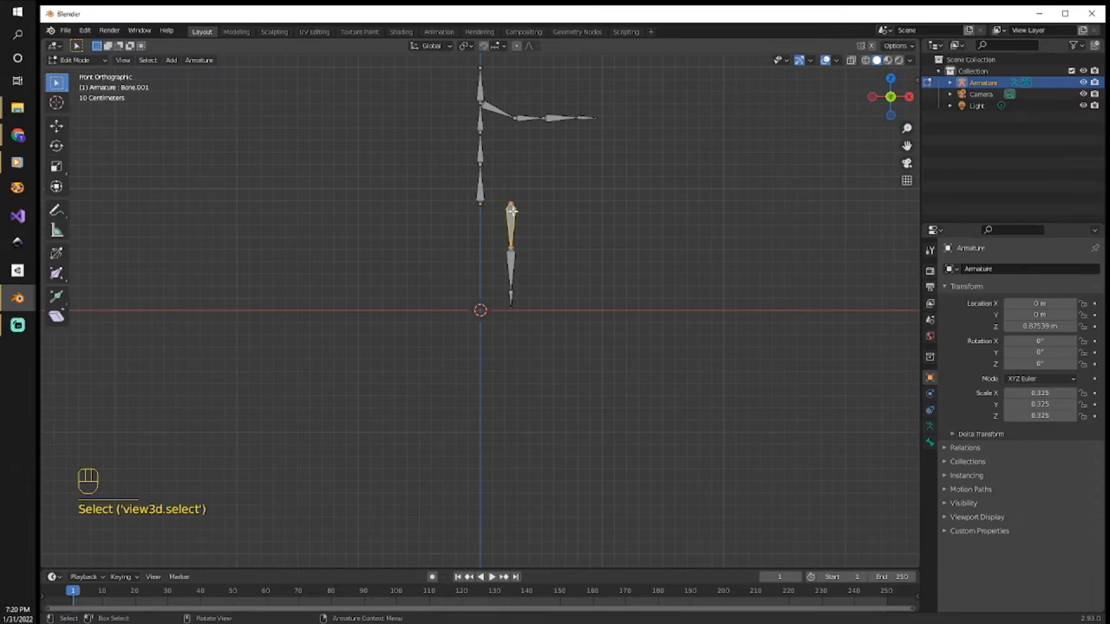
- Name the leg chain UpperLeg.L, LowerLeg.L and Foot.L
key("f2")
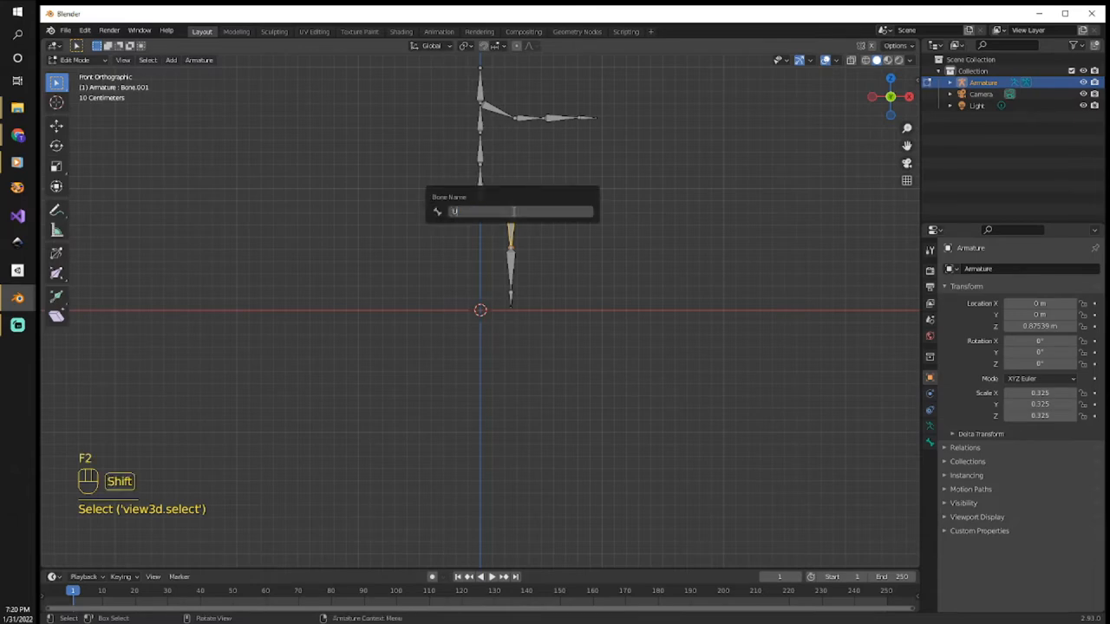
type("UpperLeg")
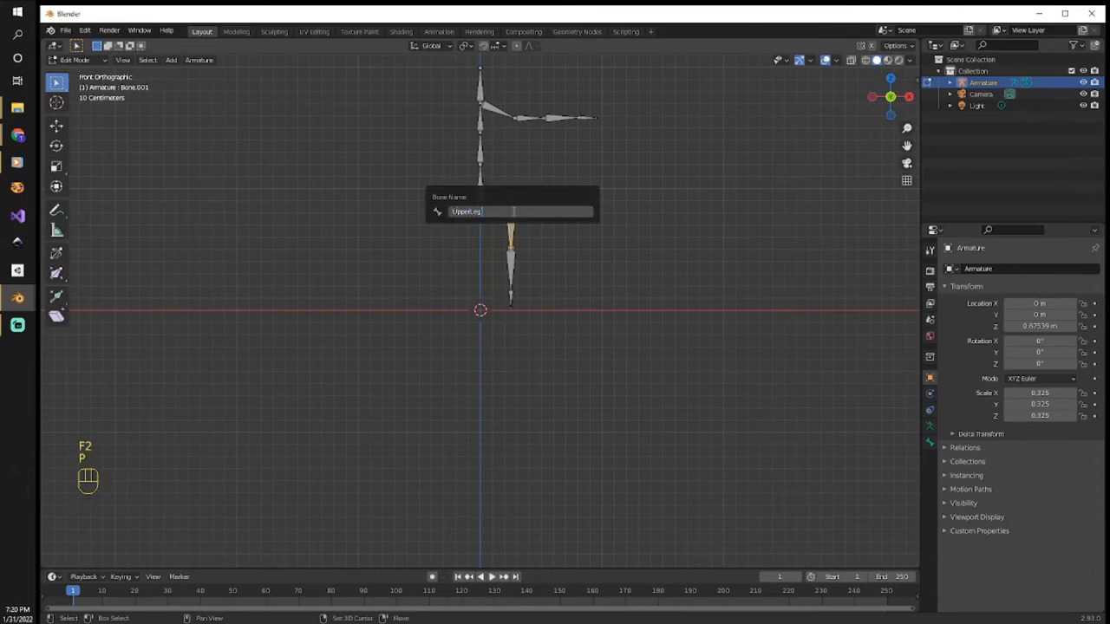
key("Return")
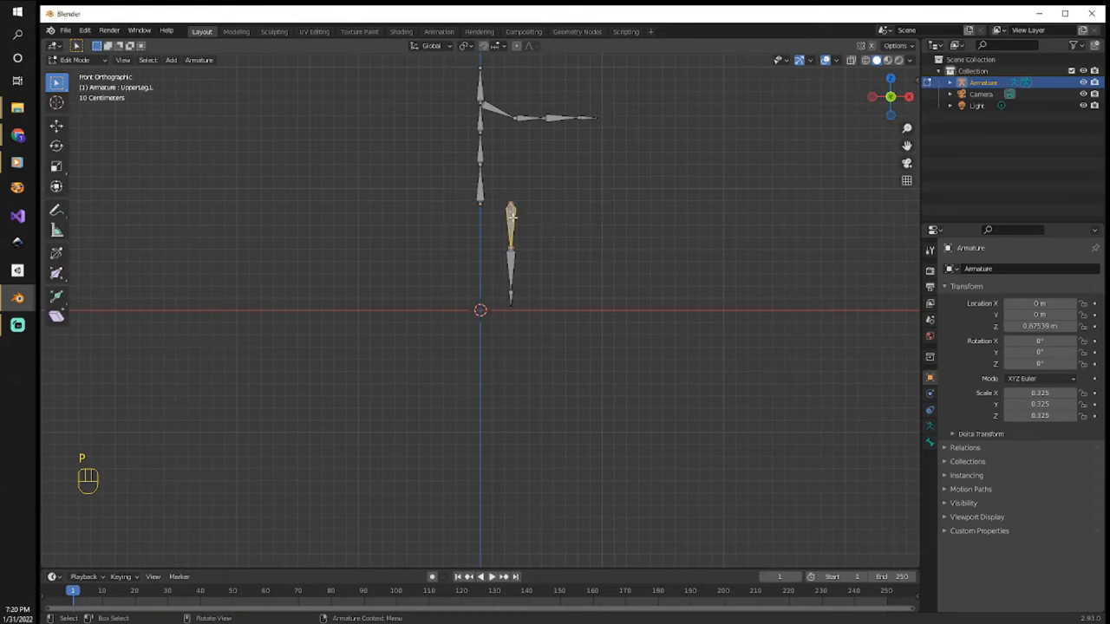
left_click(510, 269)
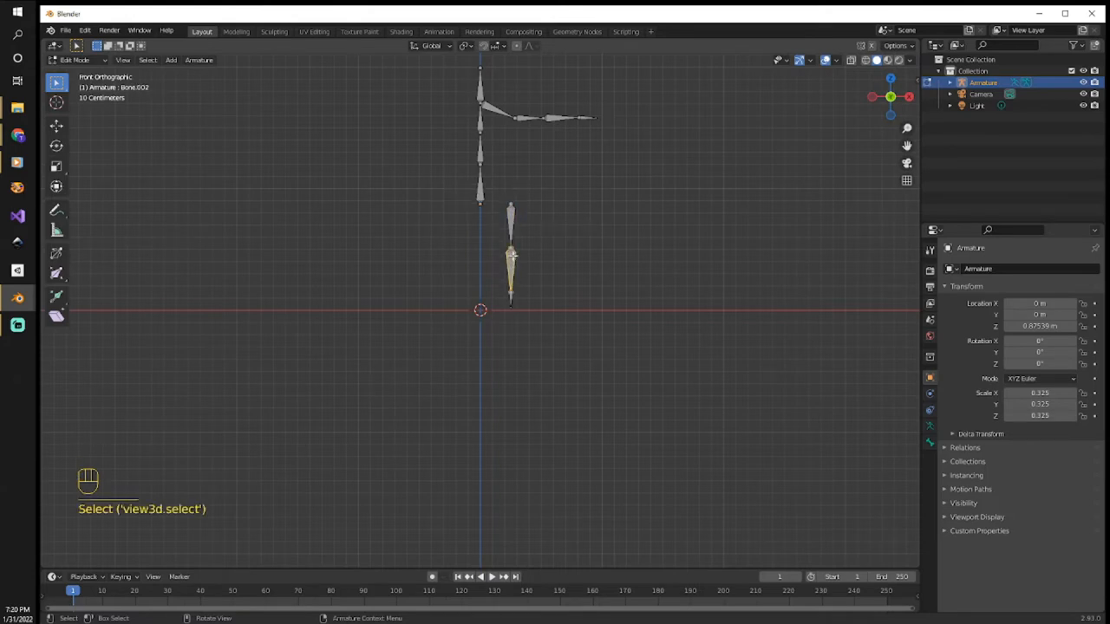
key("f2")
type("LowerLeg.L")
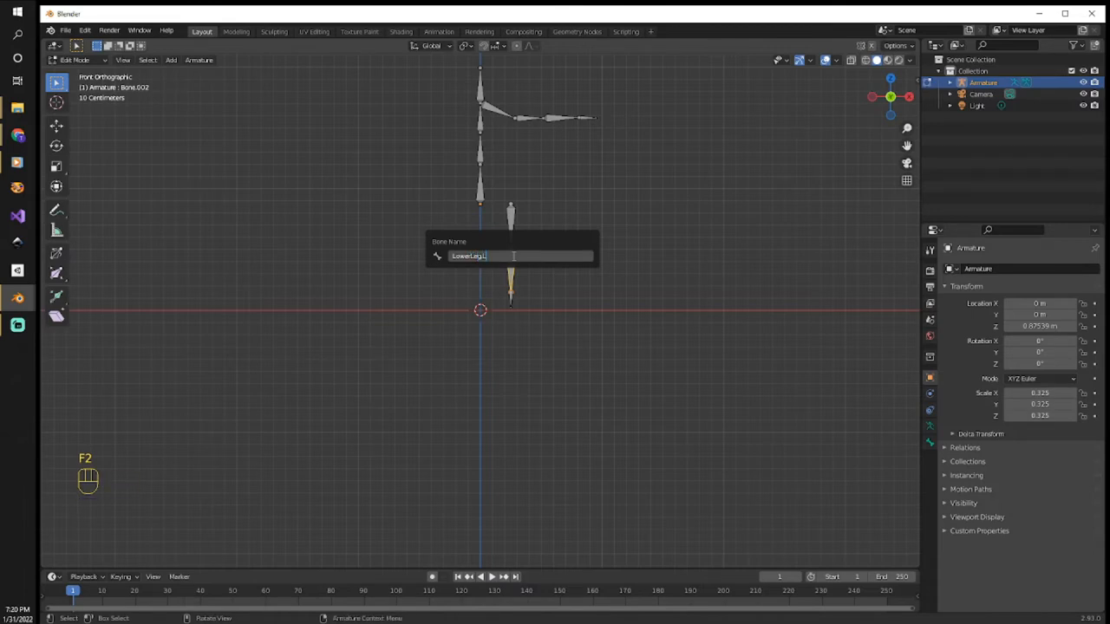
key("Return")
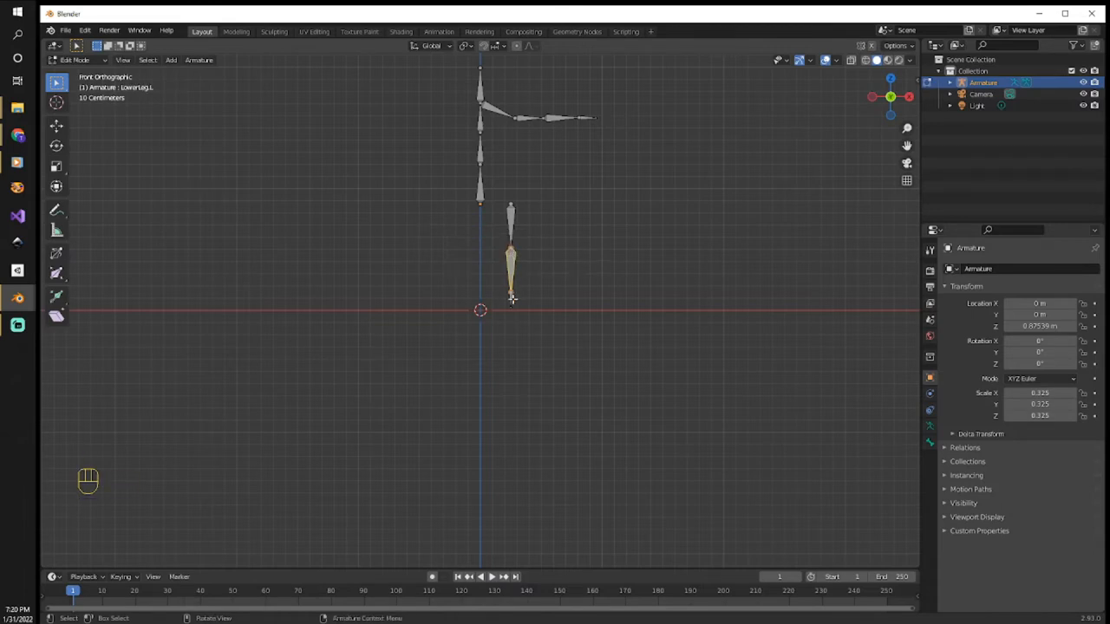
key("f2")
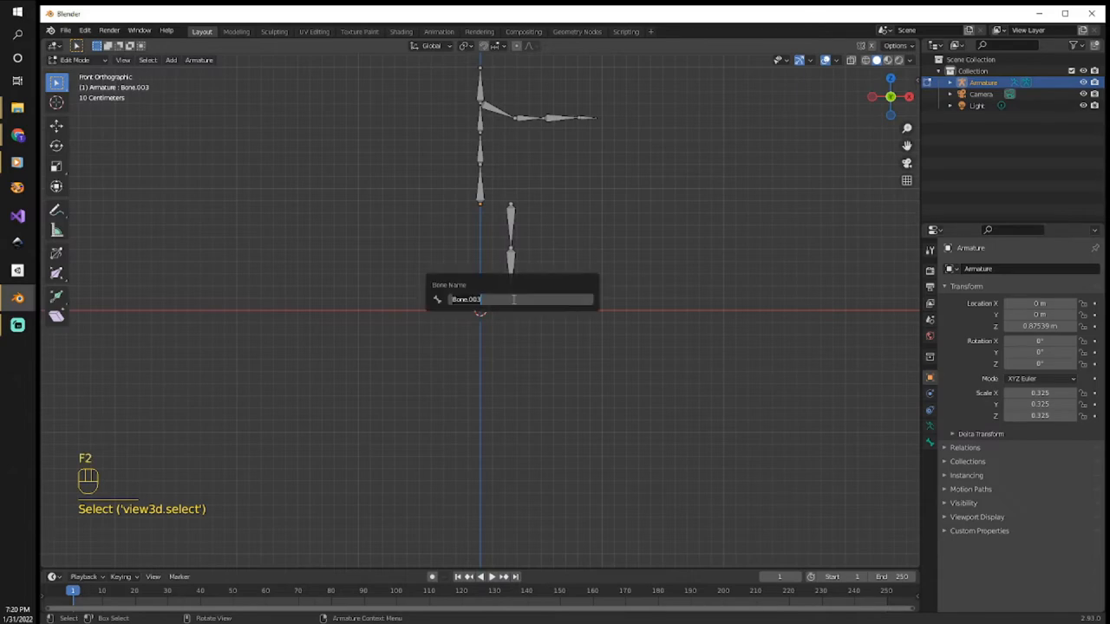
type("Foot")
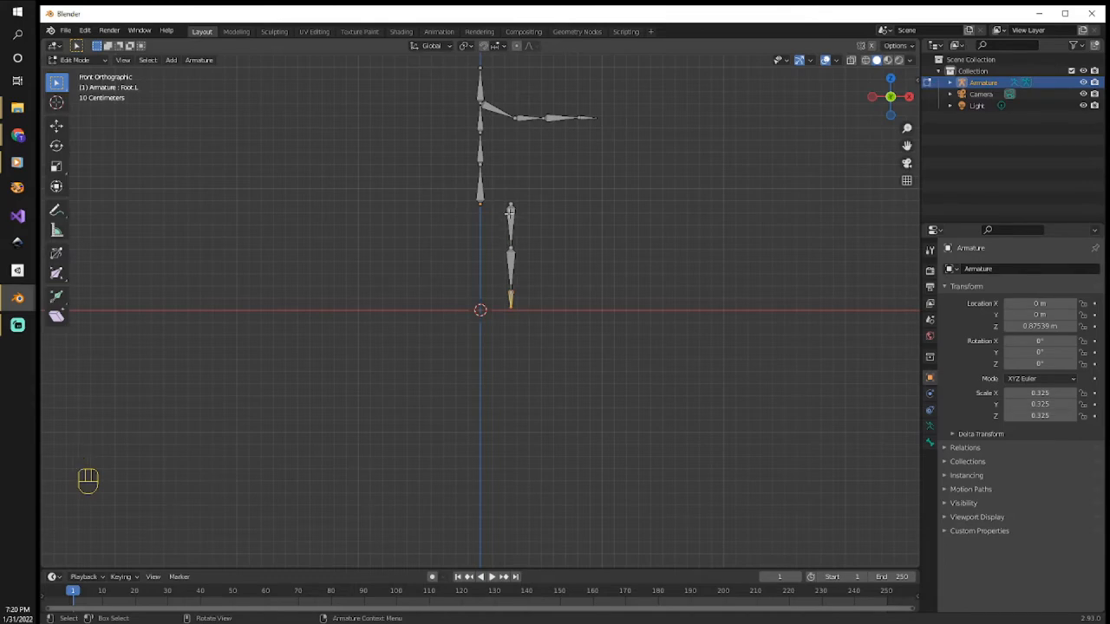
- Parent UpperLeg.L to the Root bone with Keep Offset so the leg stays in place
left_click(510, 226)
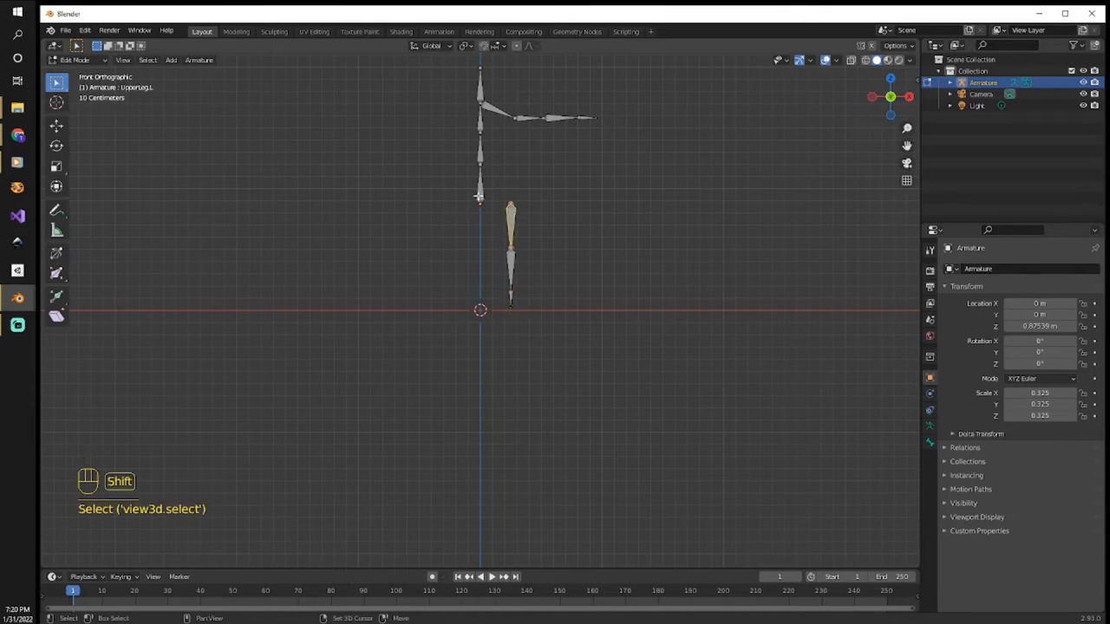
left_click(481, 186)
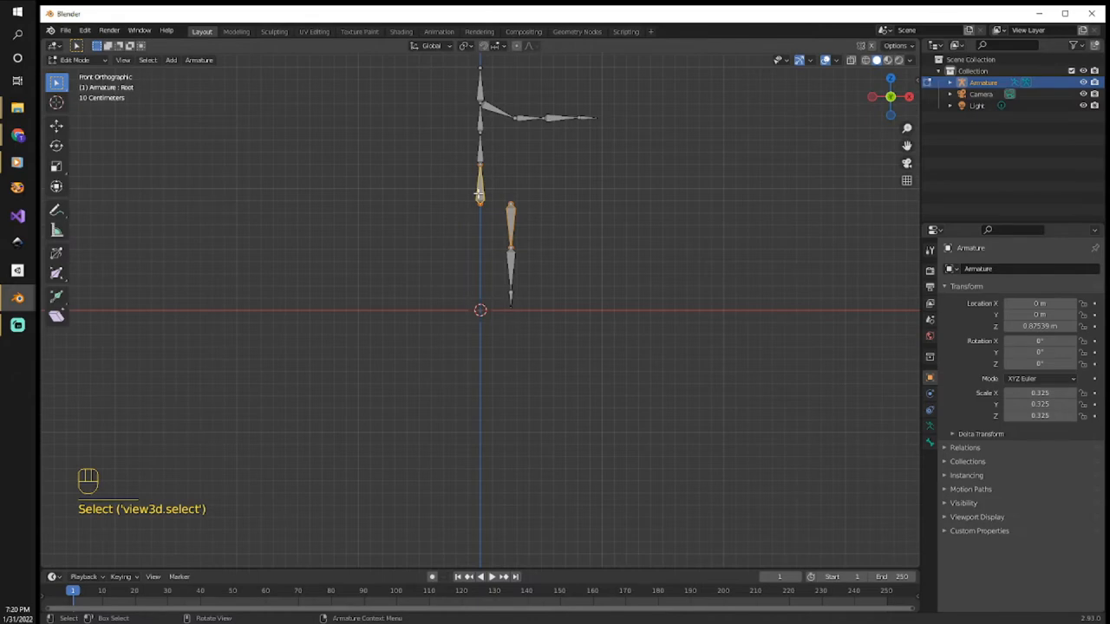
key("ctrl+p")
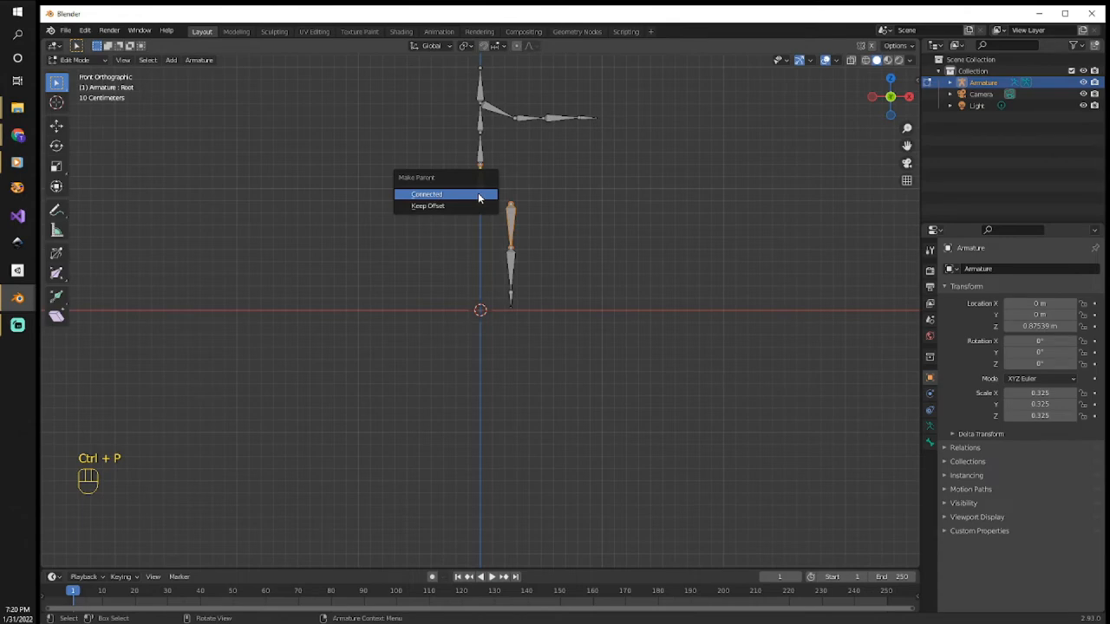
mouse_move(445, 205)
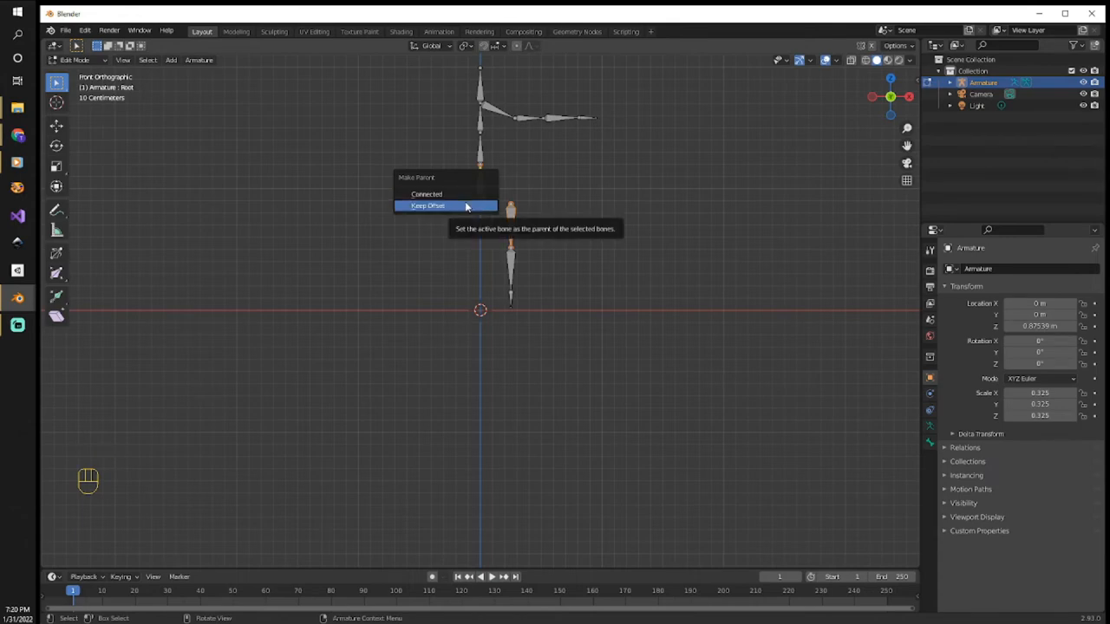
left_click(427, 205)
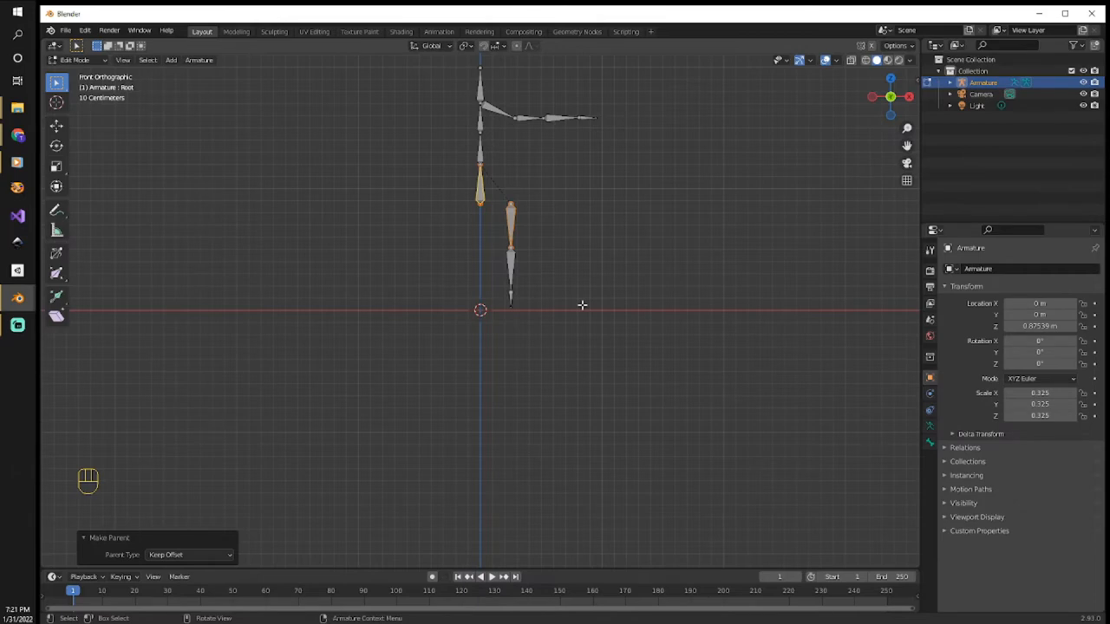
- From side view, extrude new bones out of the knee and ankle joints
key("KP_3")
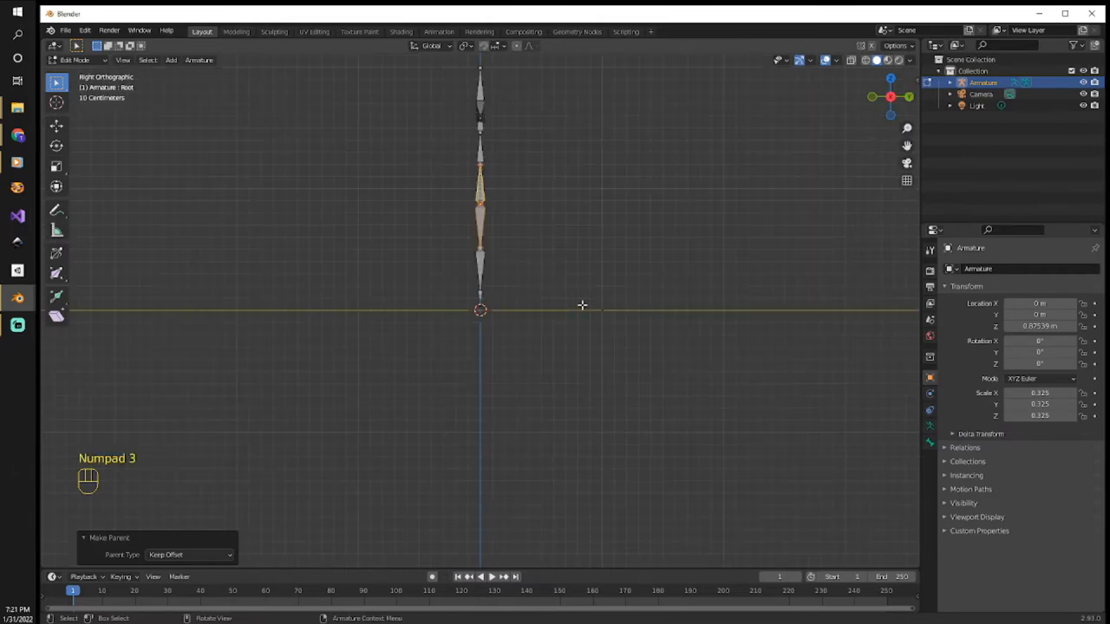
mouse_move(477, 247)
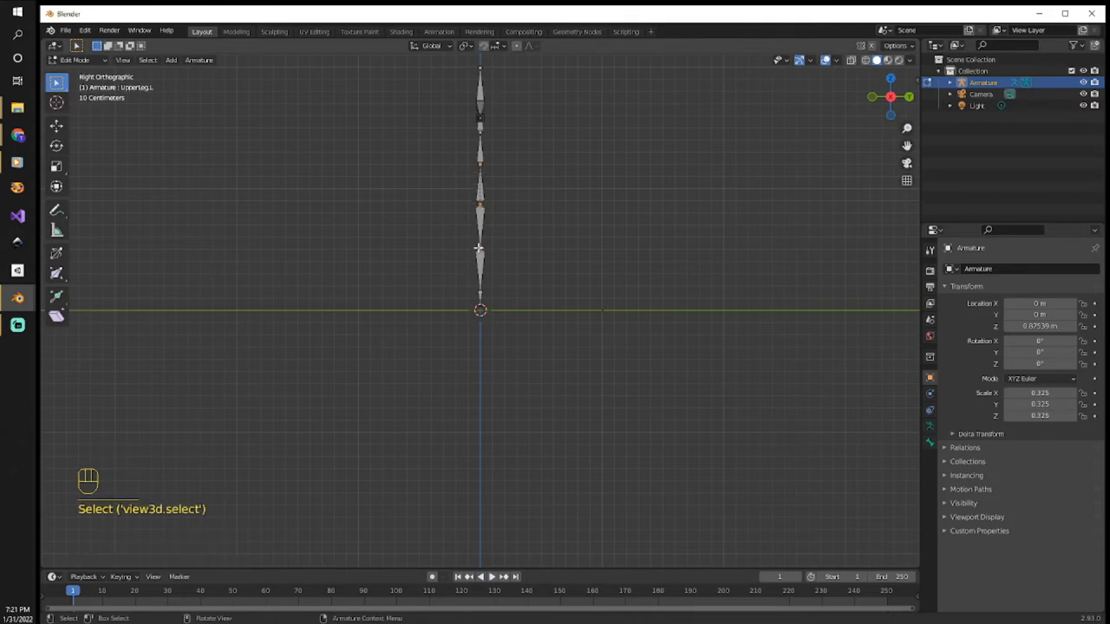
key("e")
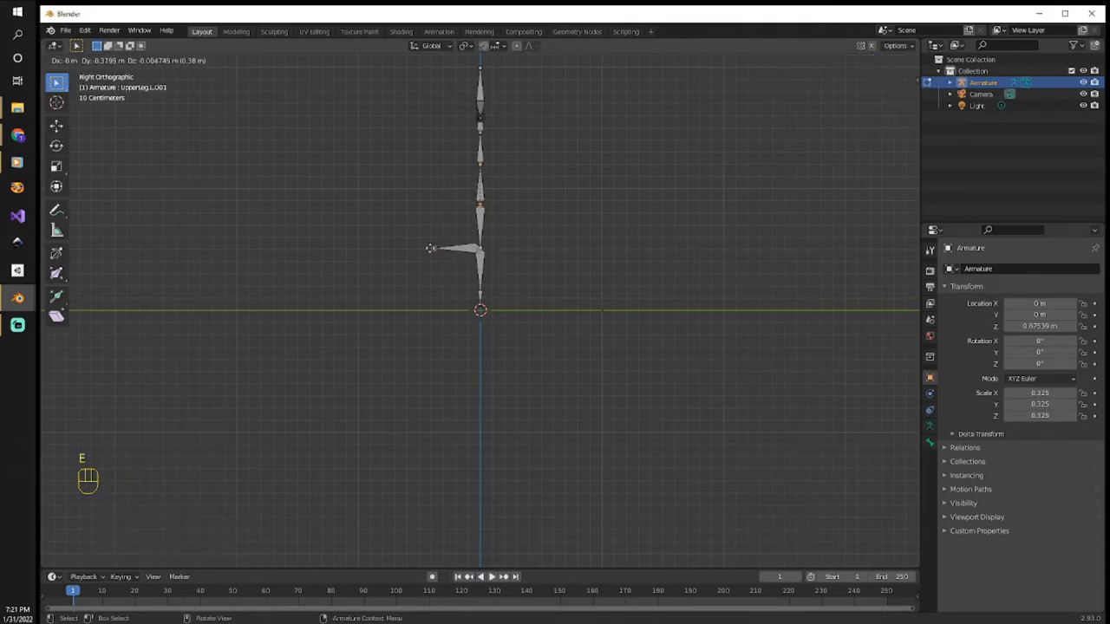
key("e")
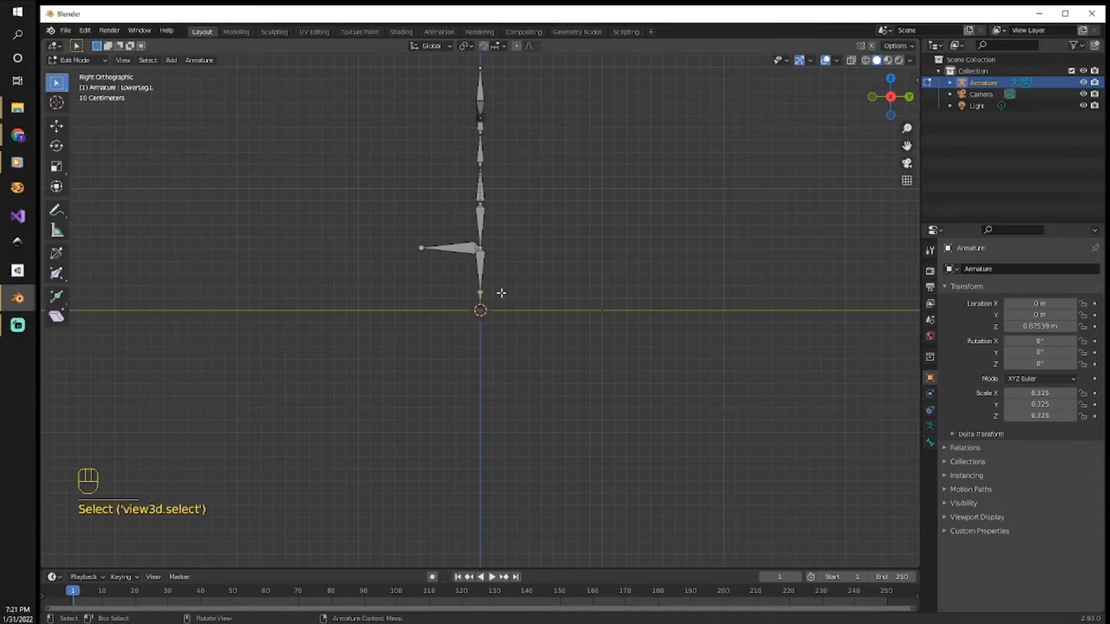
key("e")
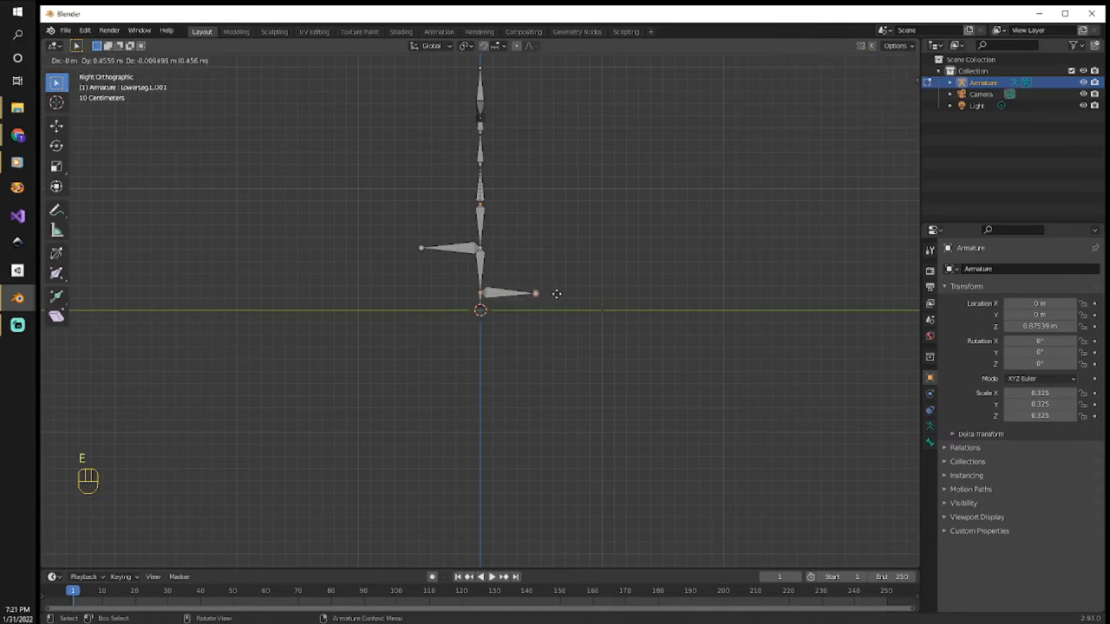
key("e")
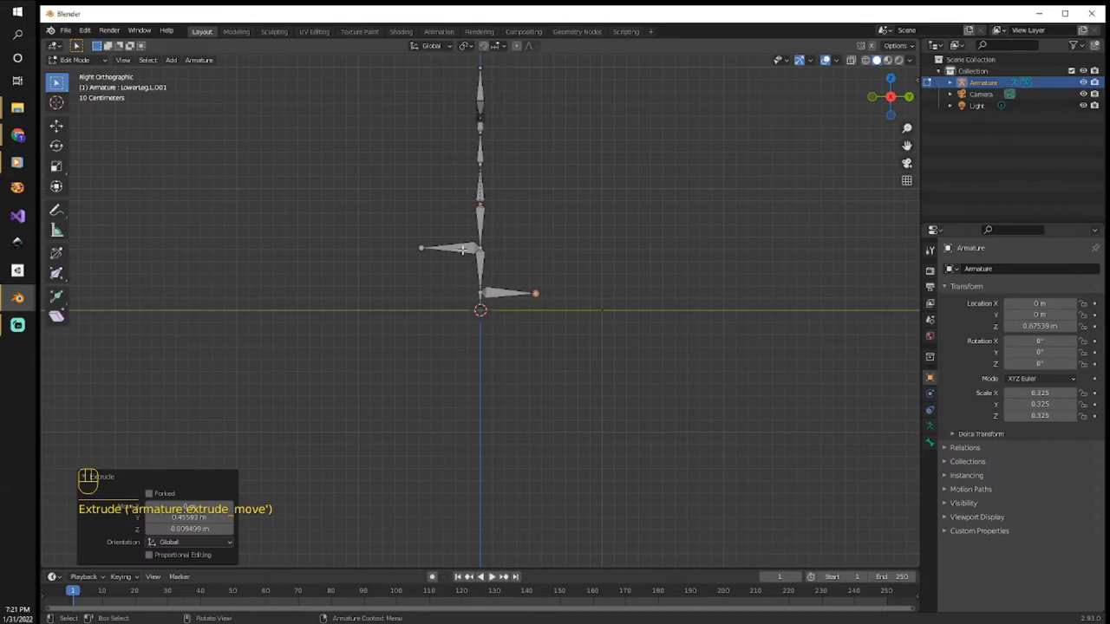
left_click(447, 249)
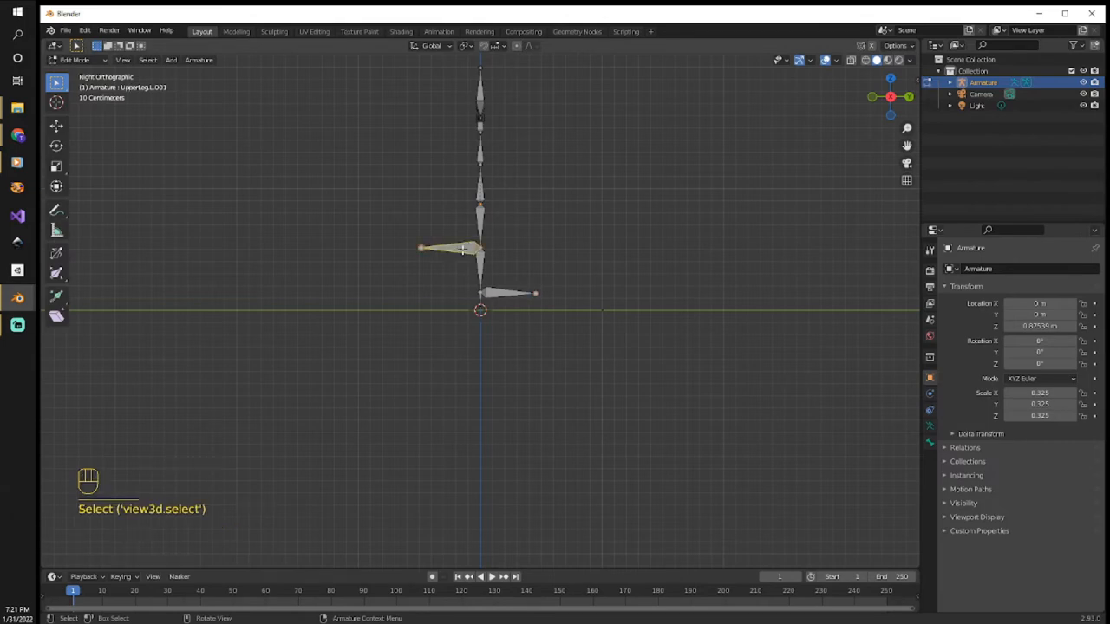
- Clear the parent of the knee and ankle bones and move the knee bone about 0.5 m along Y
key("alt+p")
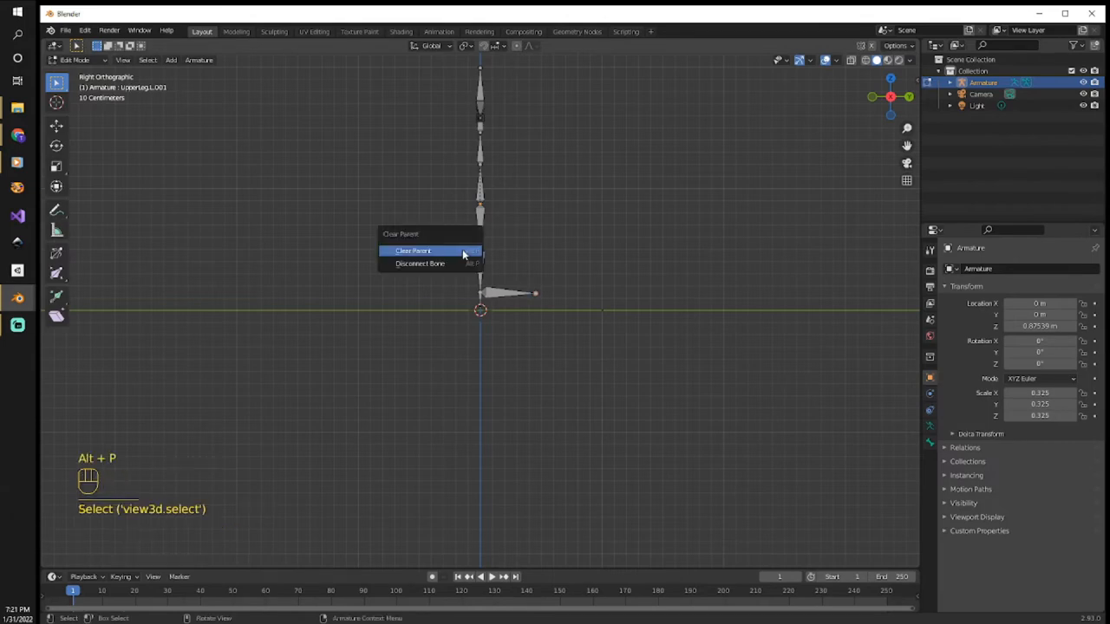
left_click(413, 251)
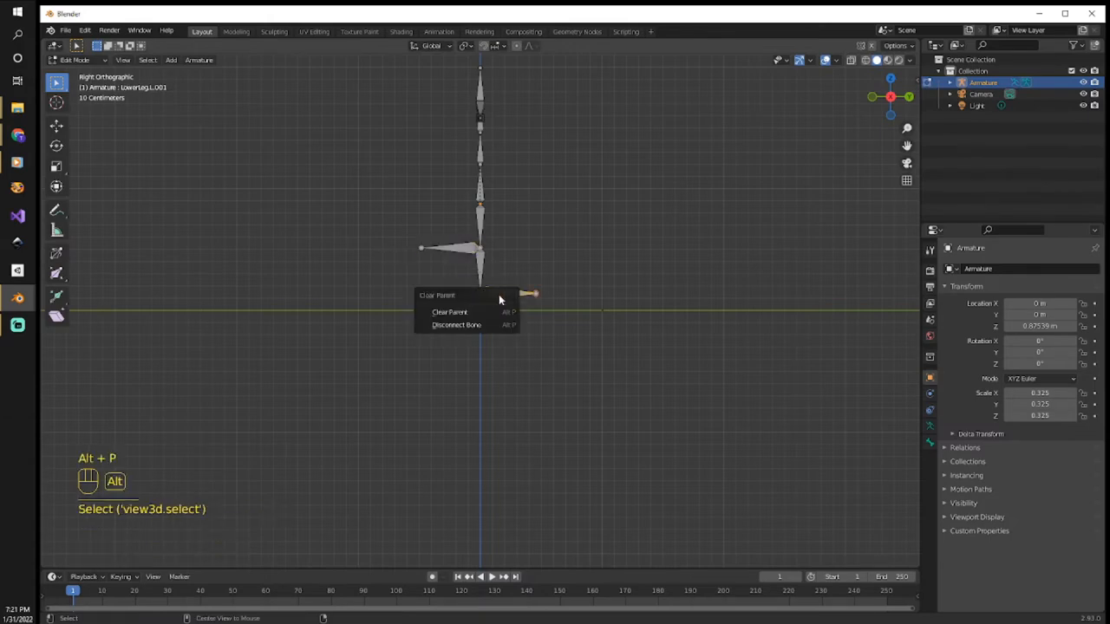
left_click(449, 312)
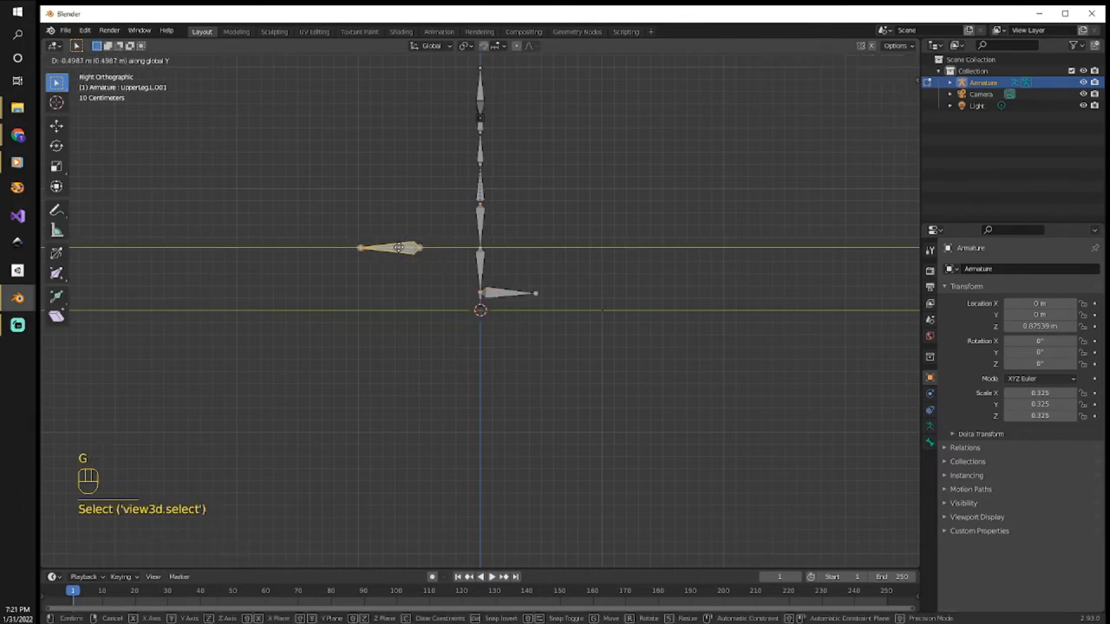
key("Return")
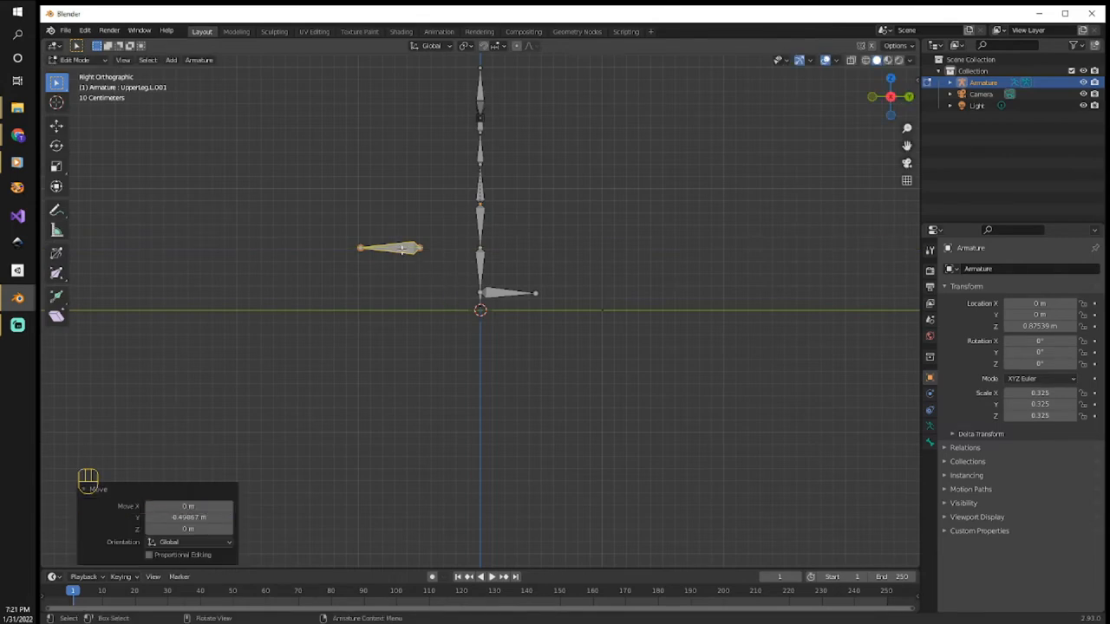
- Rename the ankle bone to Foot.L
key("F2")
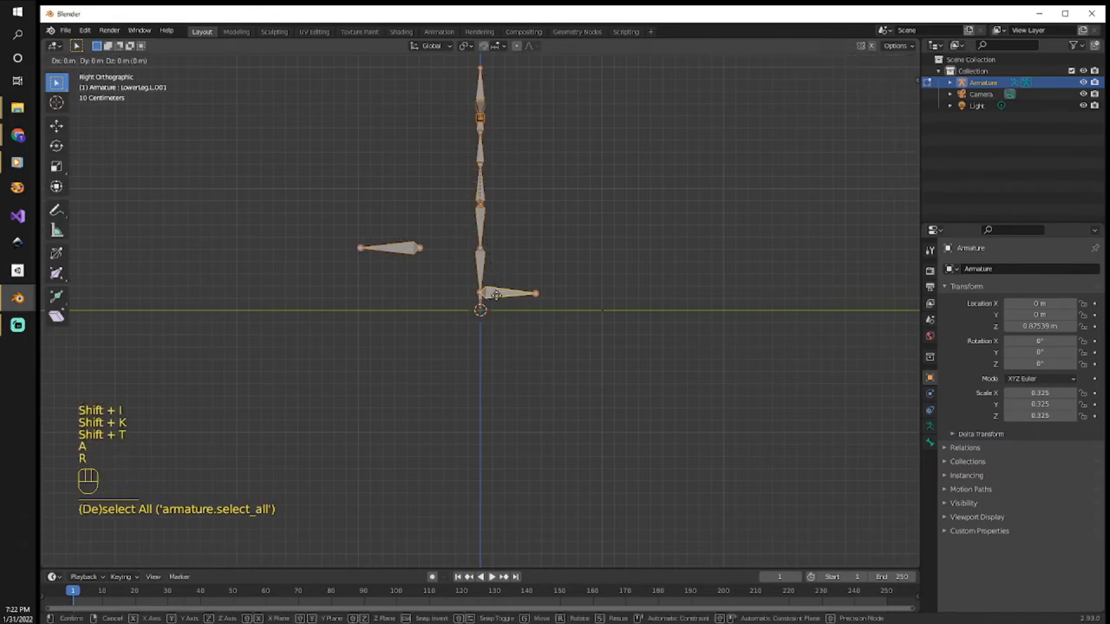
key("shift+i")
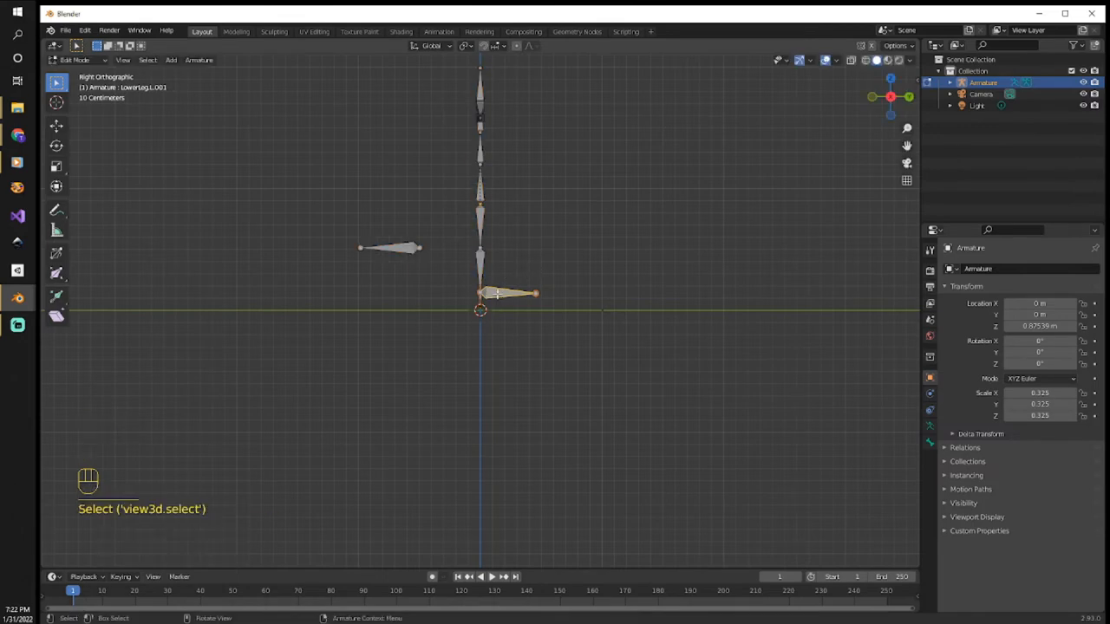
key("F2")
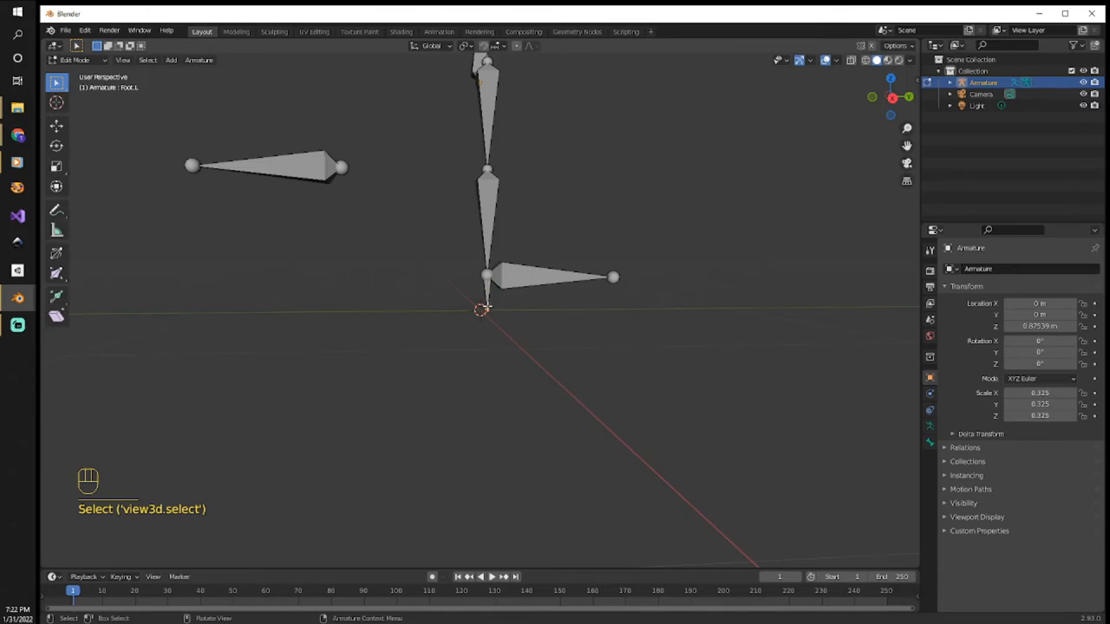
- Move Foot.L about -0.239 m along the Y axis
key("g")
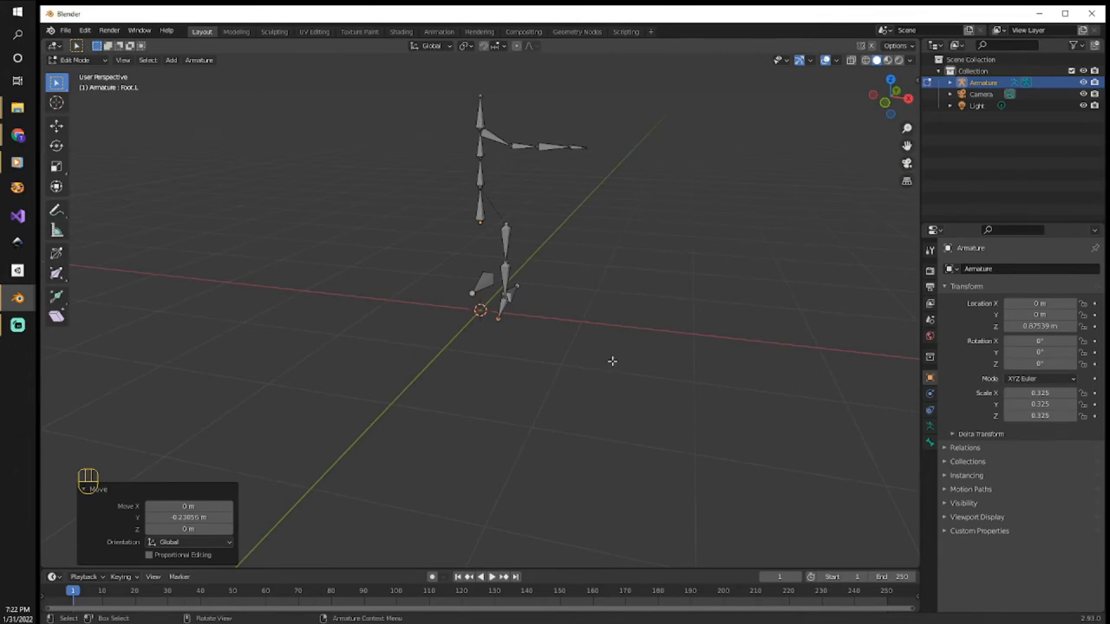
mouse_move(234, 178)
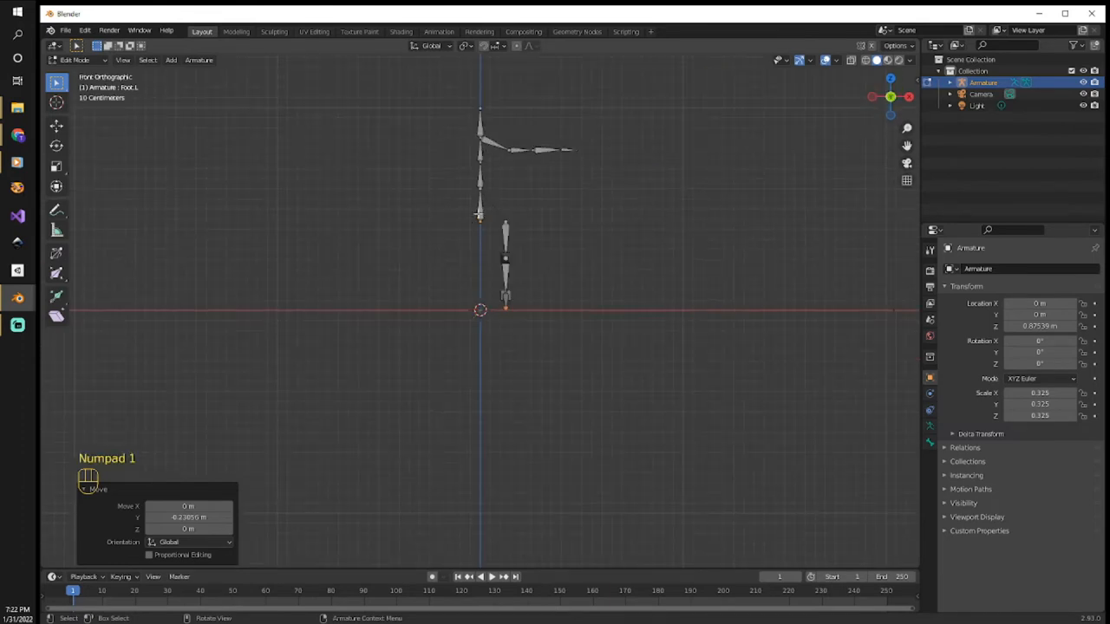
- Select all bones and recalculate their roll to the front View Axis
key("a")
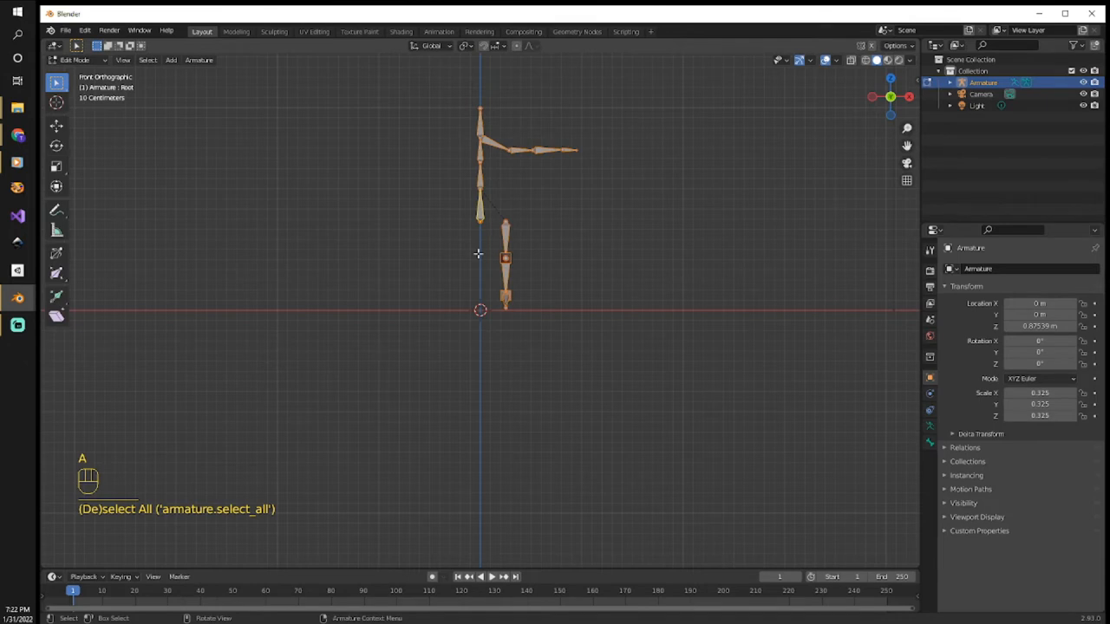
key("shift+n")
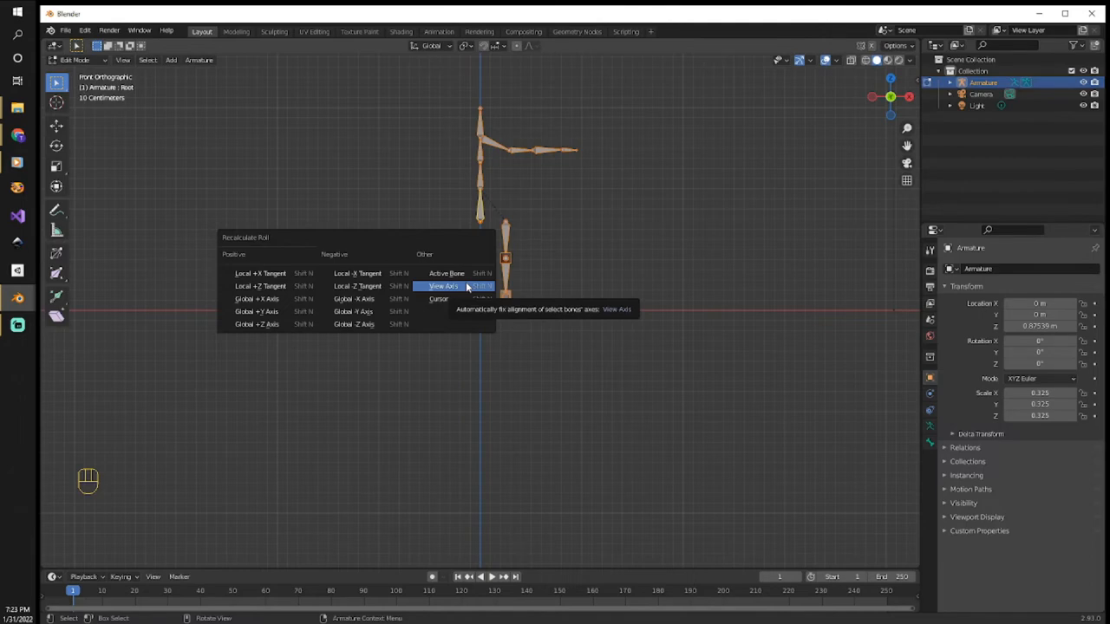
left_click(443, 287)
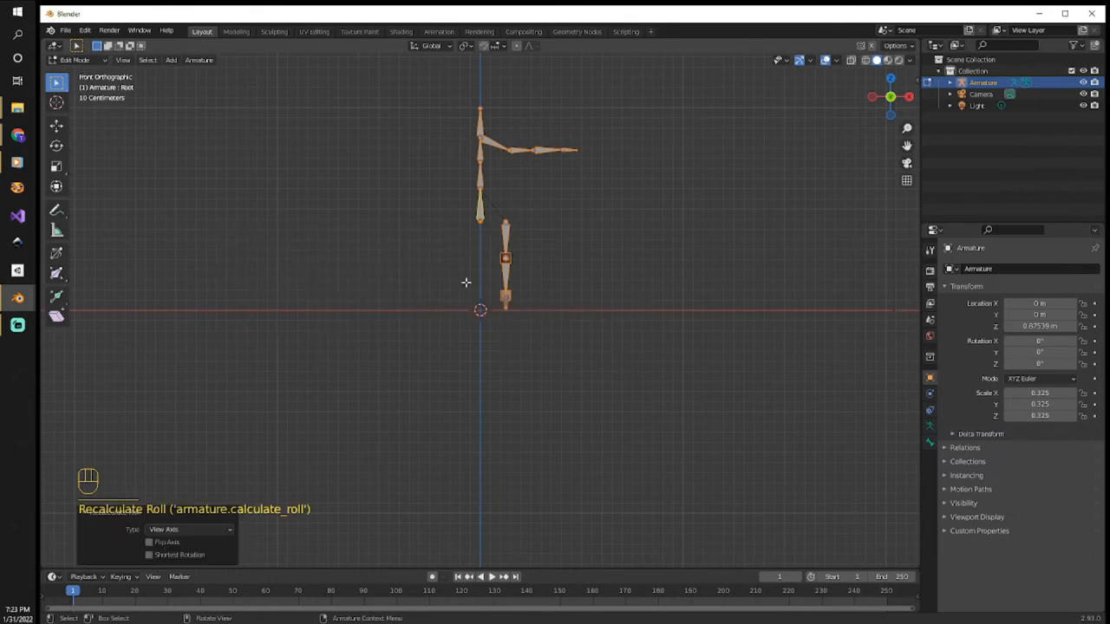
mouse_move(574, 314)
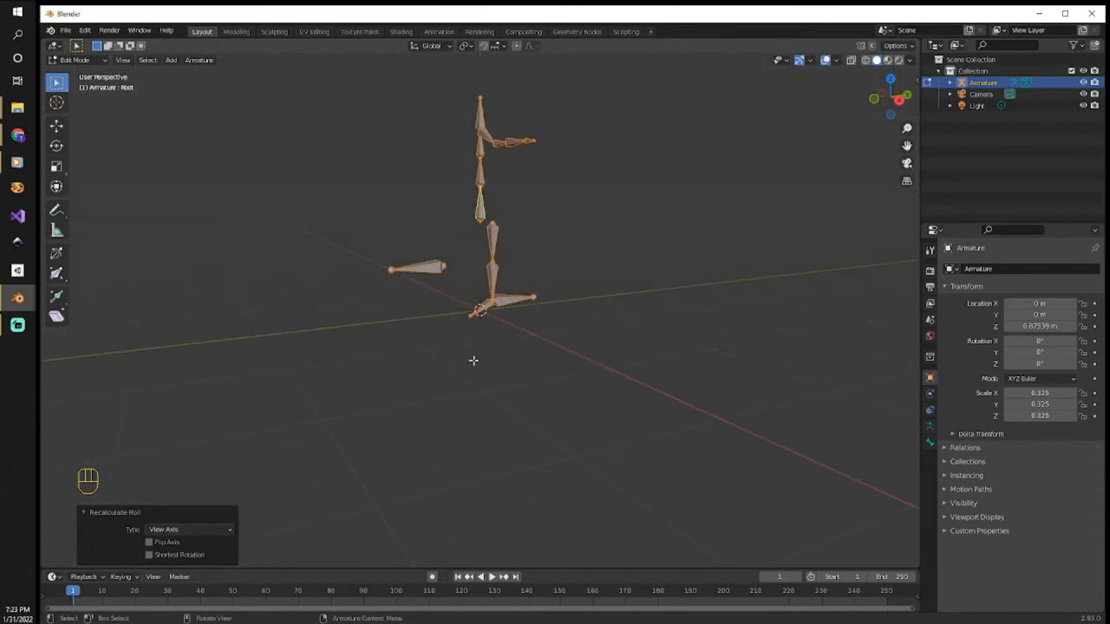
left_click(515, 352)
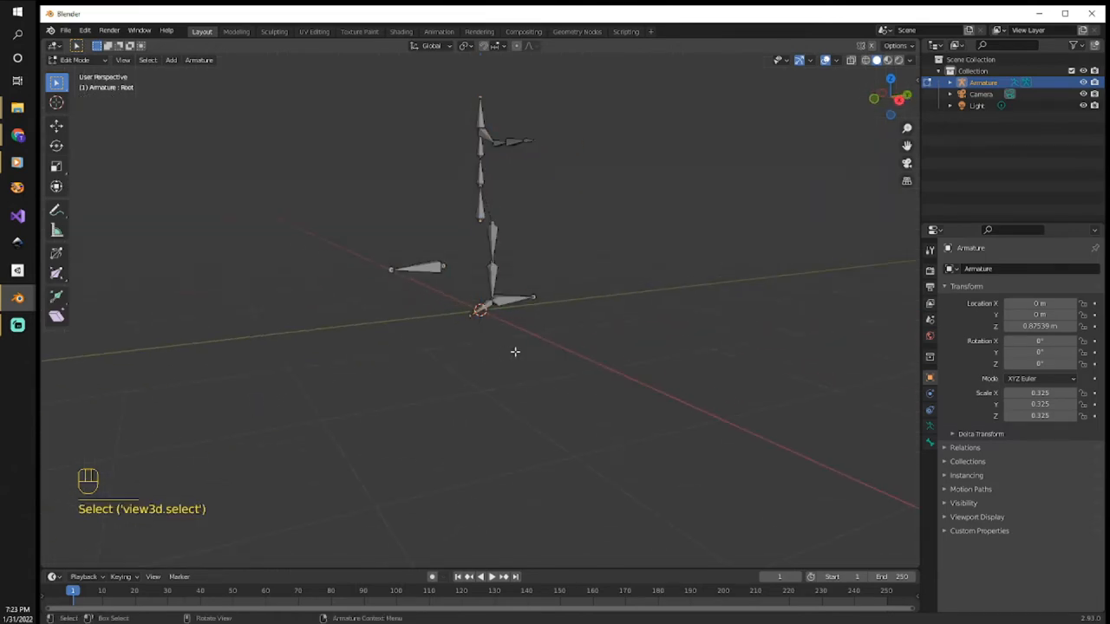
left_click(490, 269)
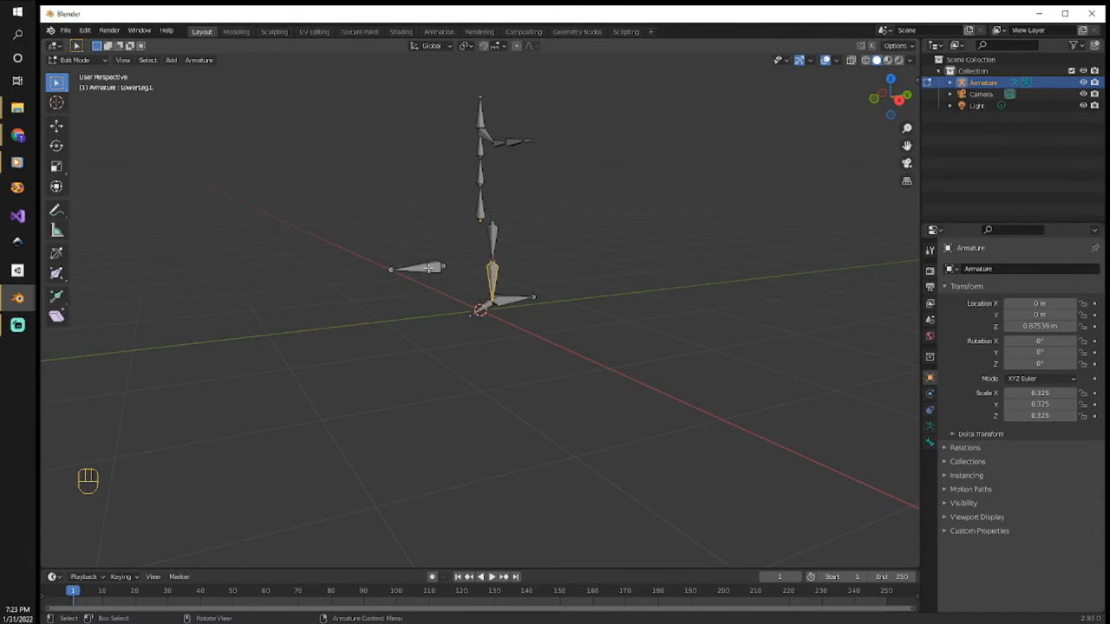
left_click(421, 268)
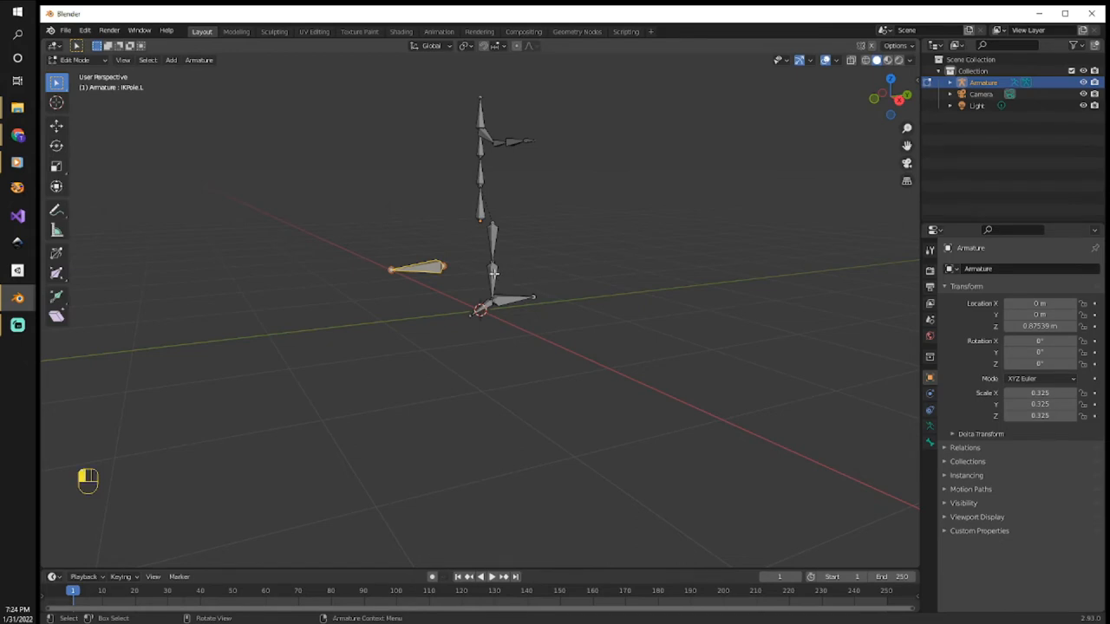
left_click(493, 277)
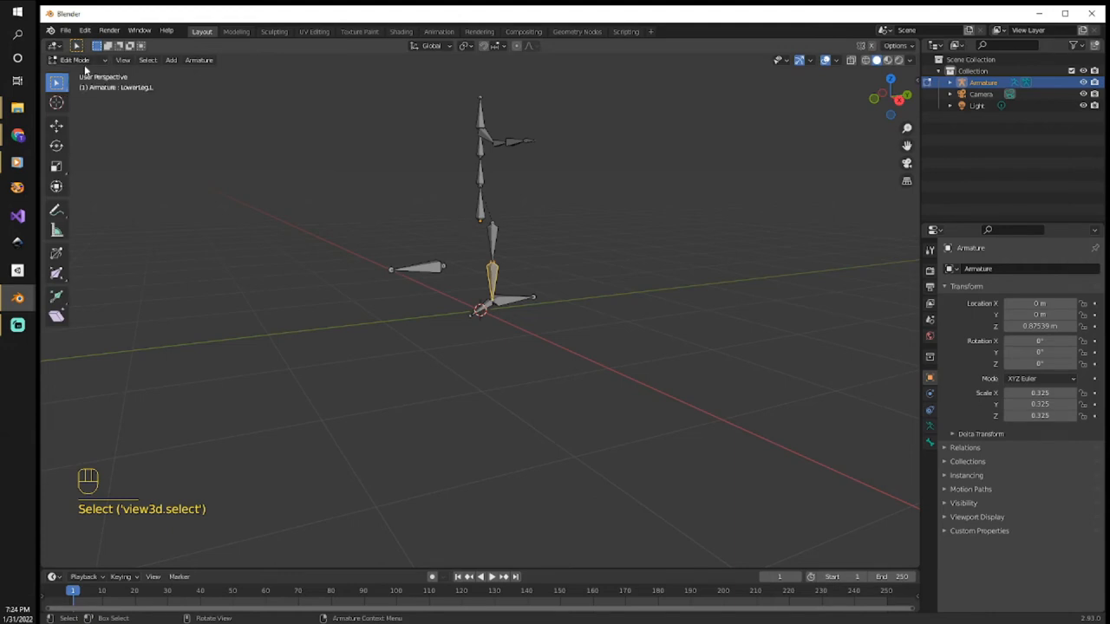
- Enter Pose Mode and show the Add Bone Constraint list for LowerLeg.L
left_click(78, 59)
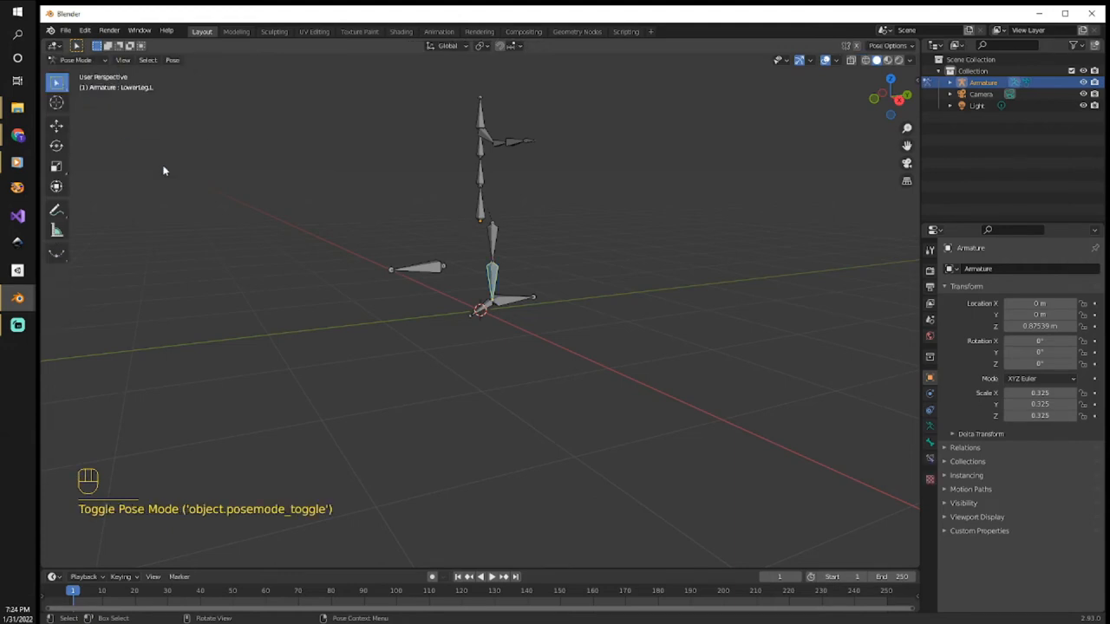
mouse_move(898, 429)
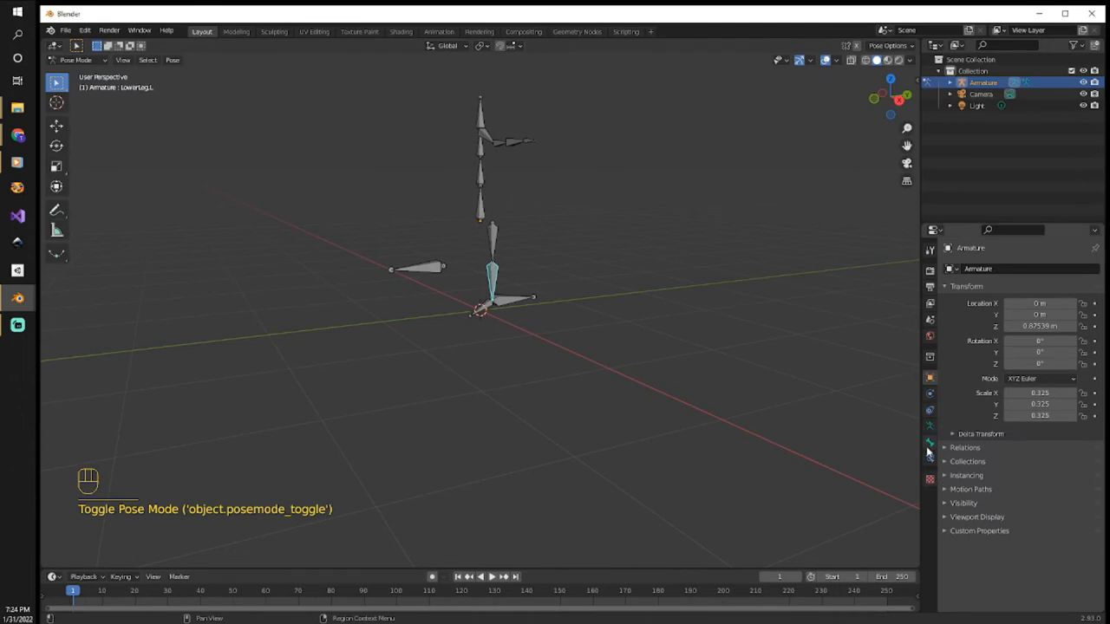
mouse_move(935, 458)
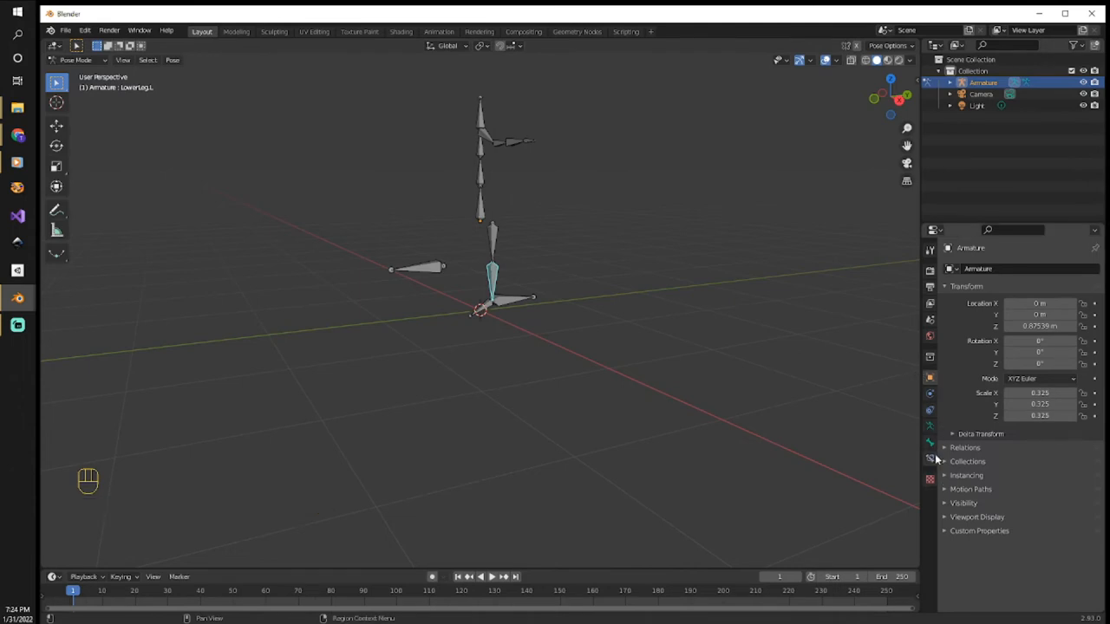
left_click(930, 445)
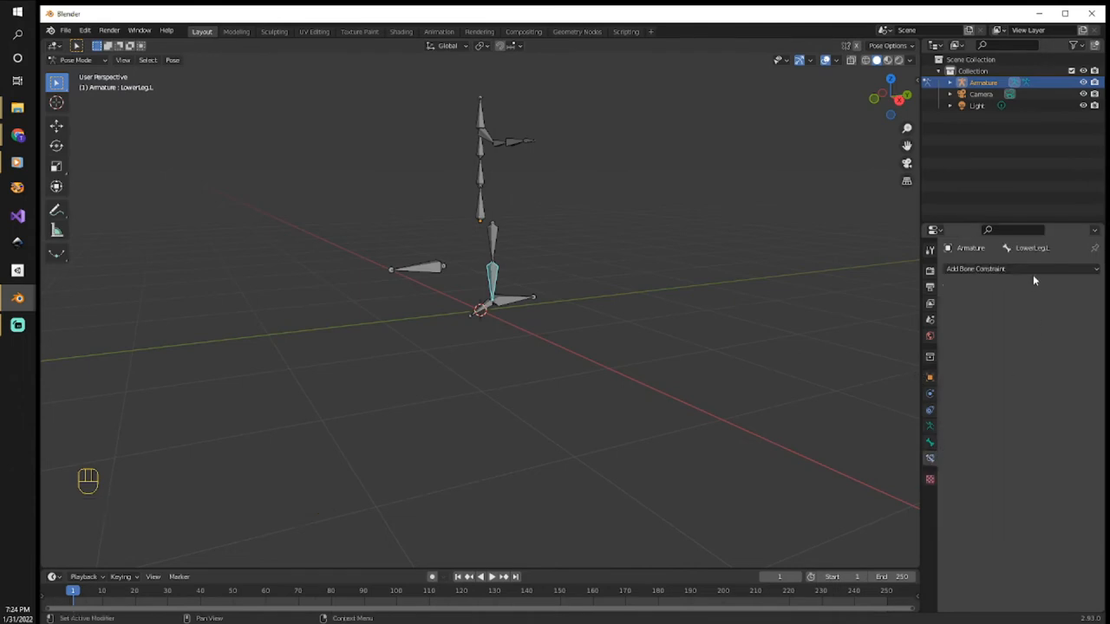
left_click(1022, 268)
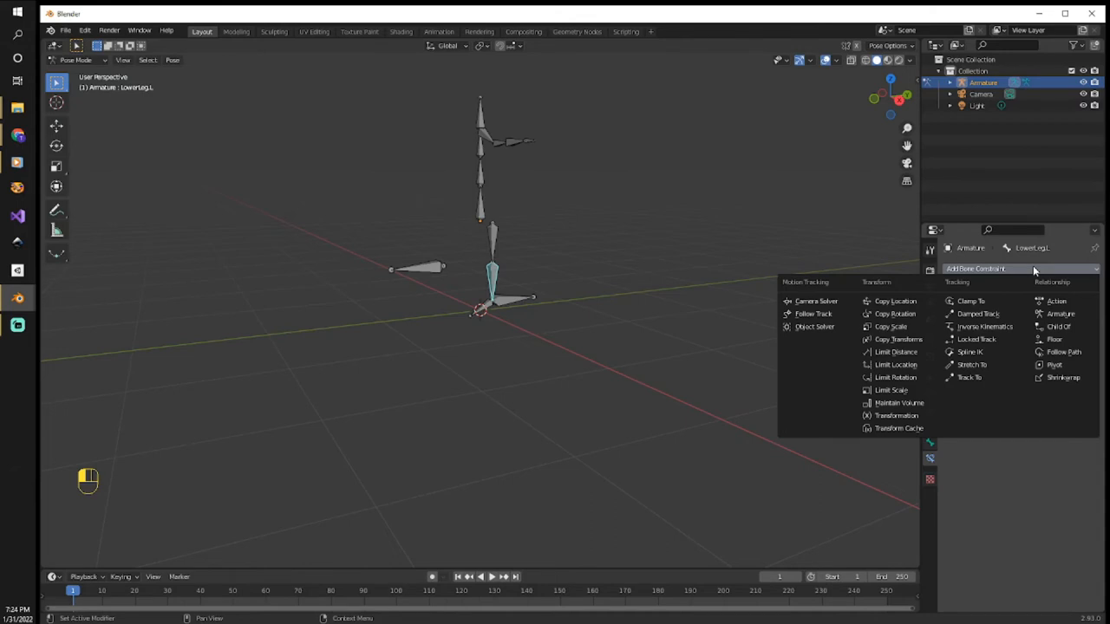
mouse_move(985, 327)
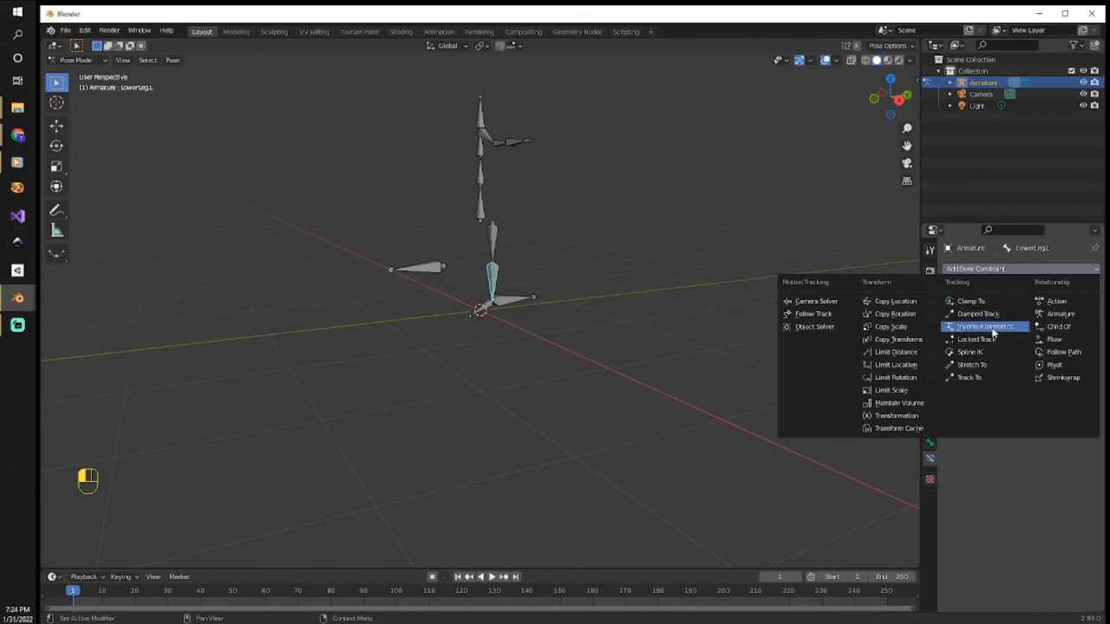
mouse_move(984, 326)
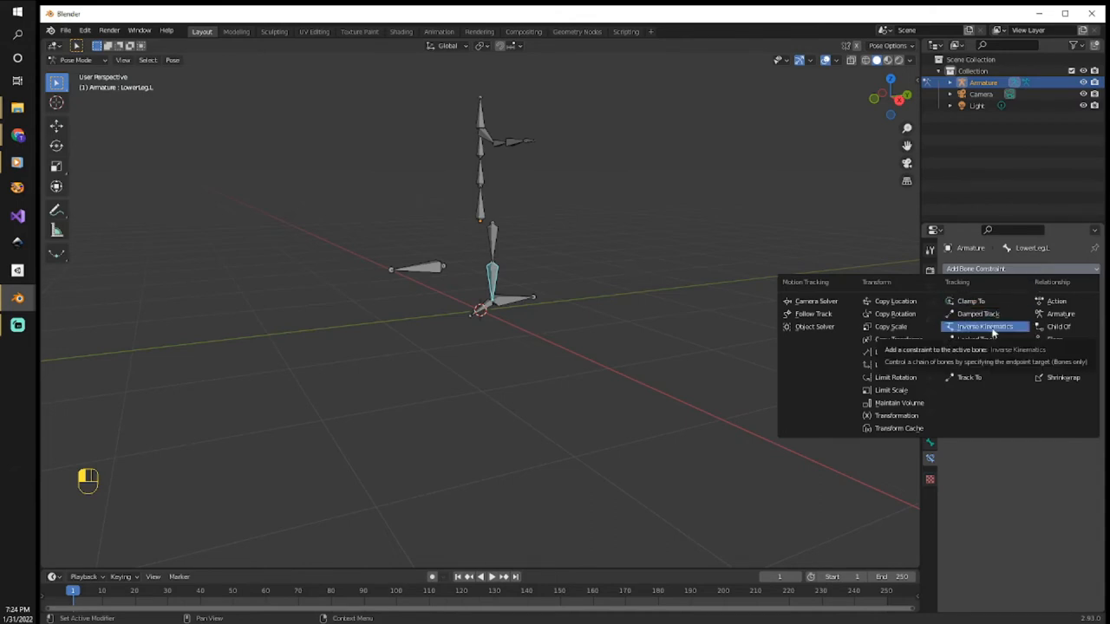
- Add an Inverse Kinematics constraint on LowerLeg.L targeting the Armature's IKTarget.L bone
left_click(985, 327)
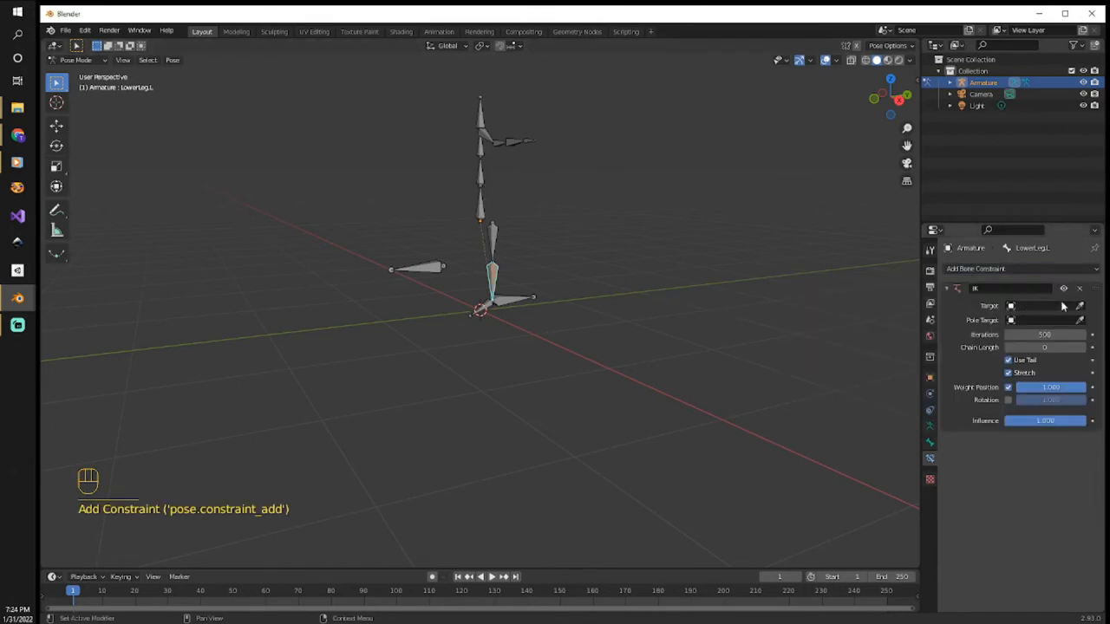
left_click(1041, 306)
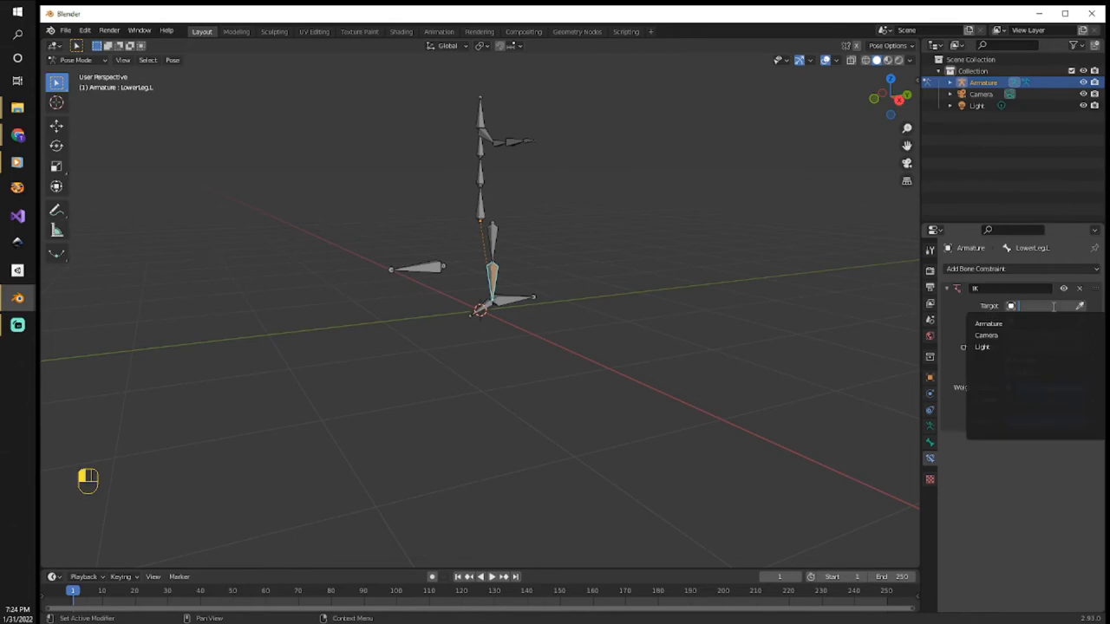
mouse_move(989, 323)
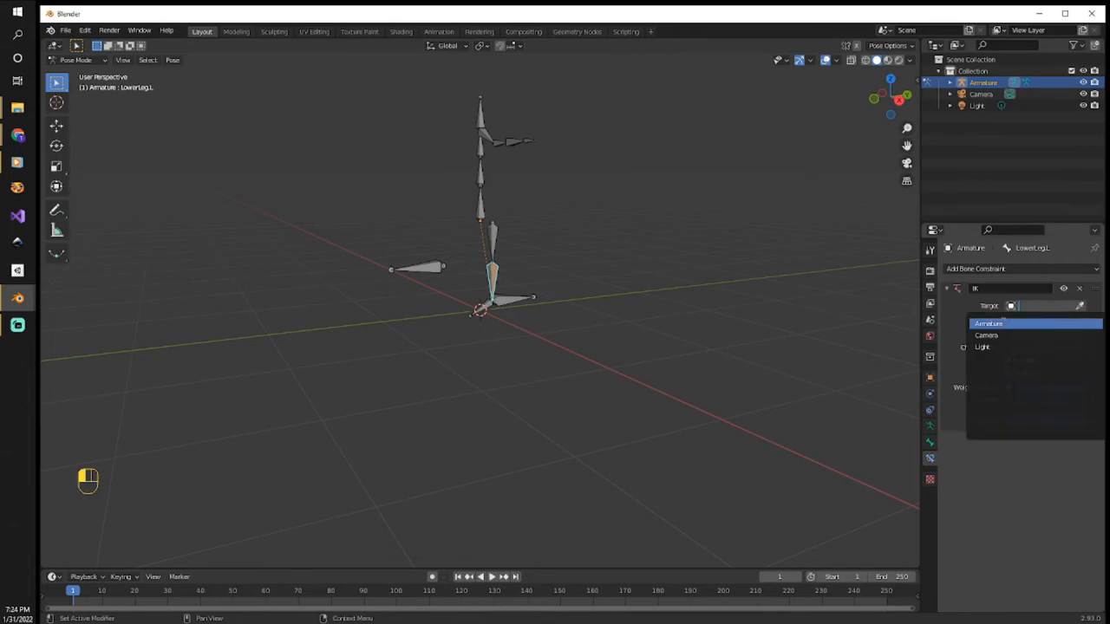
left_click(988, 323)
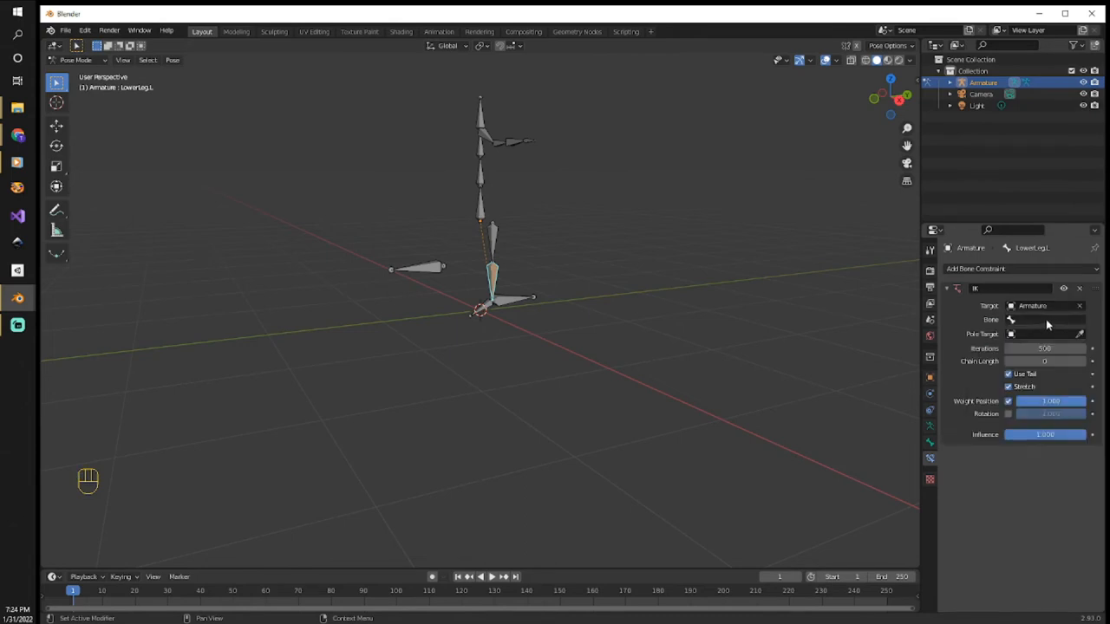
left_click(1046, 319)
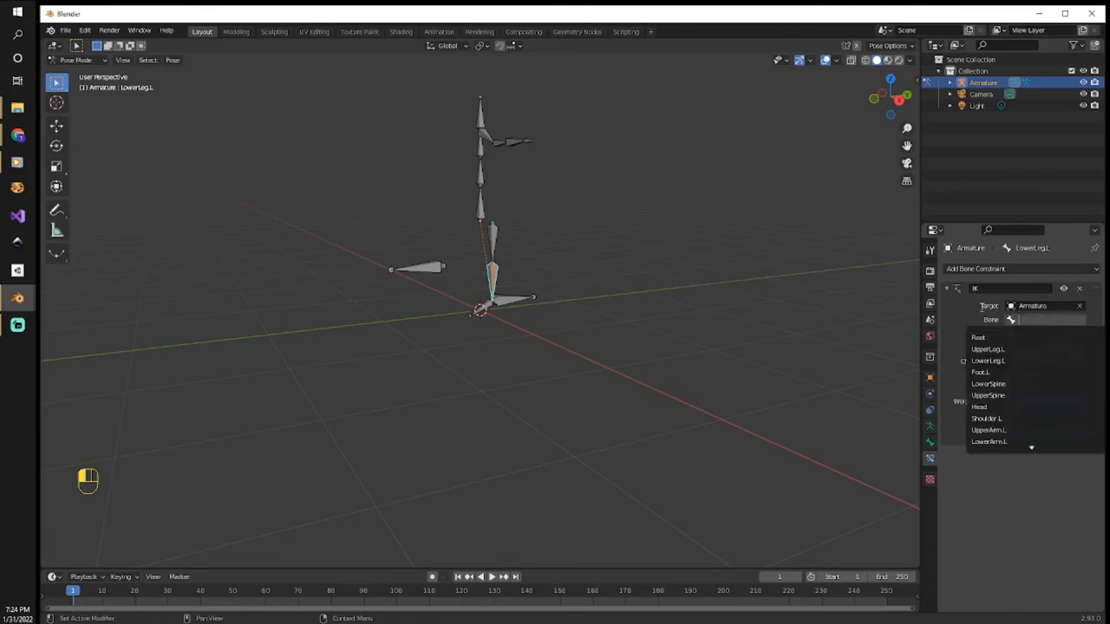
type("IK")
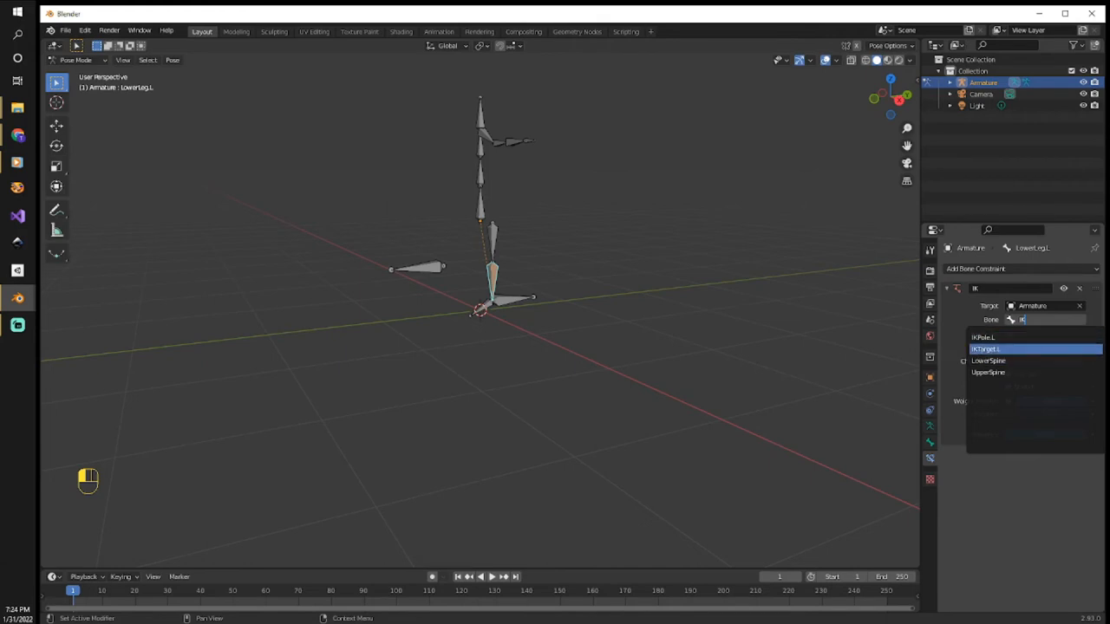
left_click(989, 349)
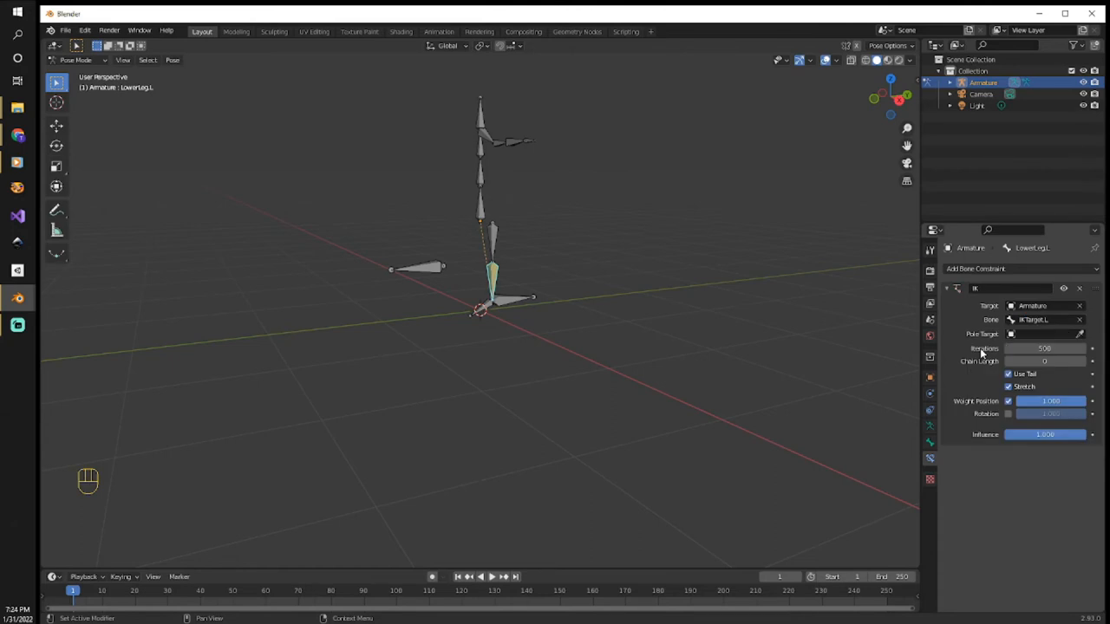
- Set the IK pole target to the Armature's IKPole.L bone
left_click(1040, 334)
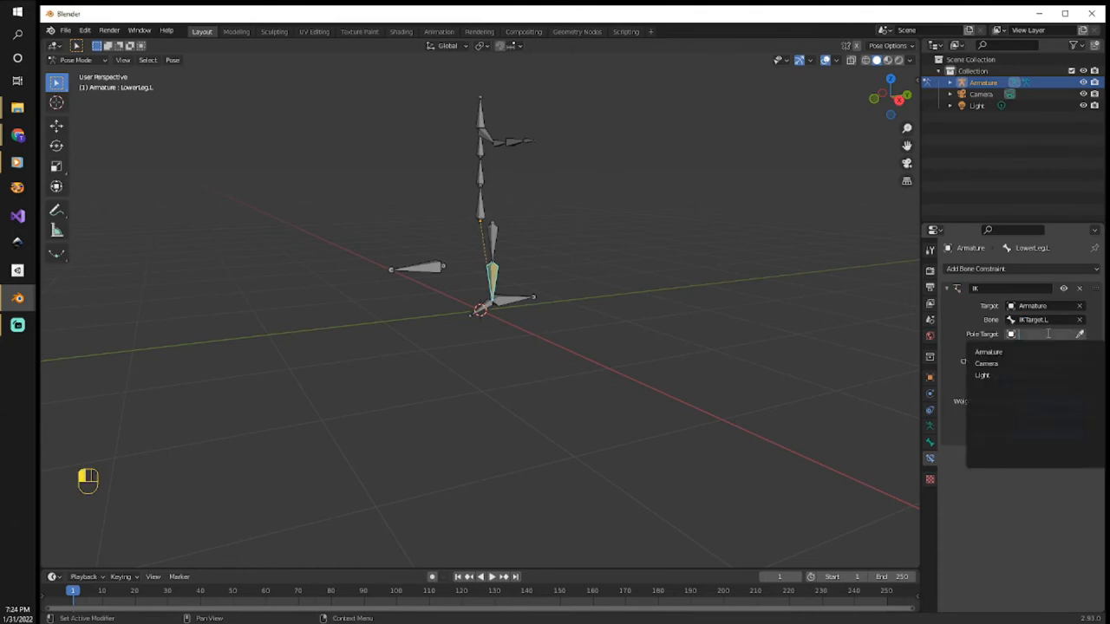
left_click(989, 351)
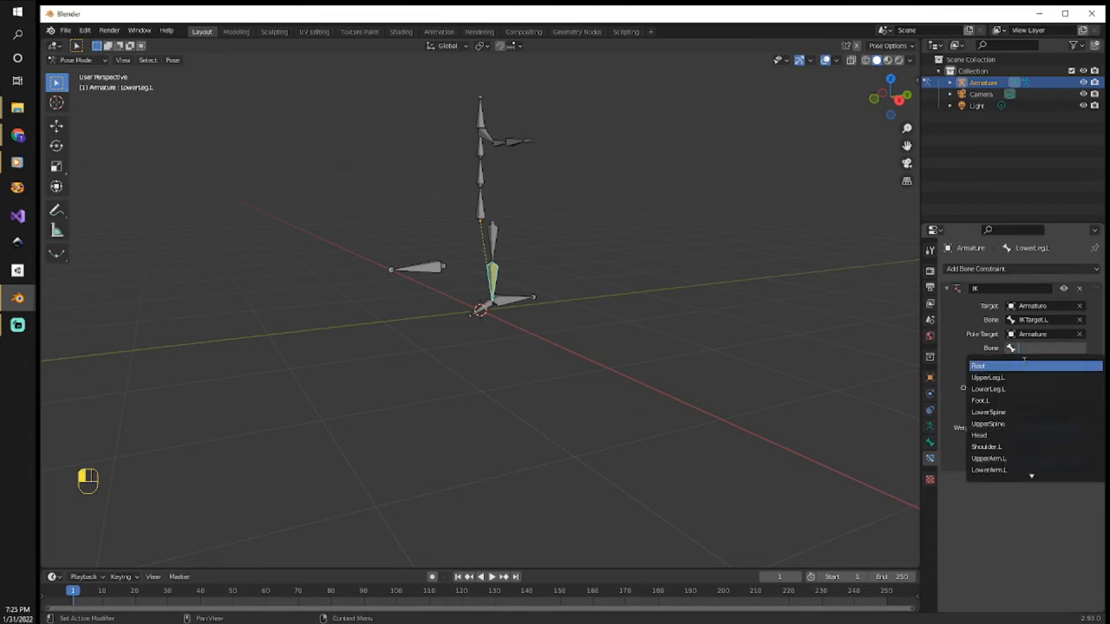
type("IK")
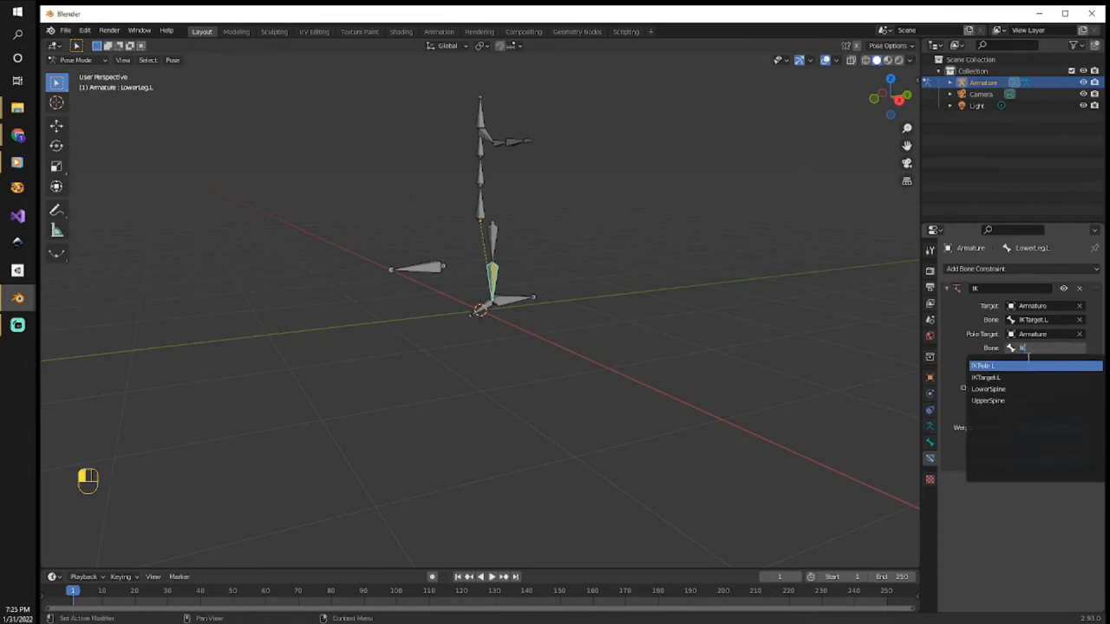
left_click(984, 365)
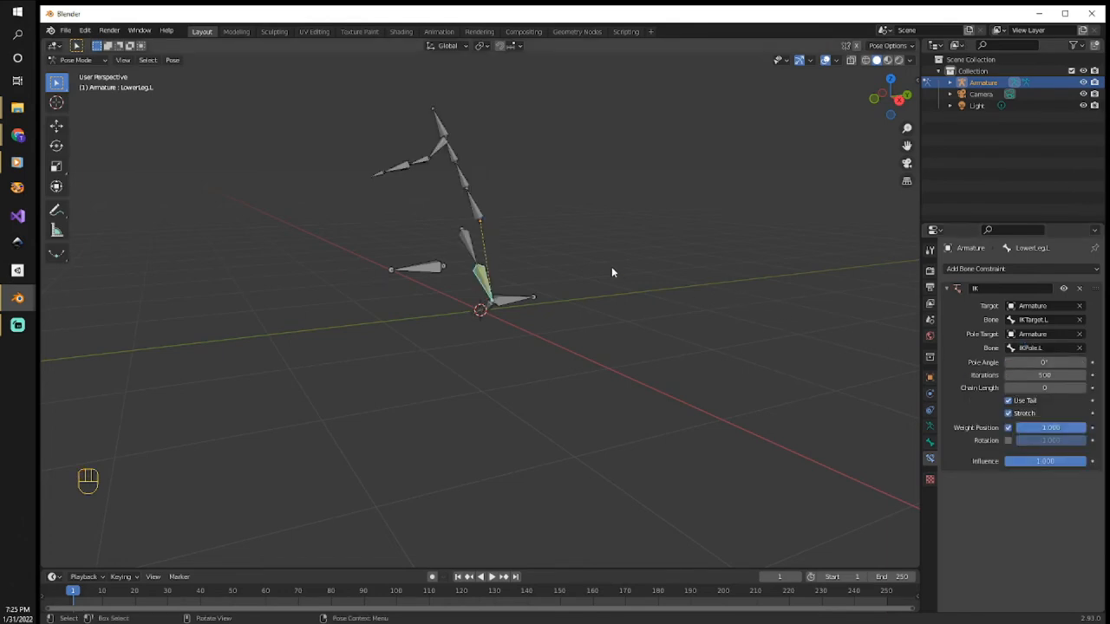
mouse_move(875, 330)
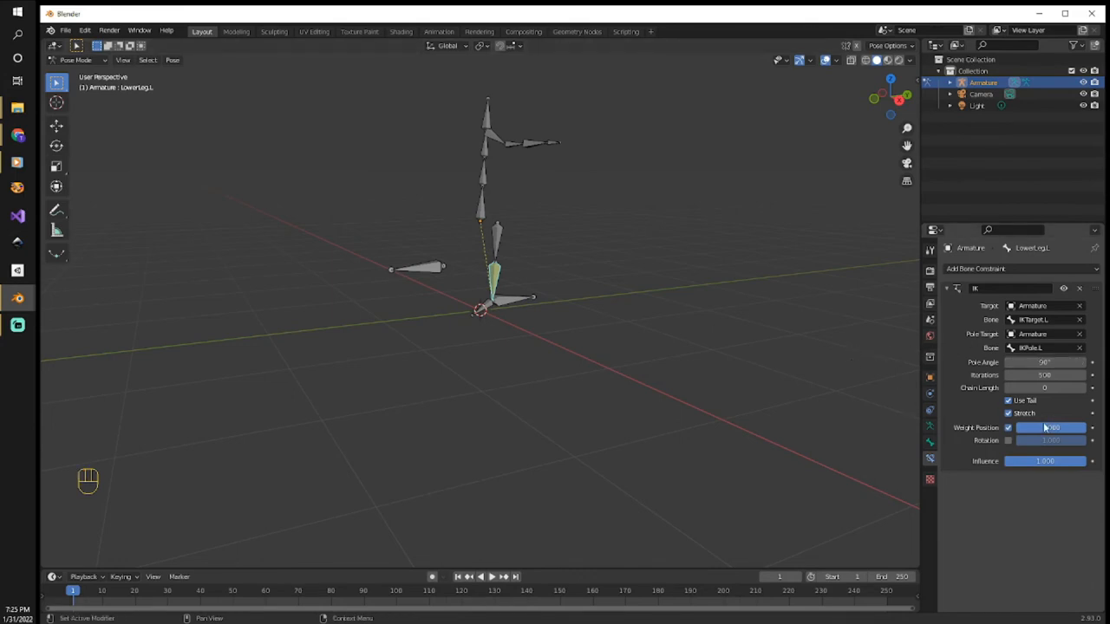
- Limit the IK constraint's chain length to 2 so the leg straightens again
left_click(1050, 428)
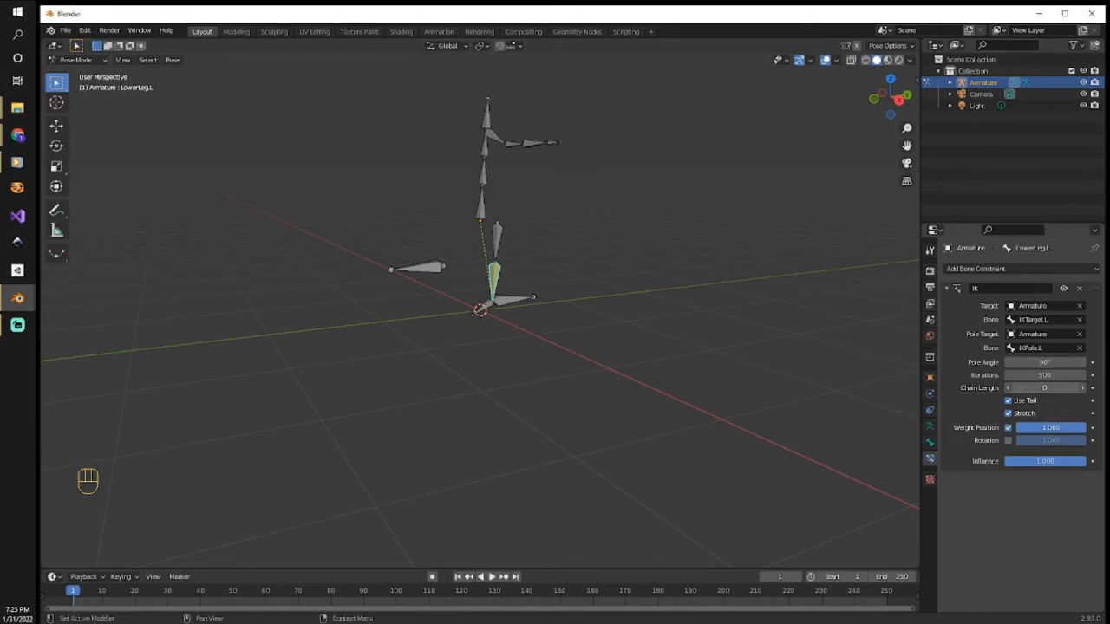
left_click(1046, 388)
type("2")
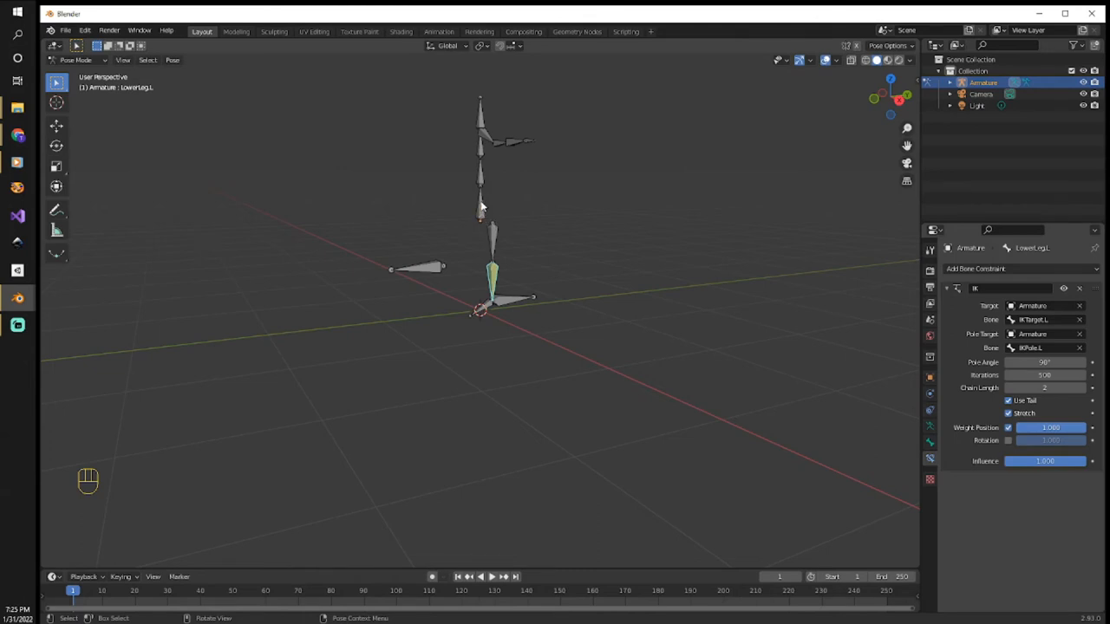
mouse_move(483, 218)
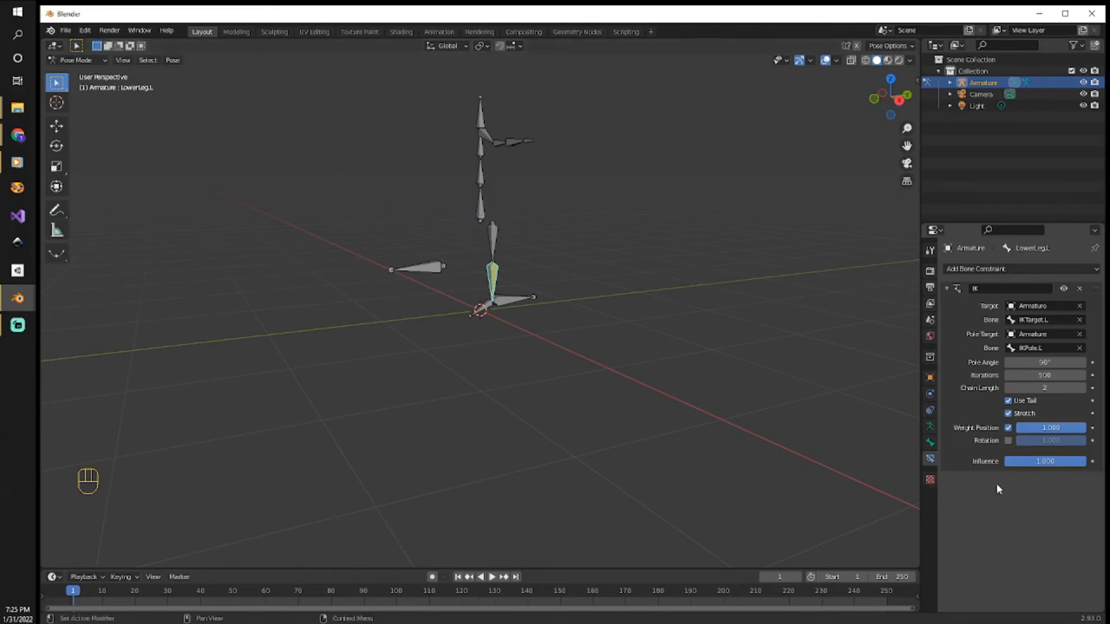
mouse_move(751, 414)
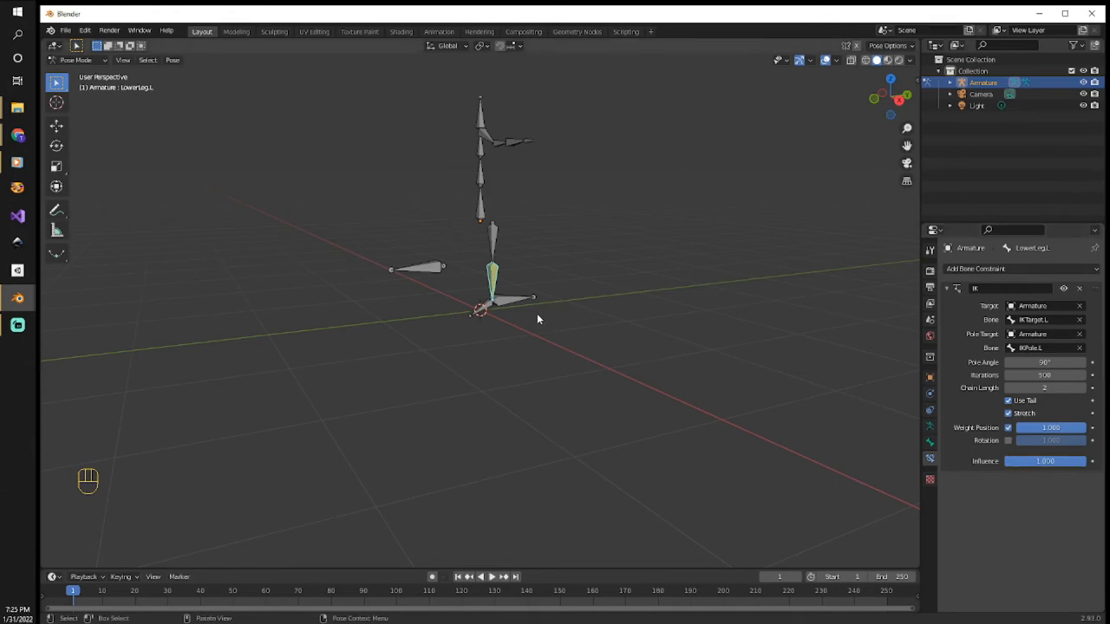
mouse_move(433, 270)
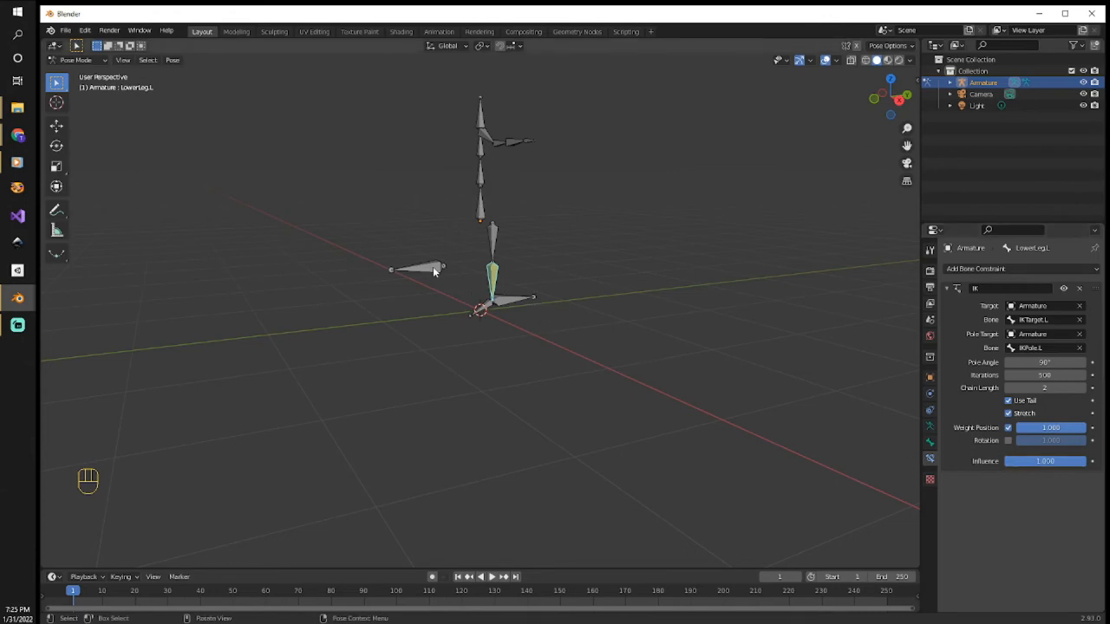
- Turn off Deform for both the IKPole.L and IKTarget.L control bones
left_click(416, 269)
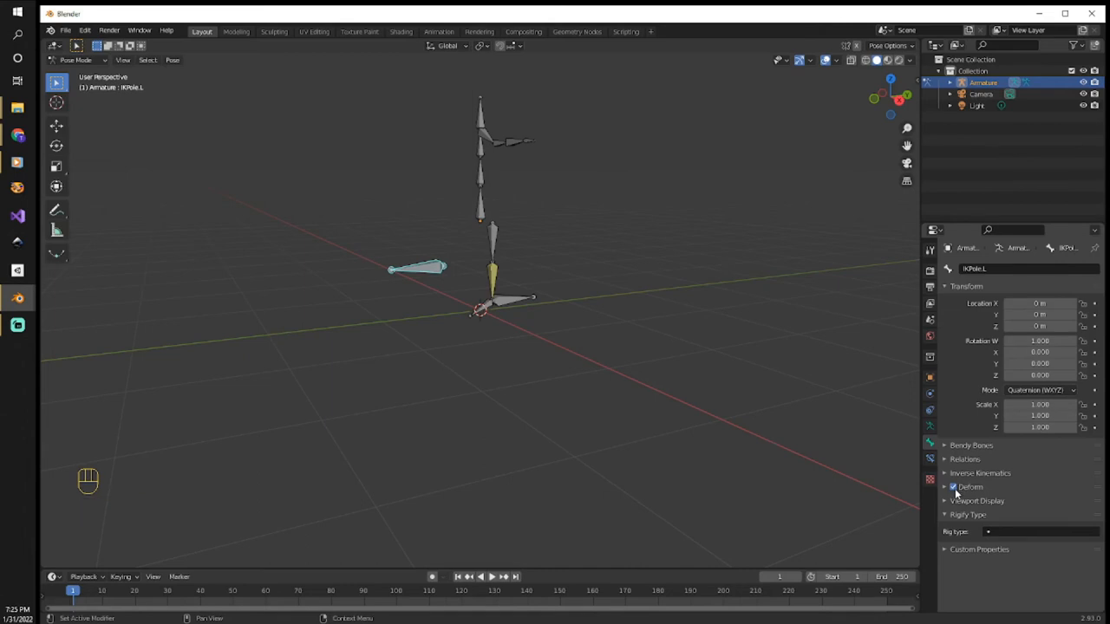
left_click(953, 487)
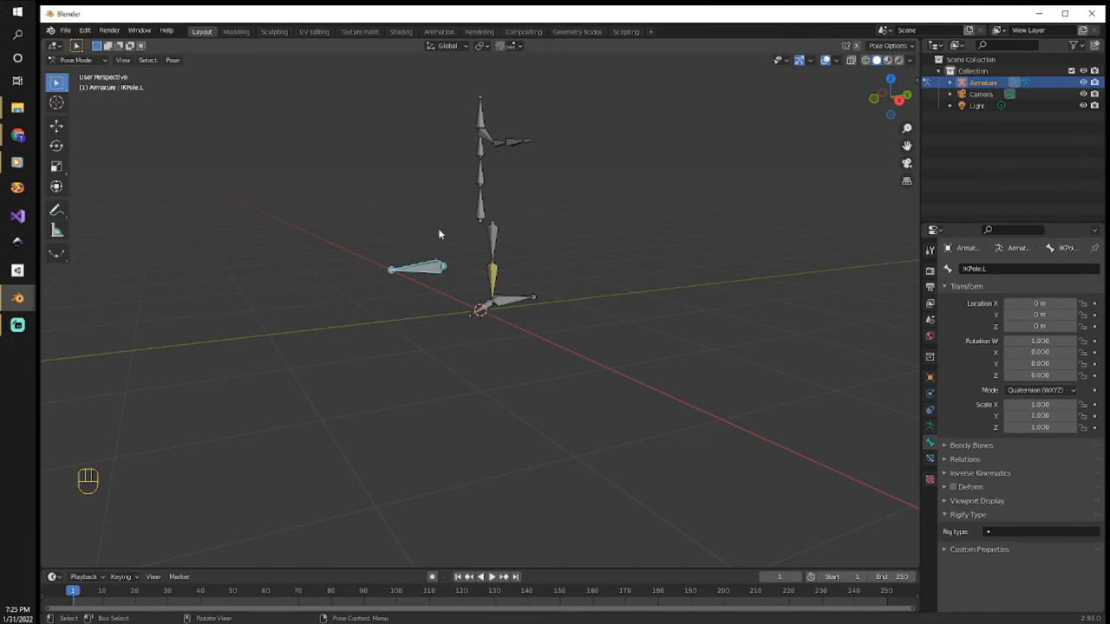
mouse_move(596, 228)
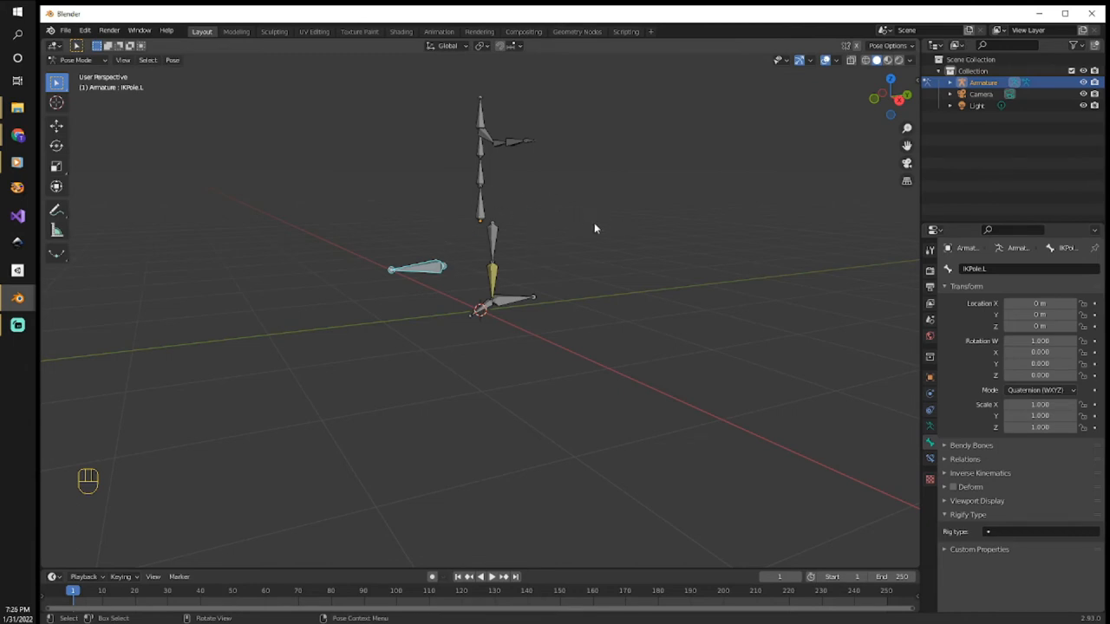
mouse_move(533, 197)
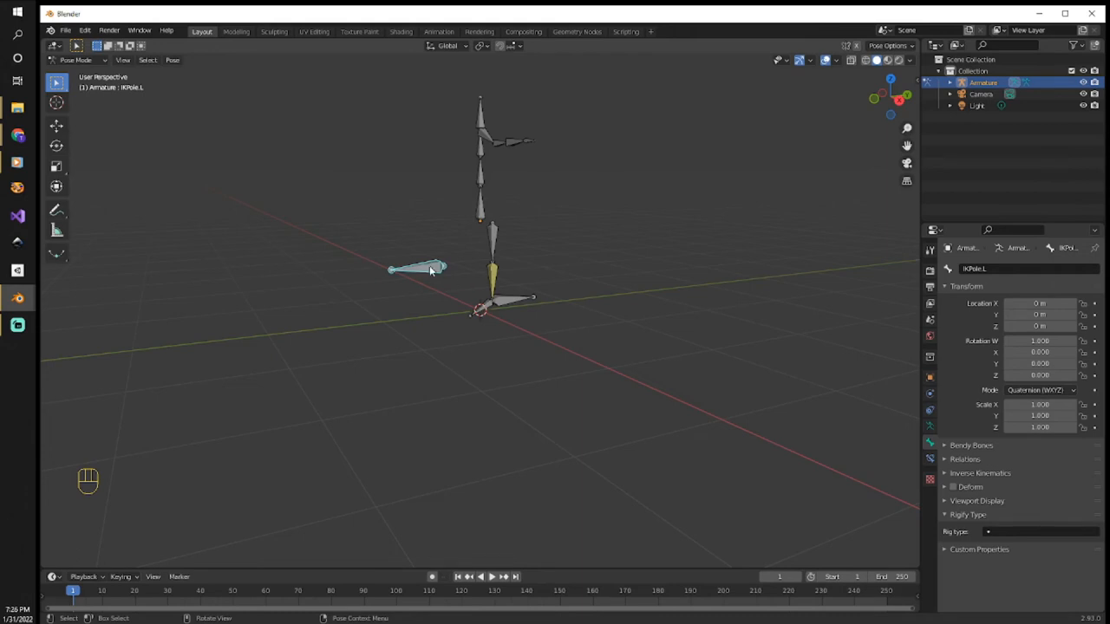
mouse_move(678, 344)
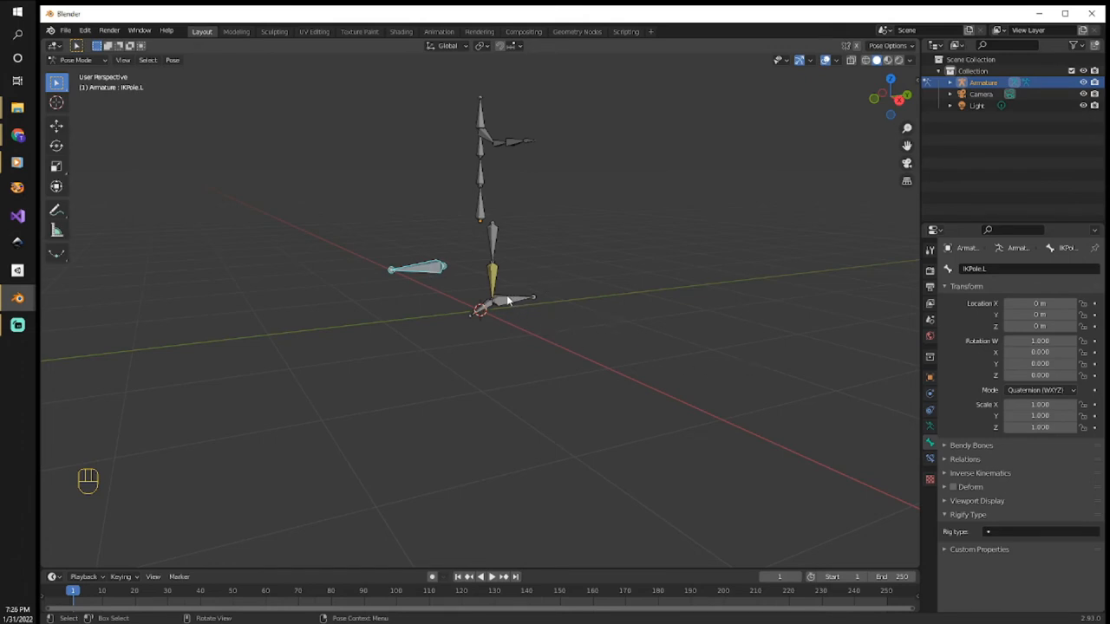
left_click(512, 300)
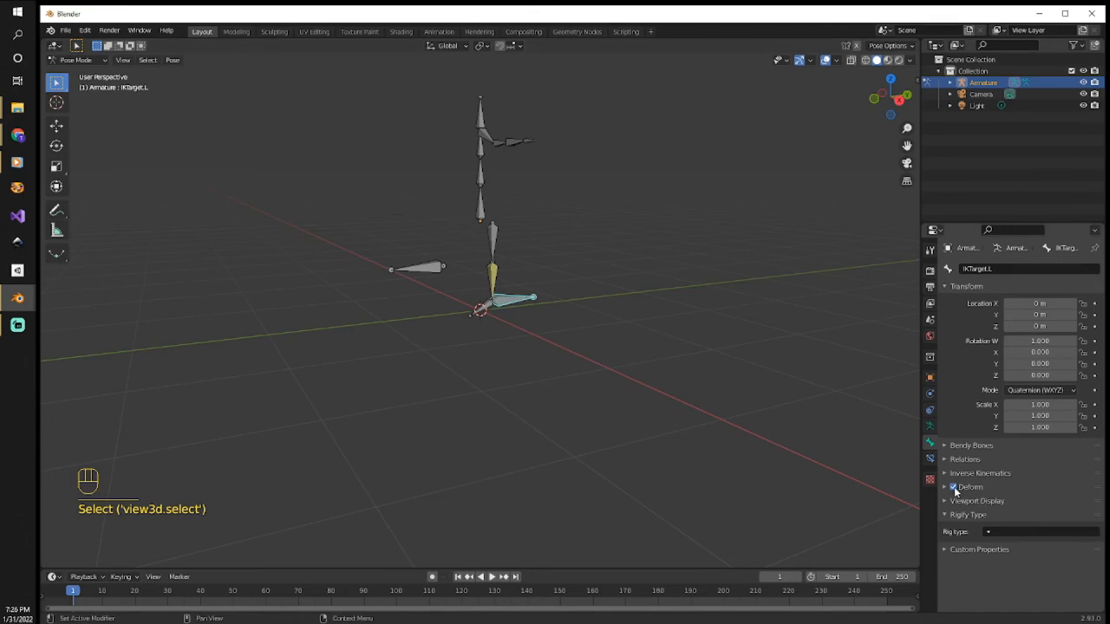
left_click(946, 486)
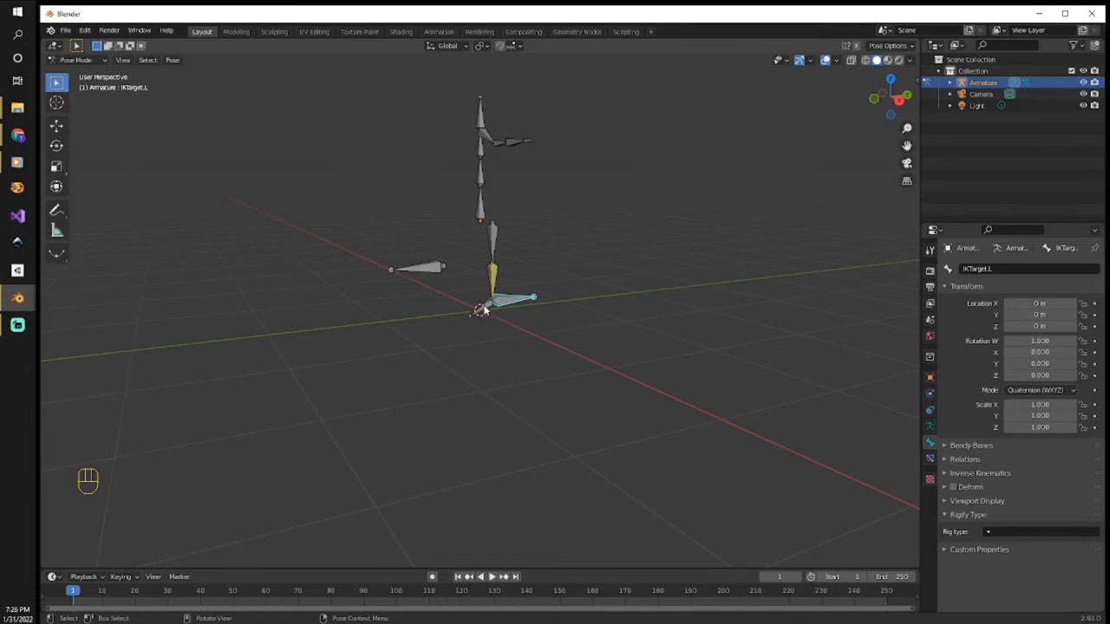
- Aim Foot.L's Copy Rotation constraint at the Armature's IKTarget.L bone
left_click(486, 310)
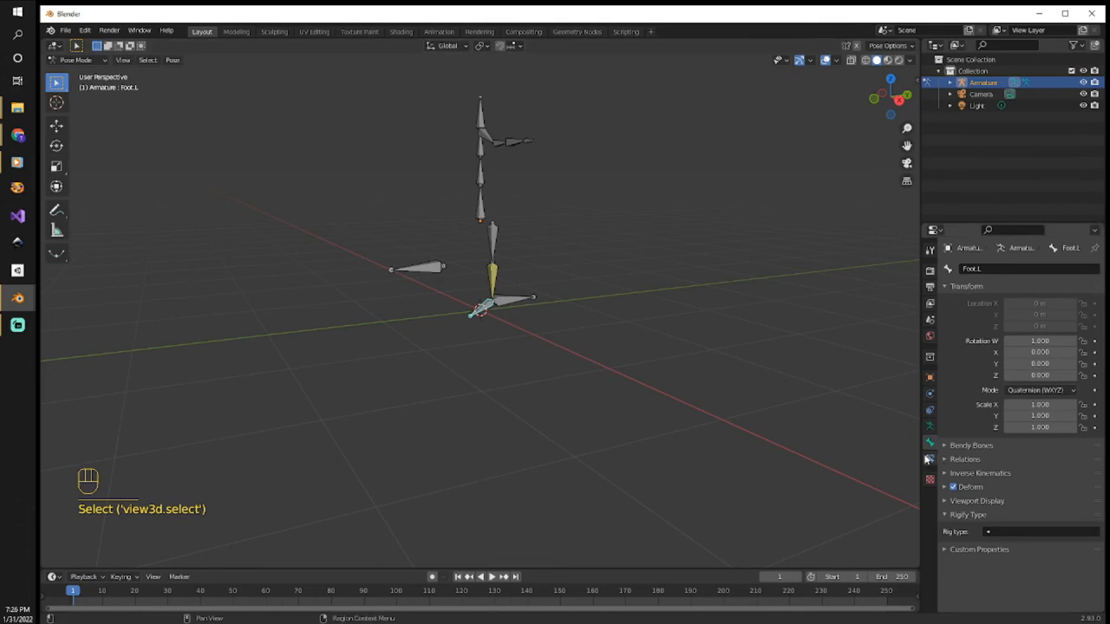
left_click(930, 458)
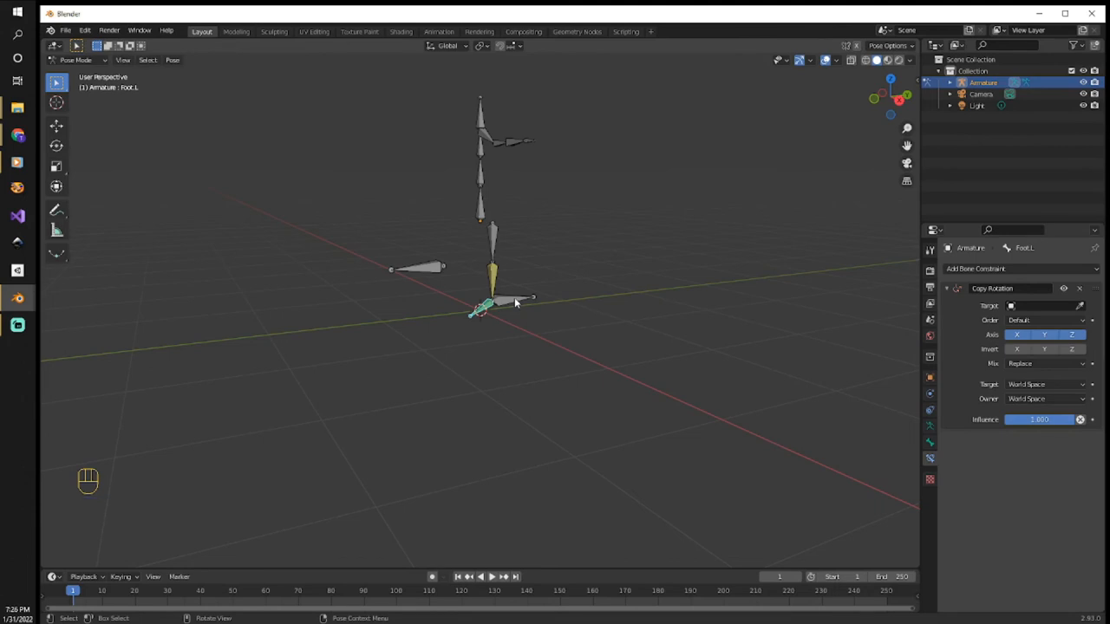
mouse_move(510, 347)
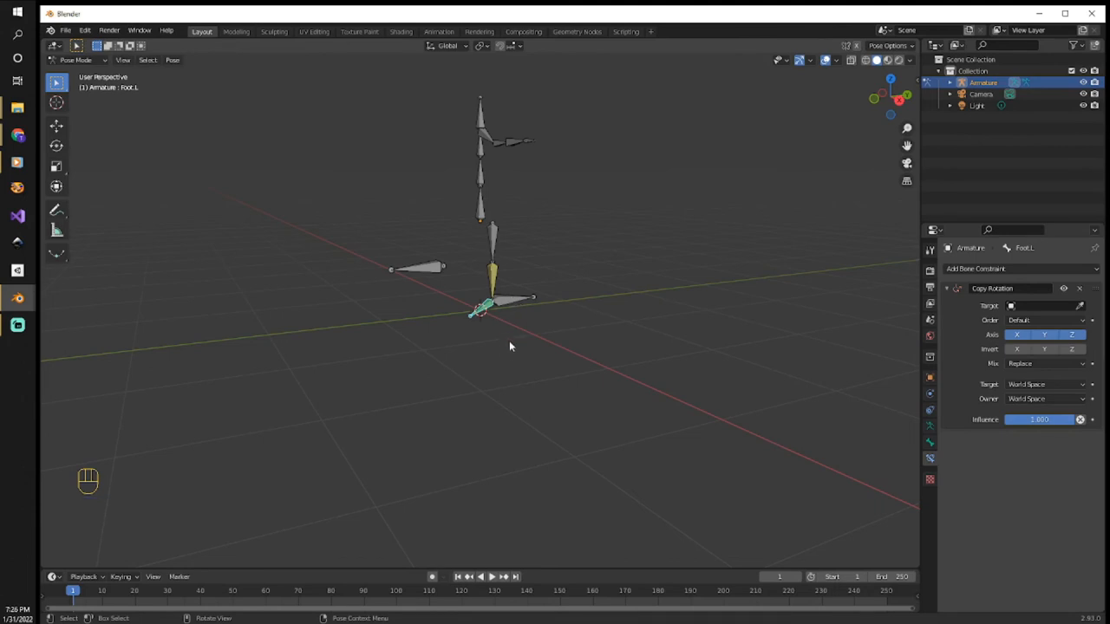
mouse_move(557, 340)
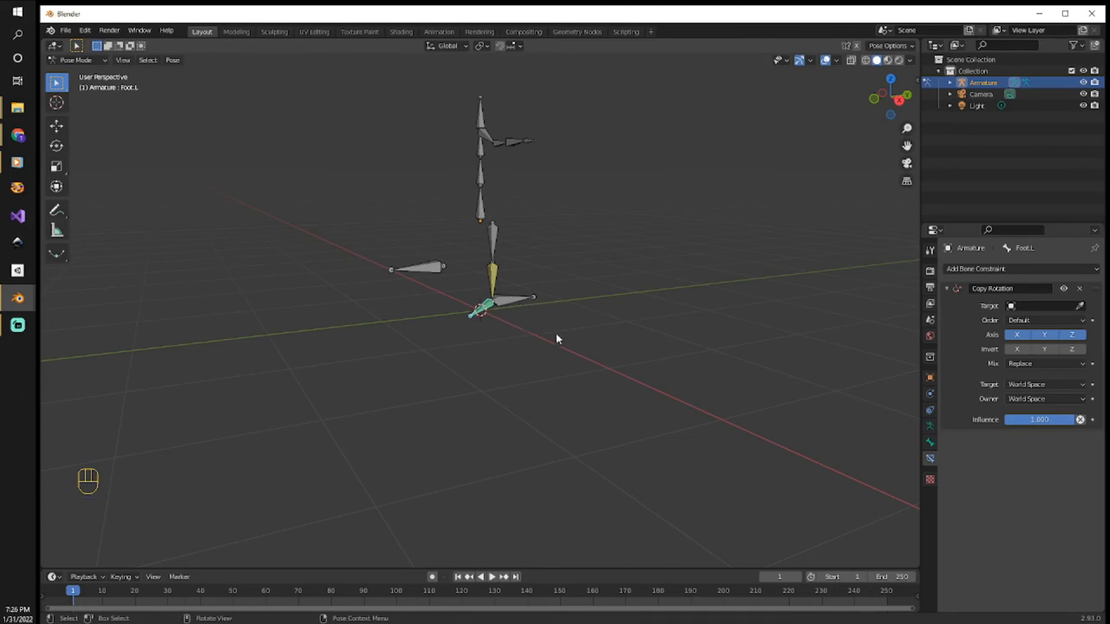
mouse_move(557, 312)
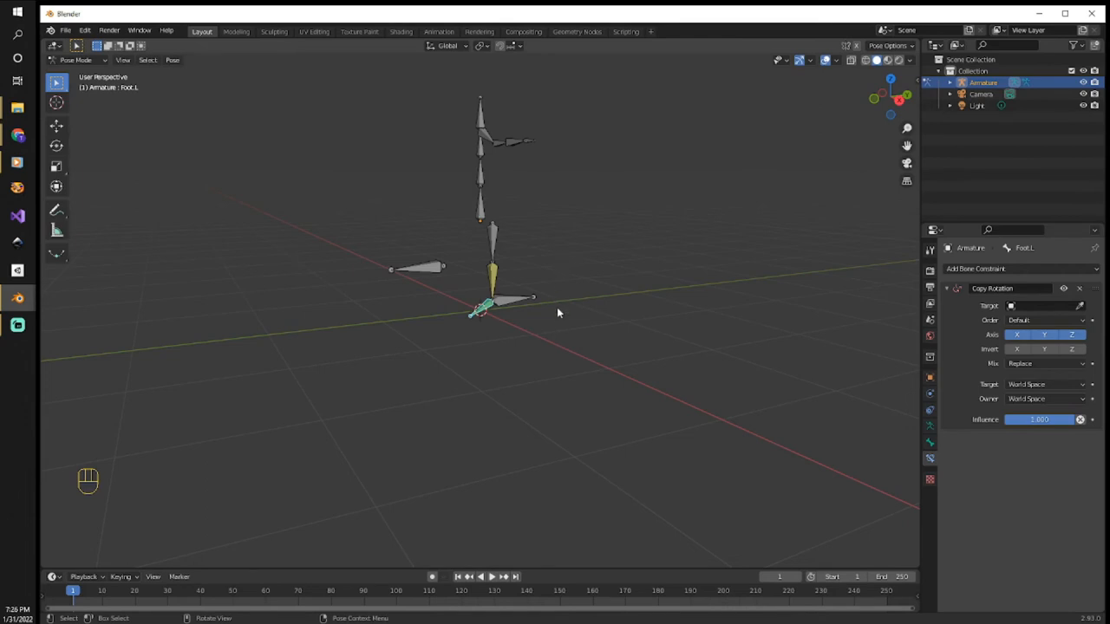
mouse_move(524, 302)
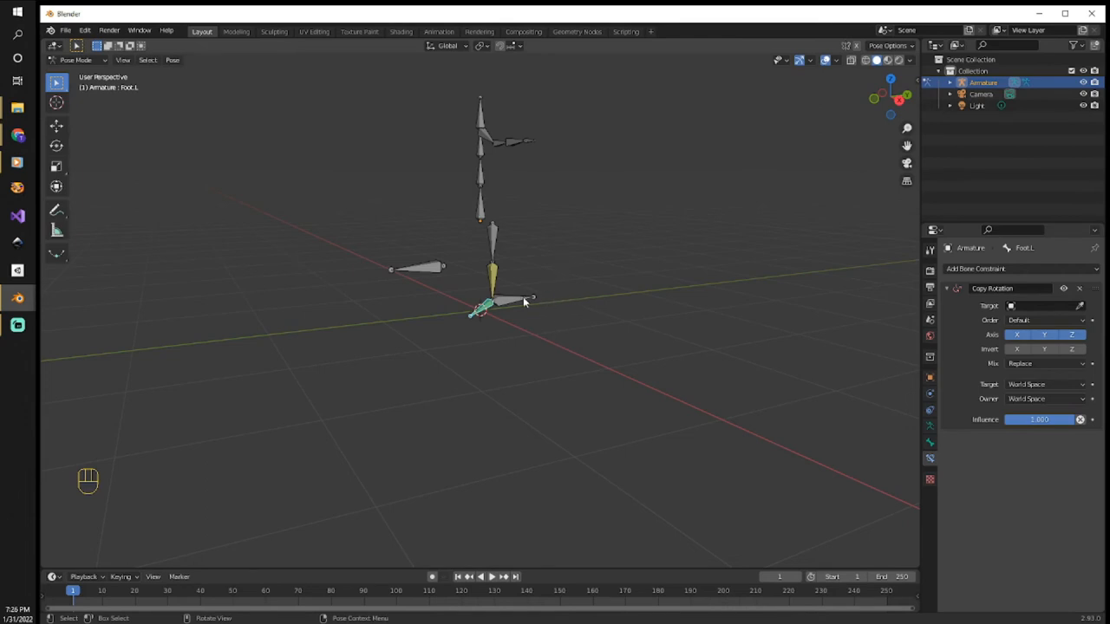
mouse_move(511, 302)
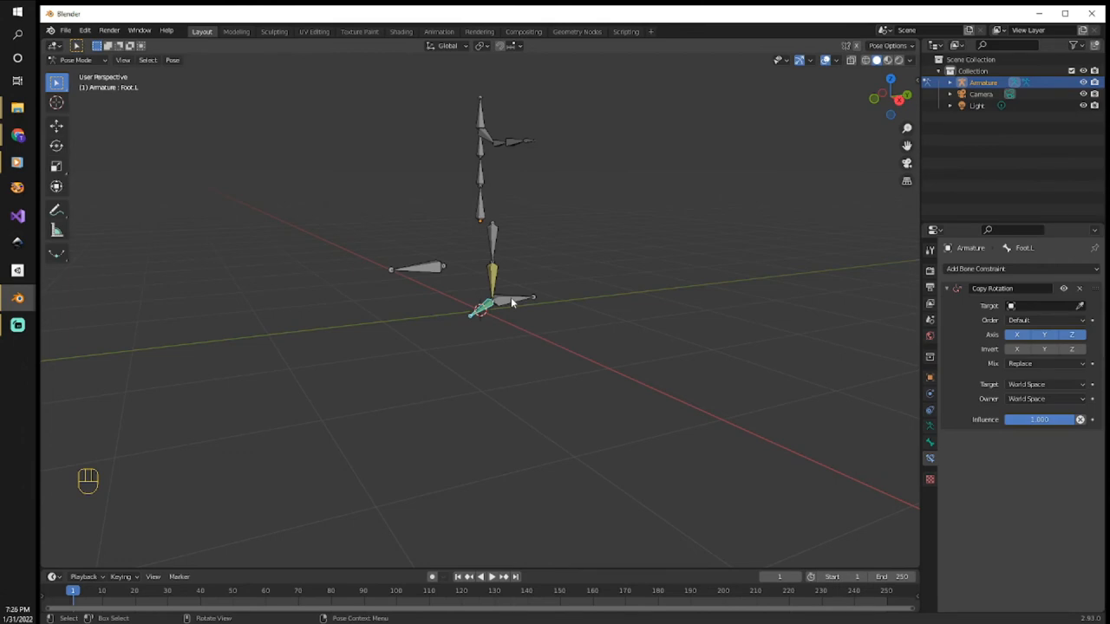
mouse_move(779, 312)
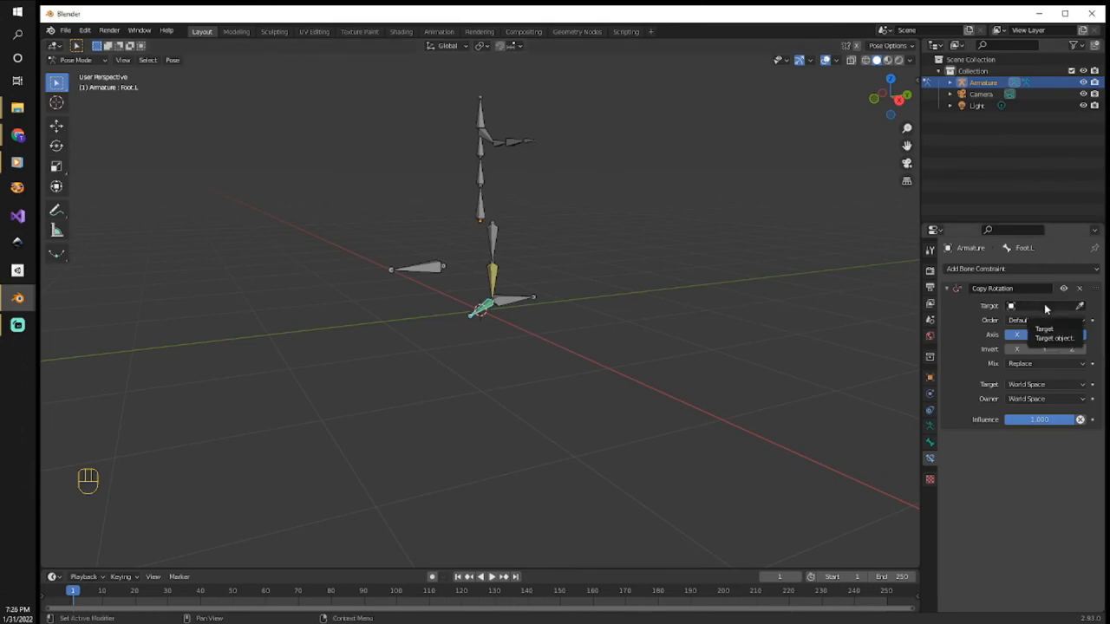
left_click(1041, 305)
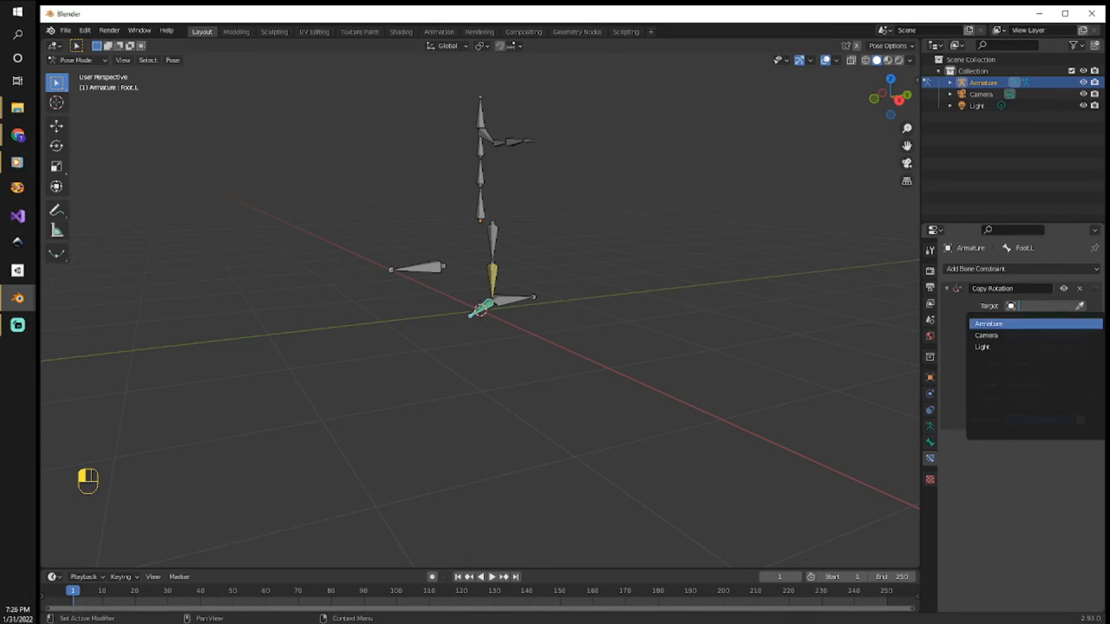
left_click(989, 324)
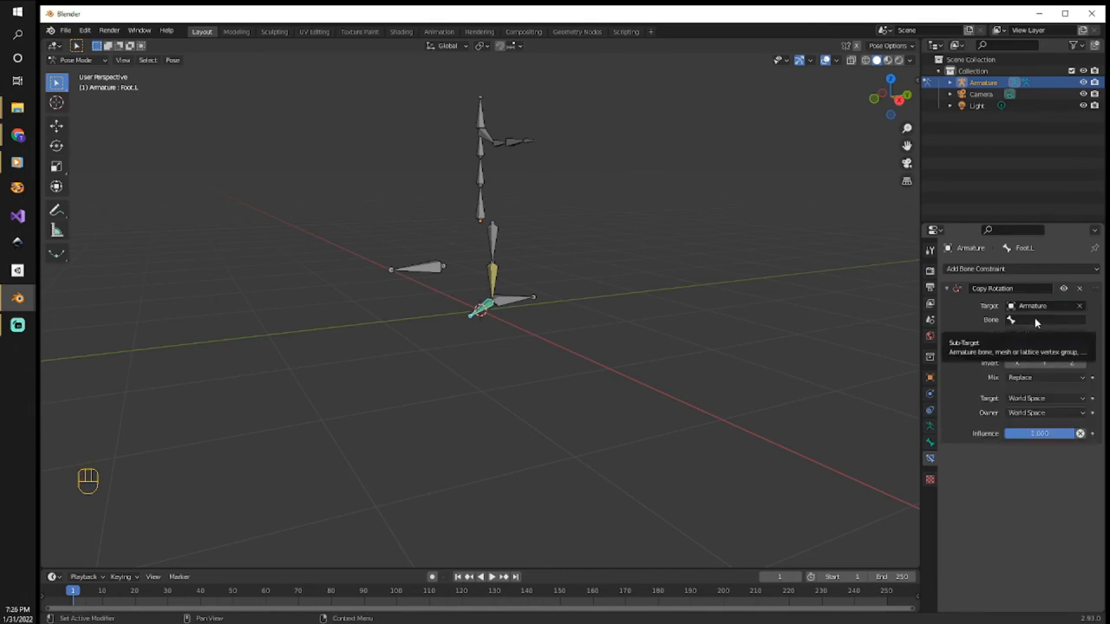
left_click(1045, 319)
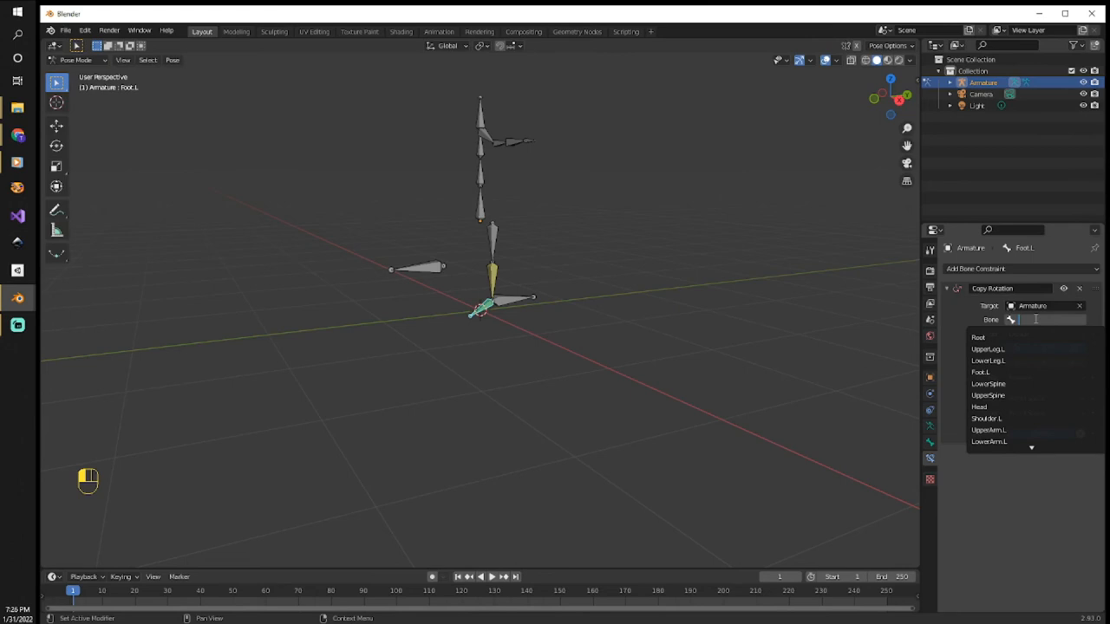
type("IK")
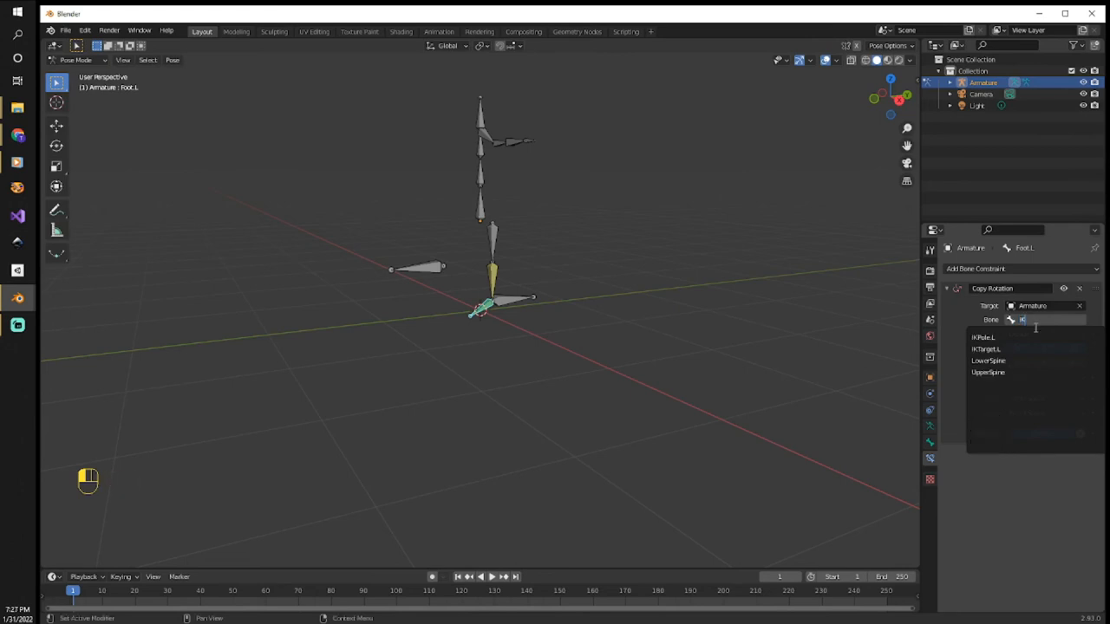
left_click(986, 349)
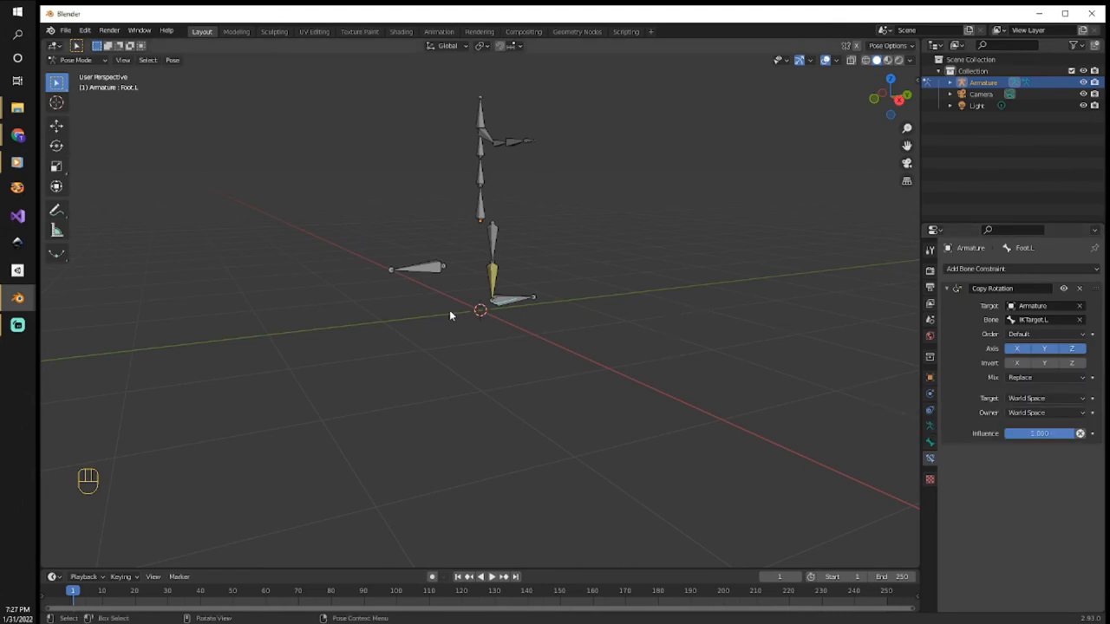
- Set the Copy Rotation constraint's target and owner space to Local Space
left_click(1041, 398)
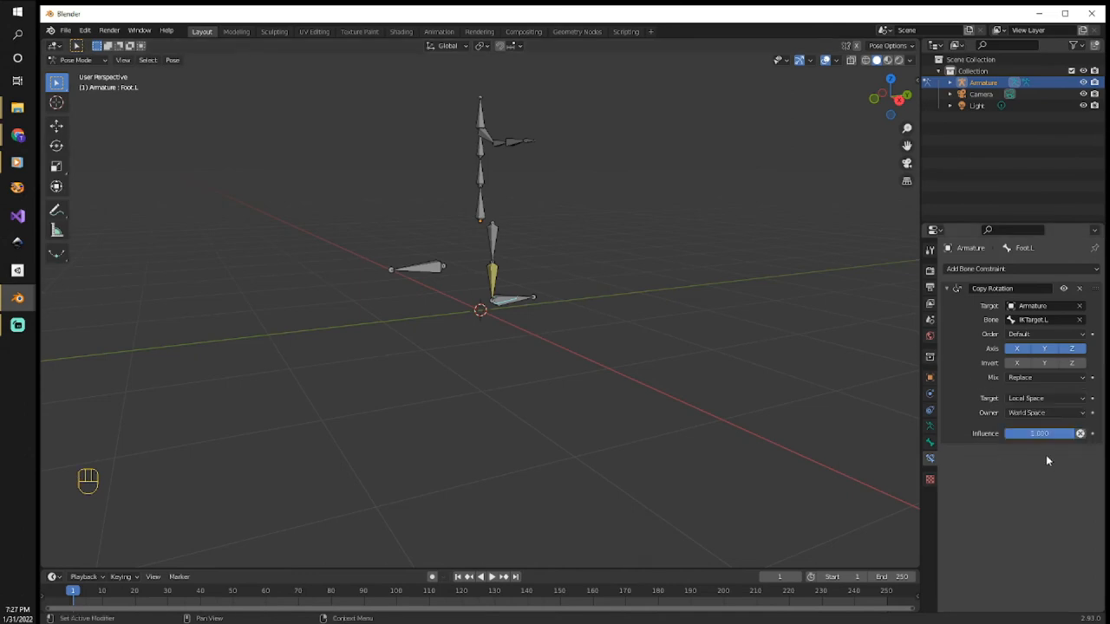
left_click(1043, 412)
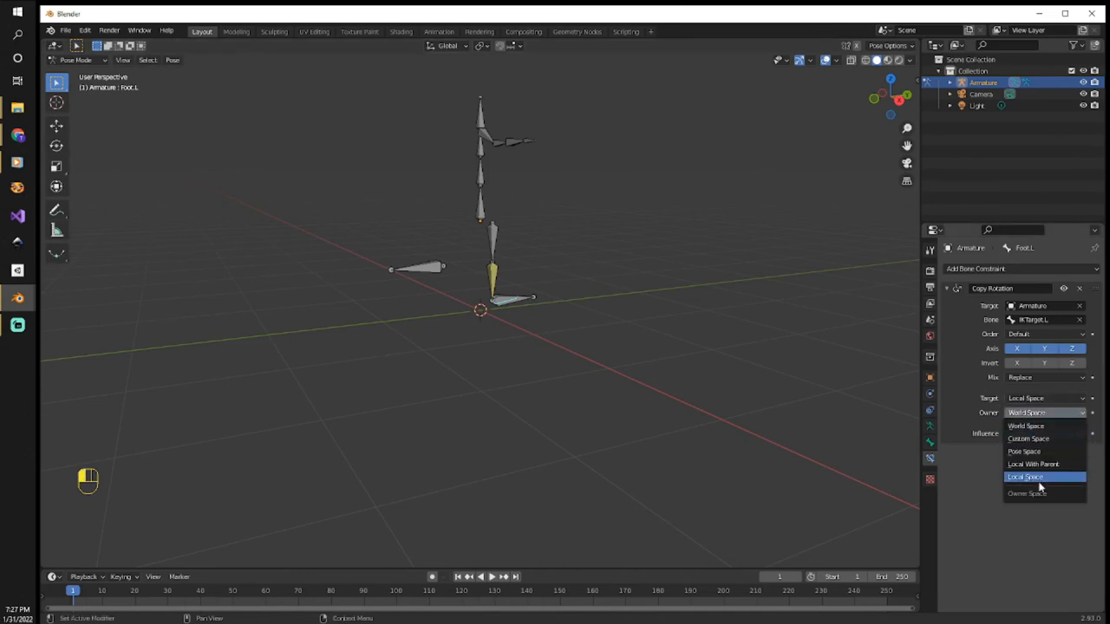
left_click(1025, 477)
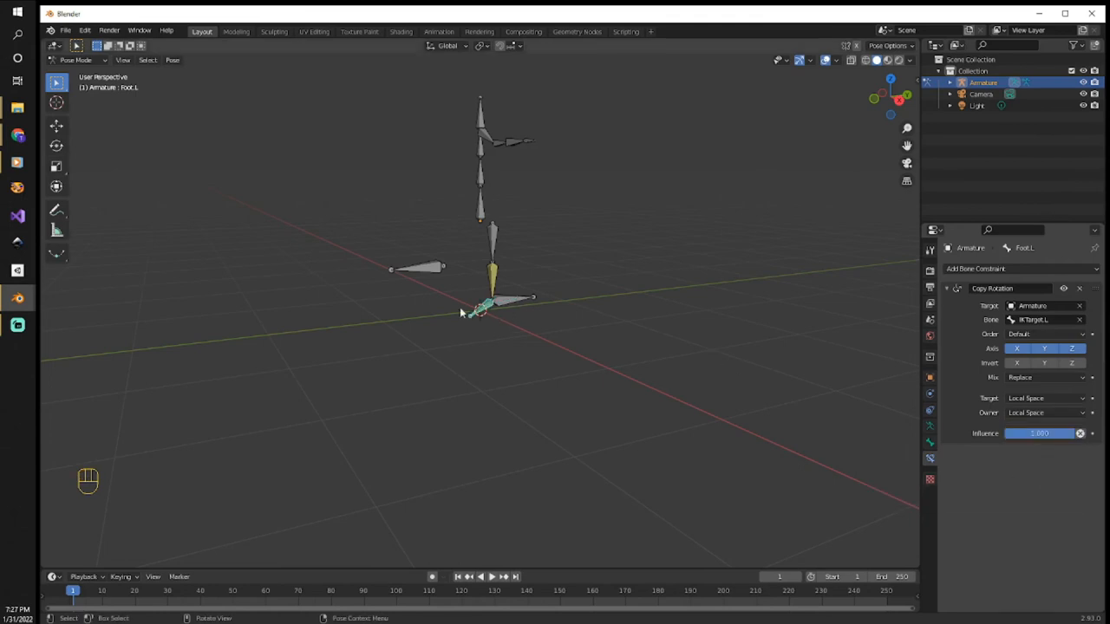
mouse_move(510, 305)
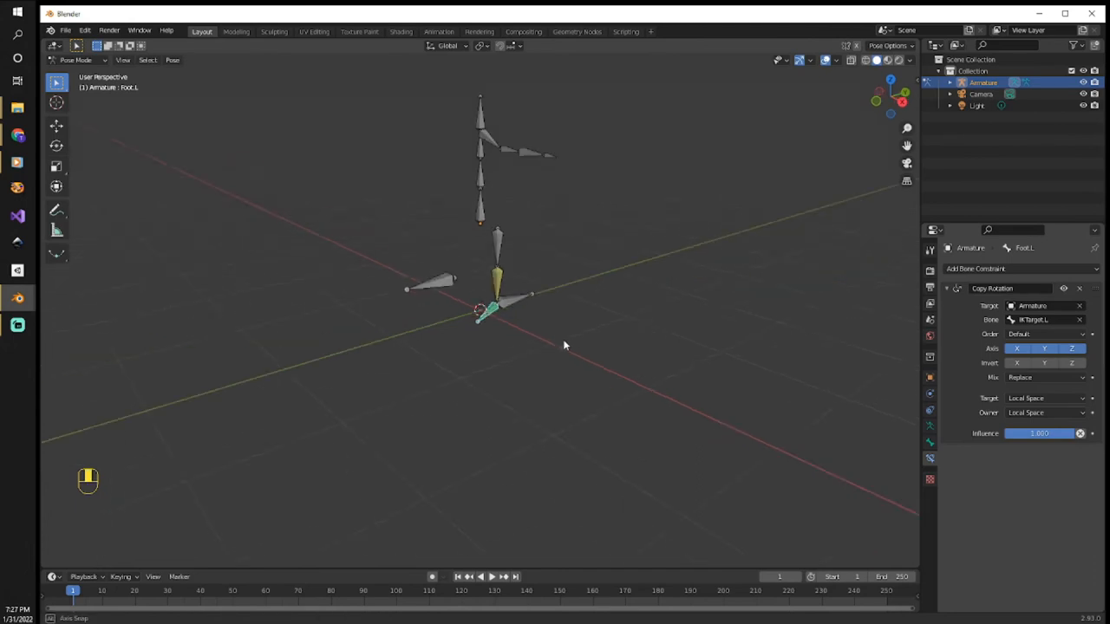
- Rotate IKTarget.L to confirm the foot follows, then return it to rest
left_click(512, 302)
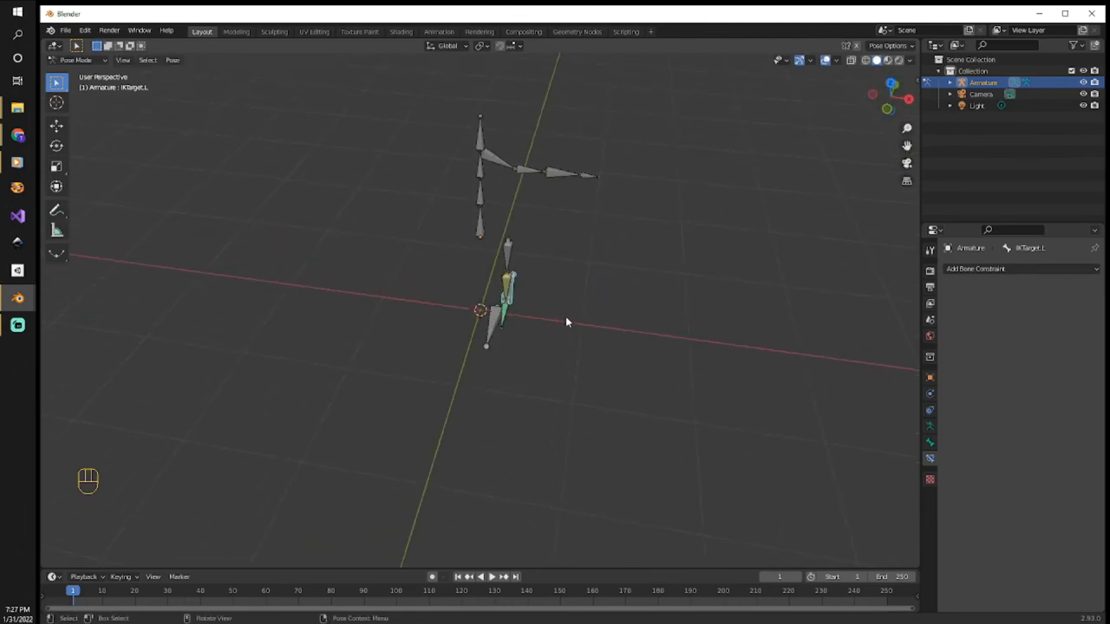
key("r")
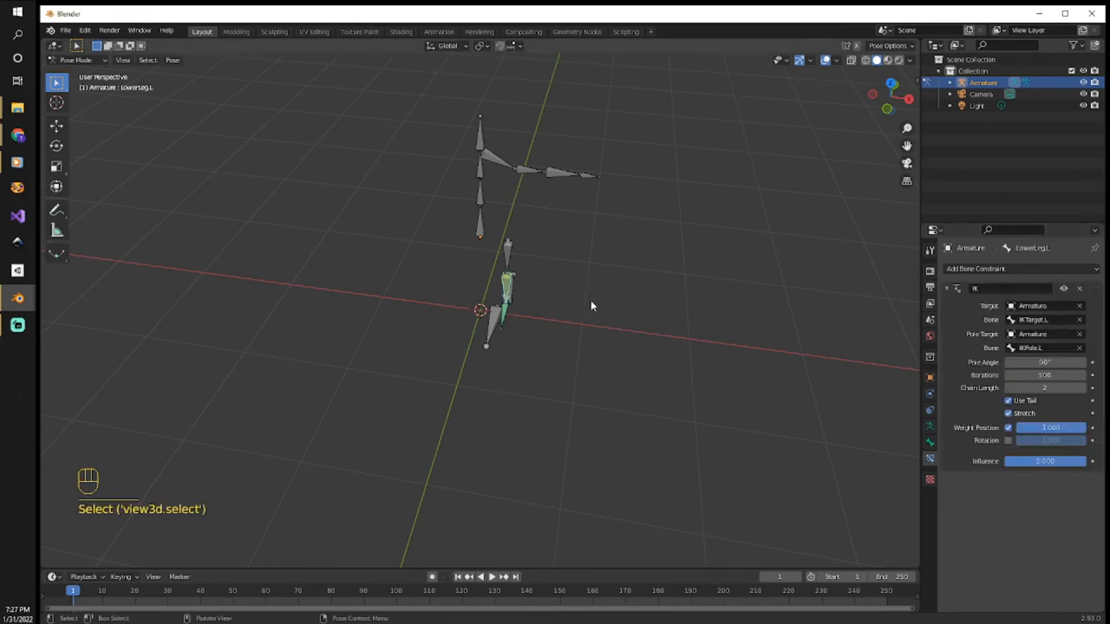
key("r")
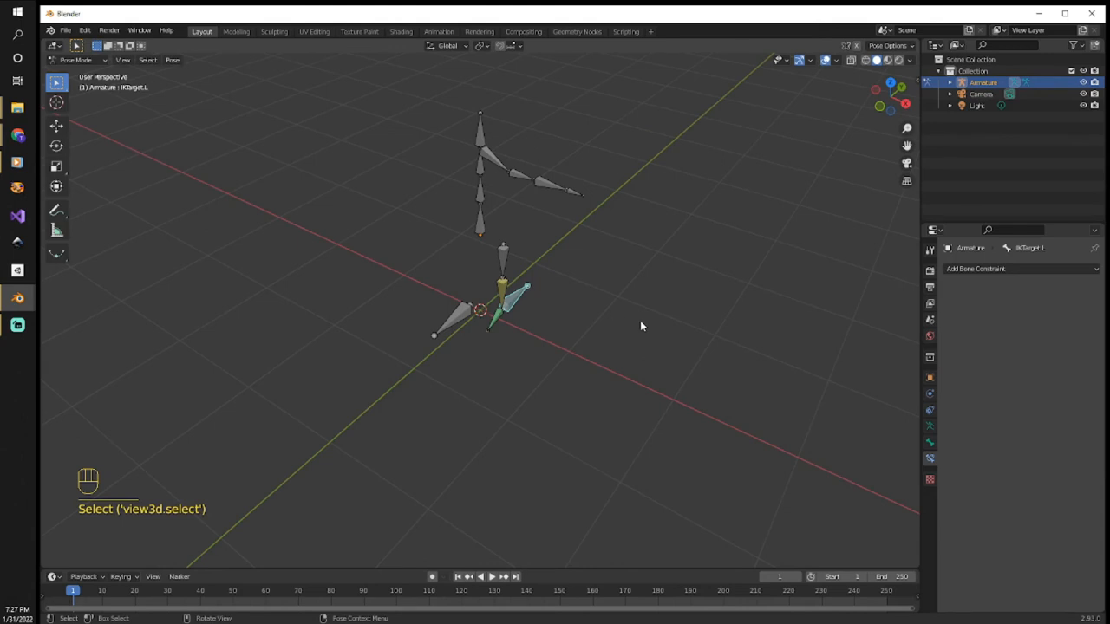
key("r")
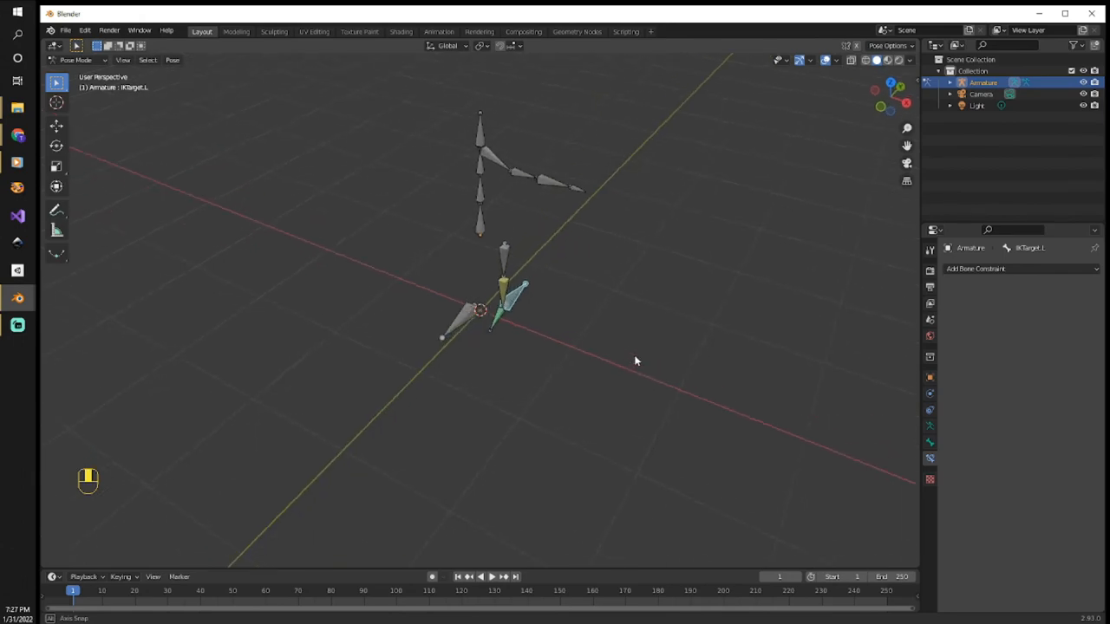
key("r")
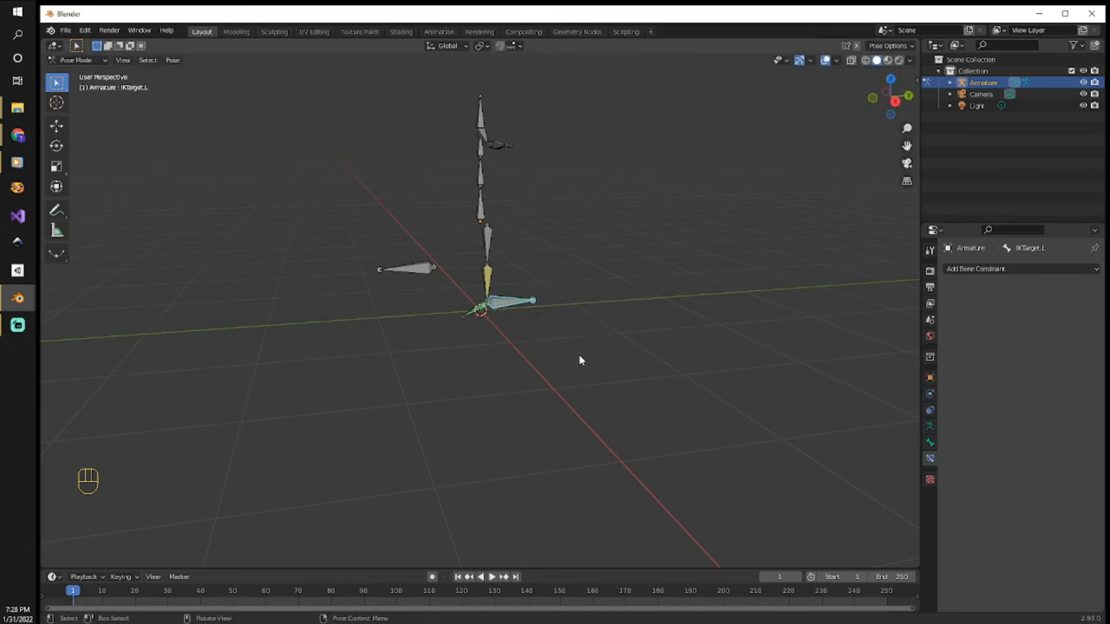
- Move the Root bone to check the leg rig follows, then select LowerLeg.L to view its IK
left_click_drag(581, 361, 637, 397)
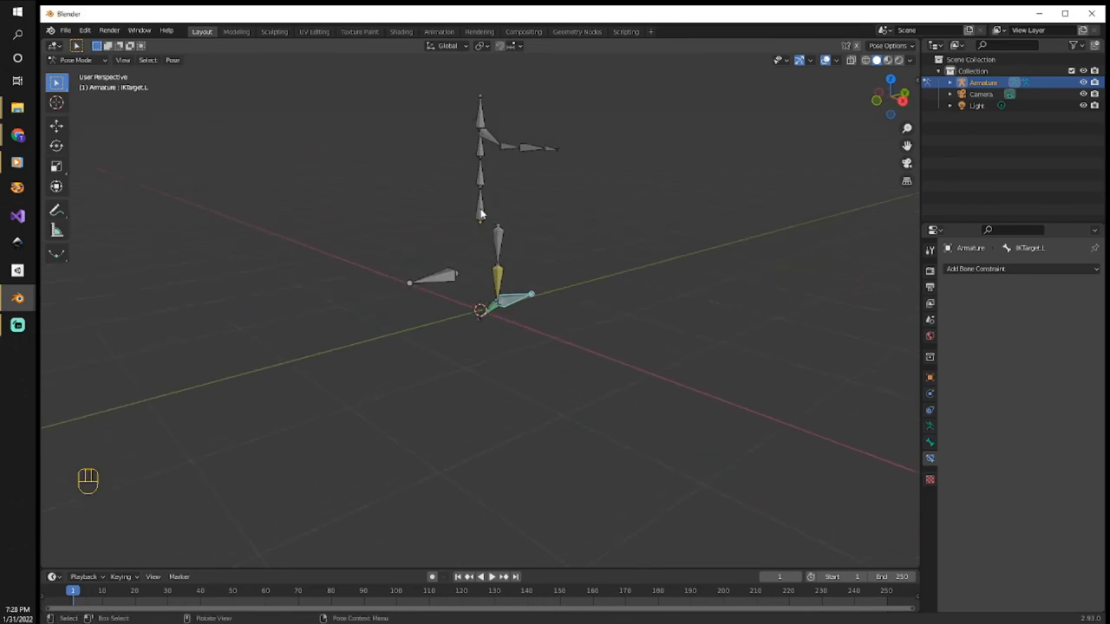
left_click(480, 204)
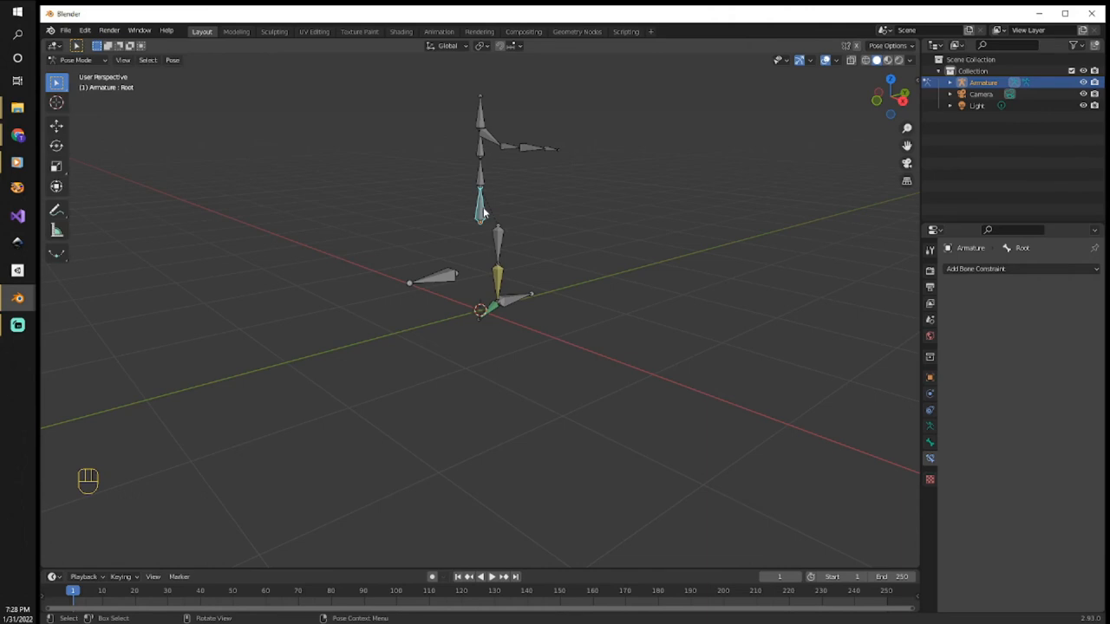
key("g")
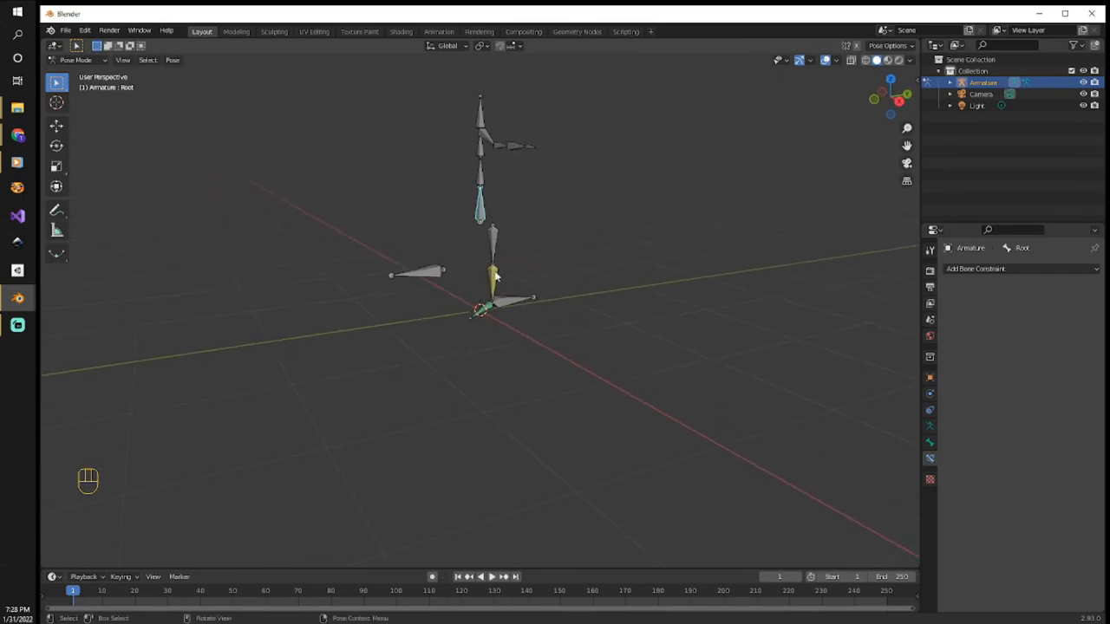
left_click(492, 278)
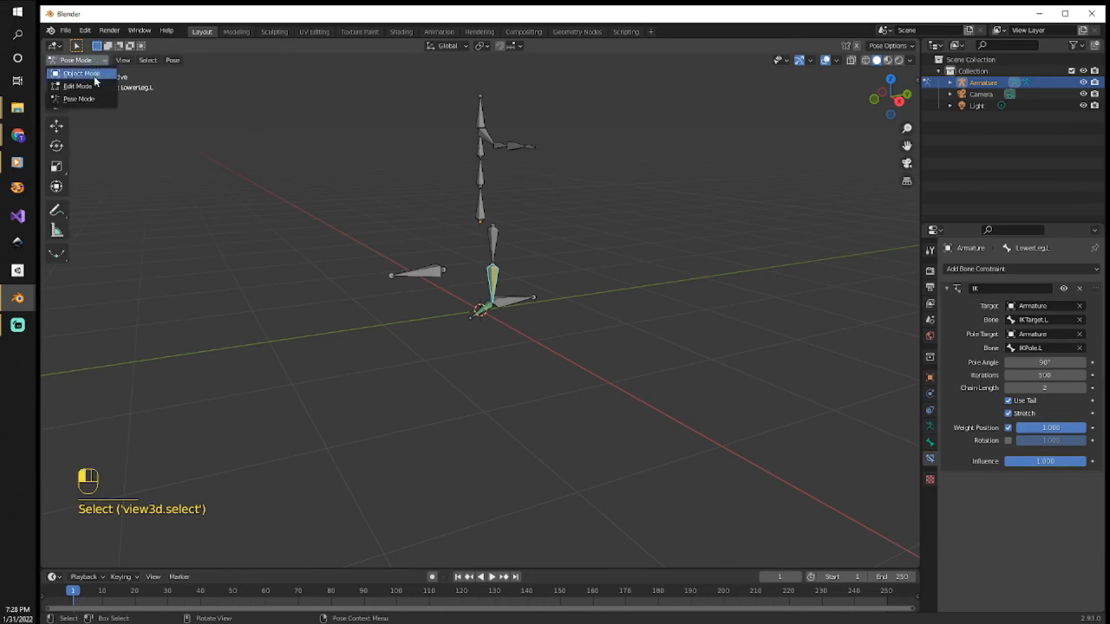
- In Edit Mode nudge the left knee joint slightly along Y, then reselect the Root bone
left_click(77, 86)
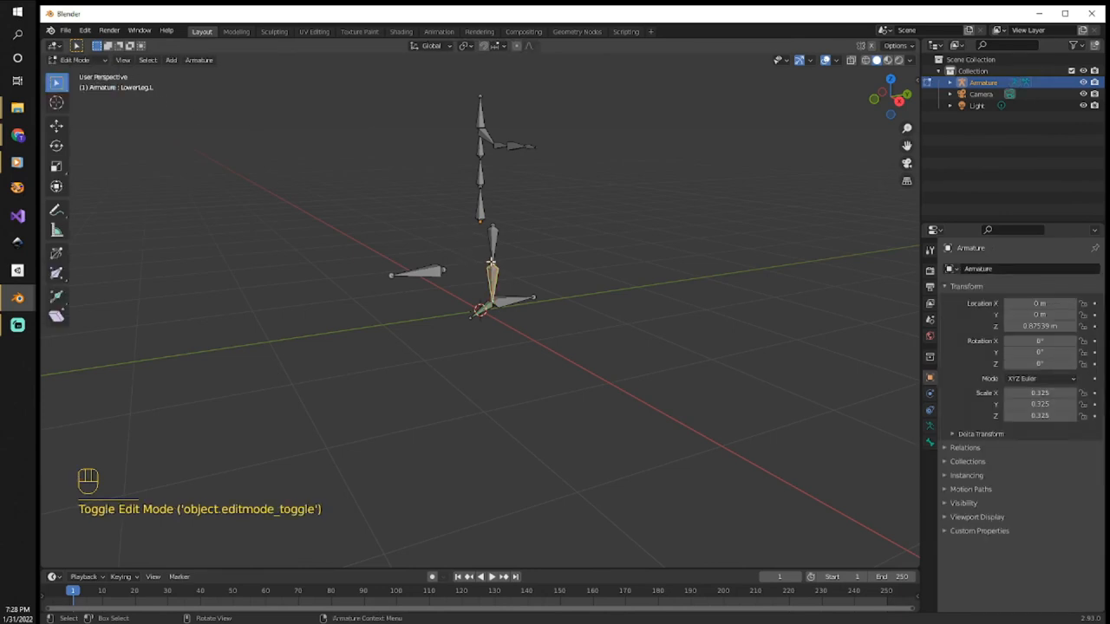
left_click(493, 282)
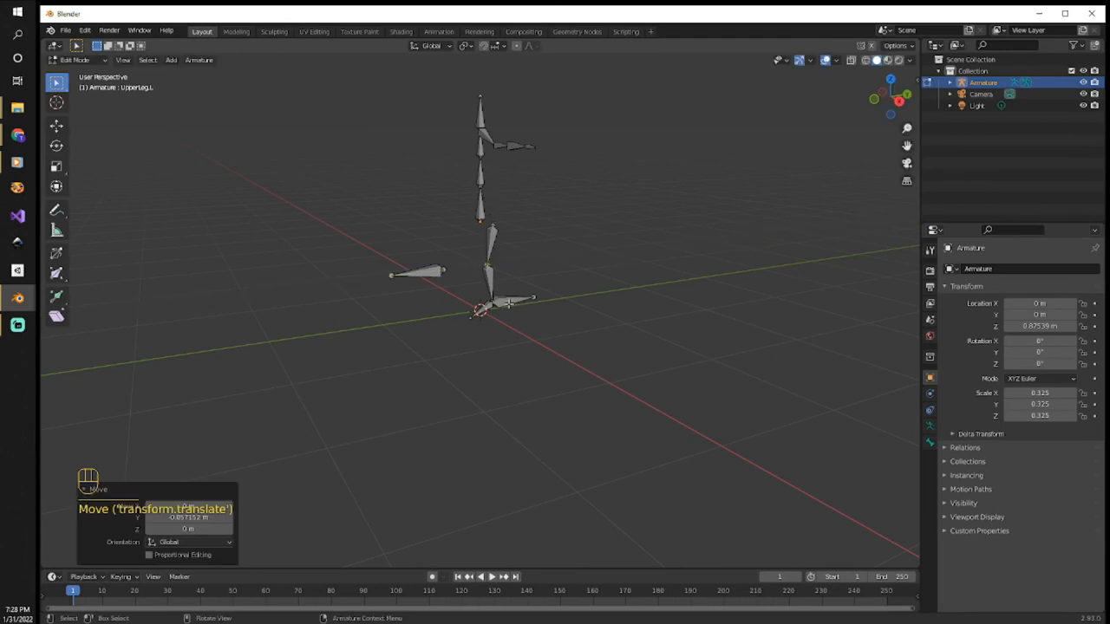
mouse_move(497, 262)
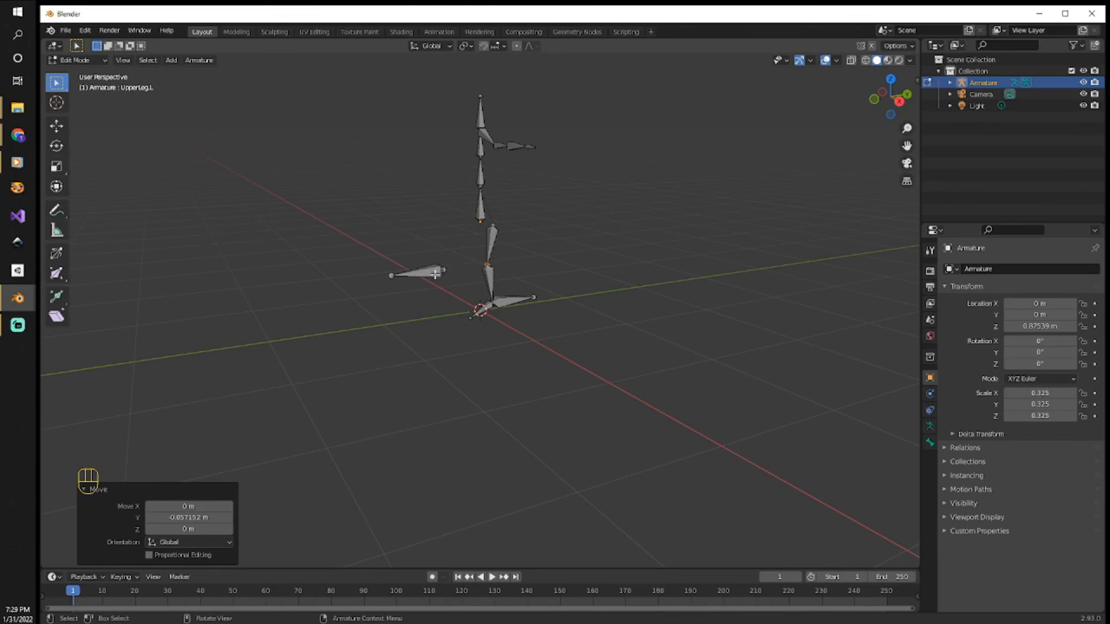
mouse_move(475, 240)
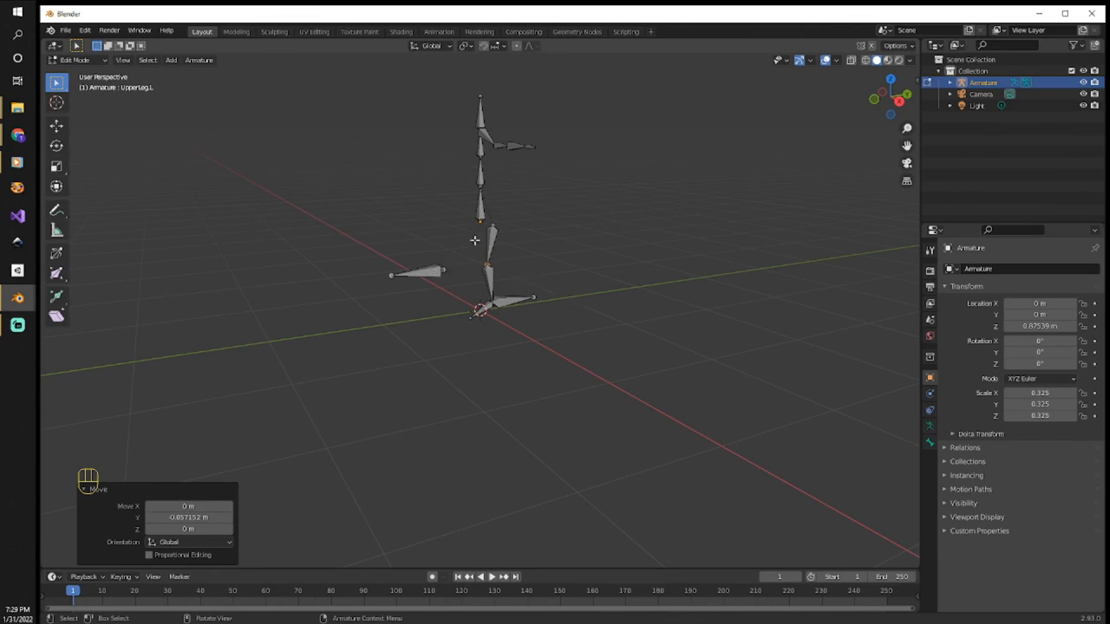
left_click(480, 204)
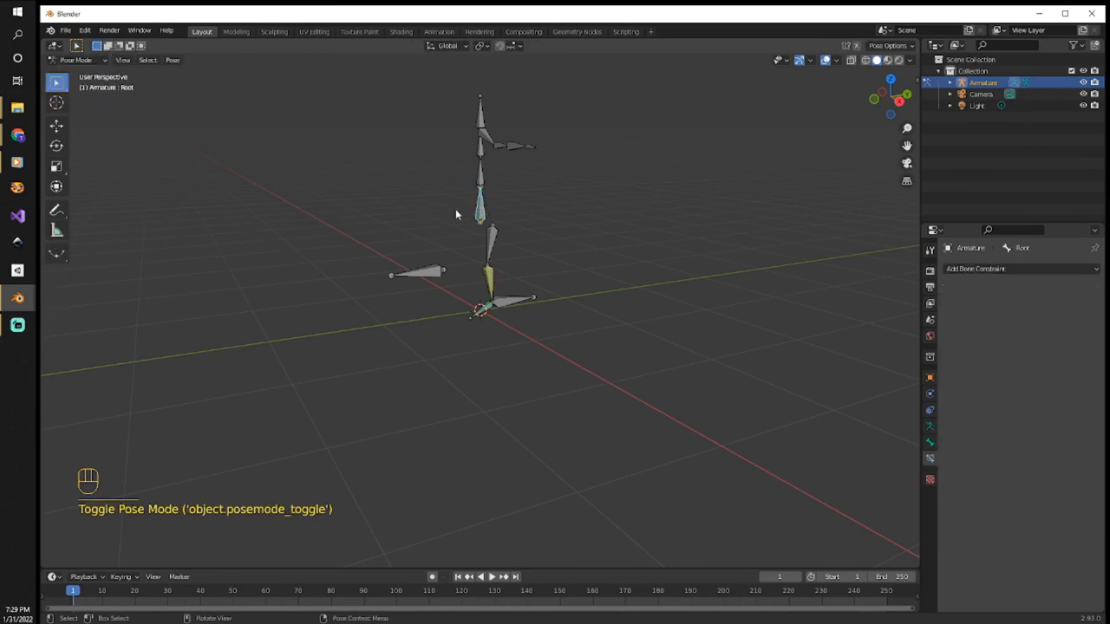
key("g")
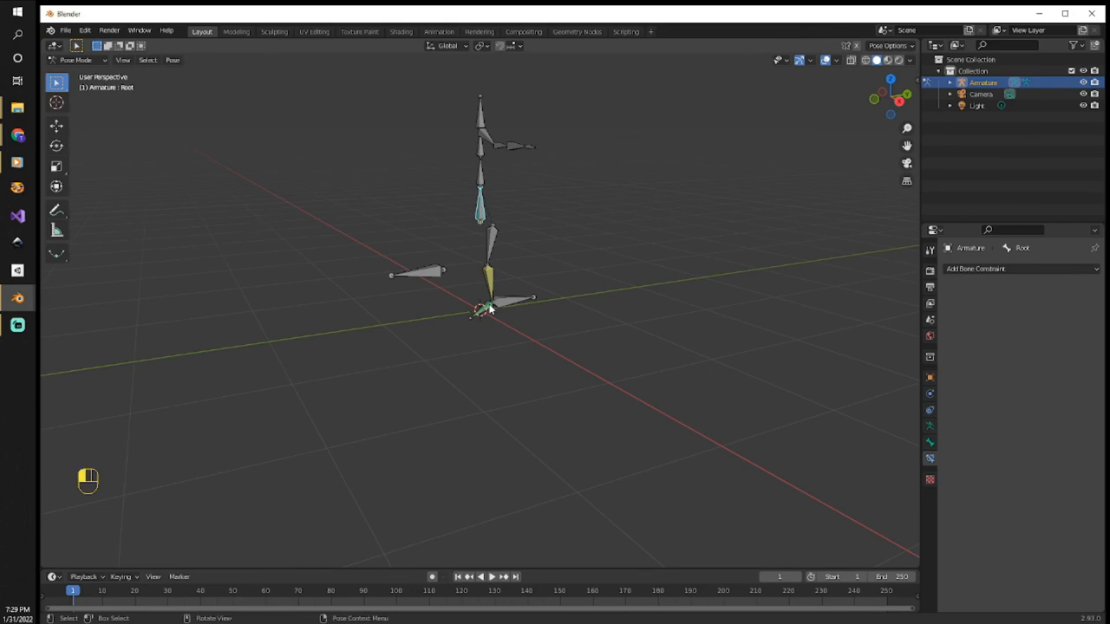
- Check Foot.L's Relations panel shows LowerLeg.L as parent, then select and move the Root bone
left_click(481, 310)
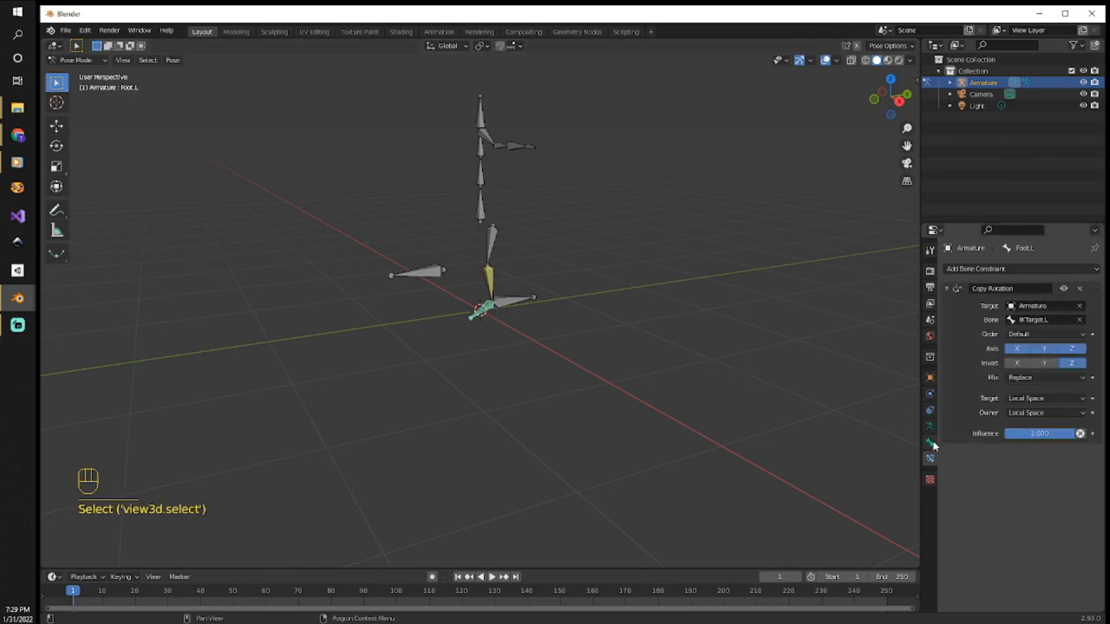
left_click(931, 444)
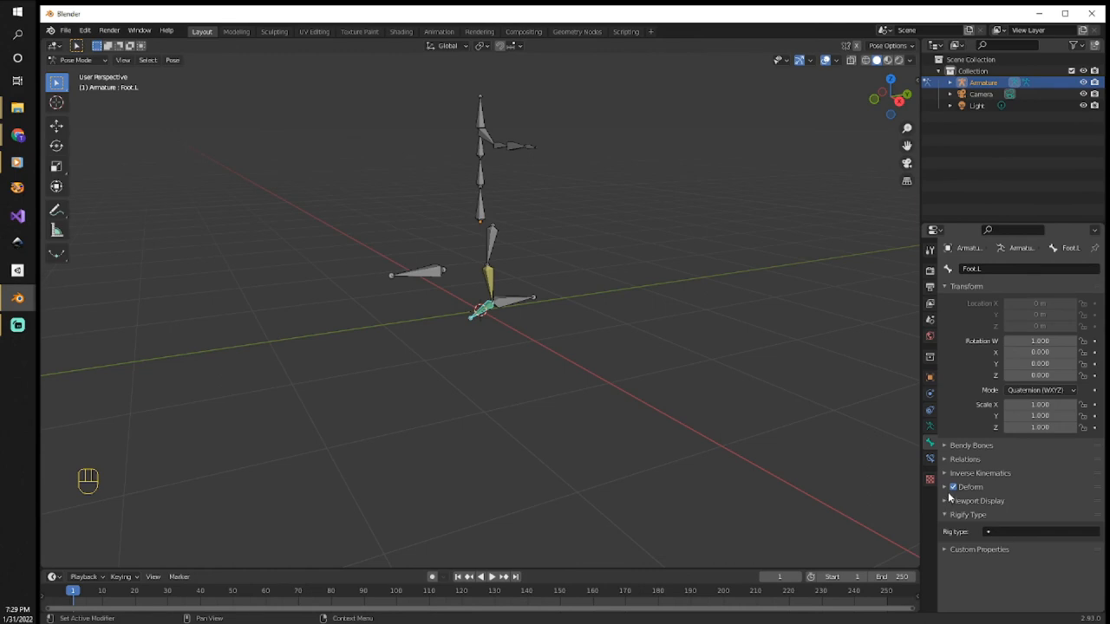
left_click(964, 458)
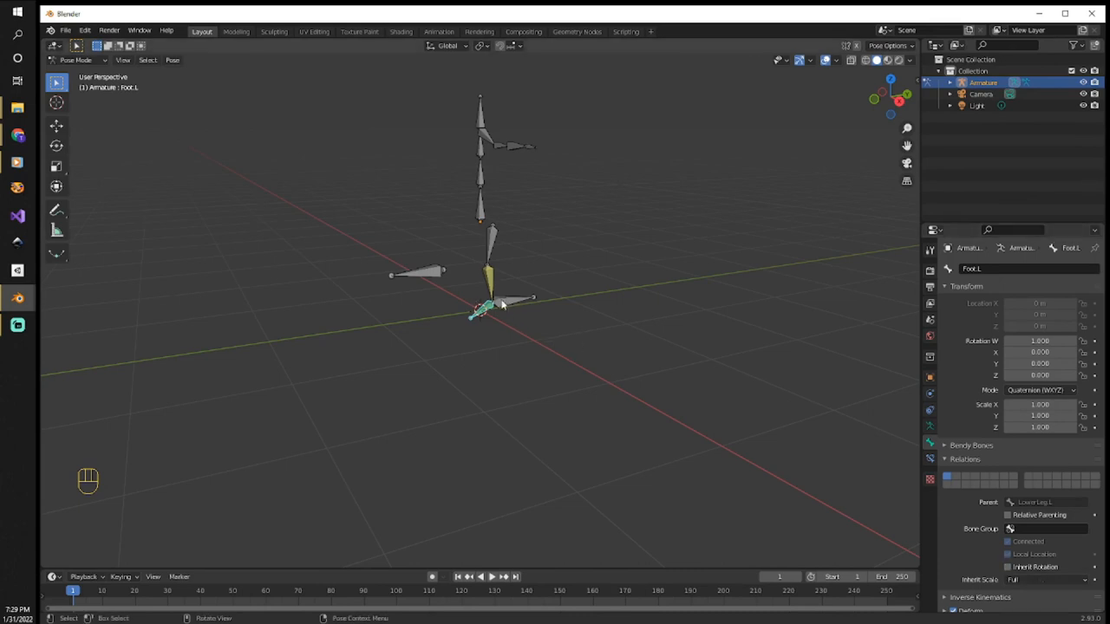
mouse_move(513, 303)
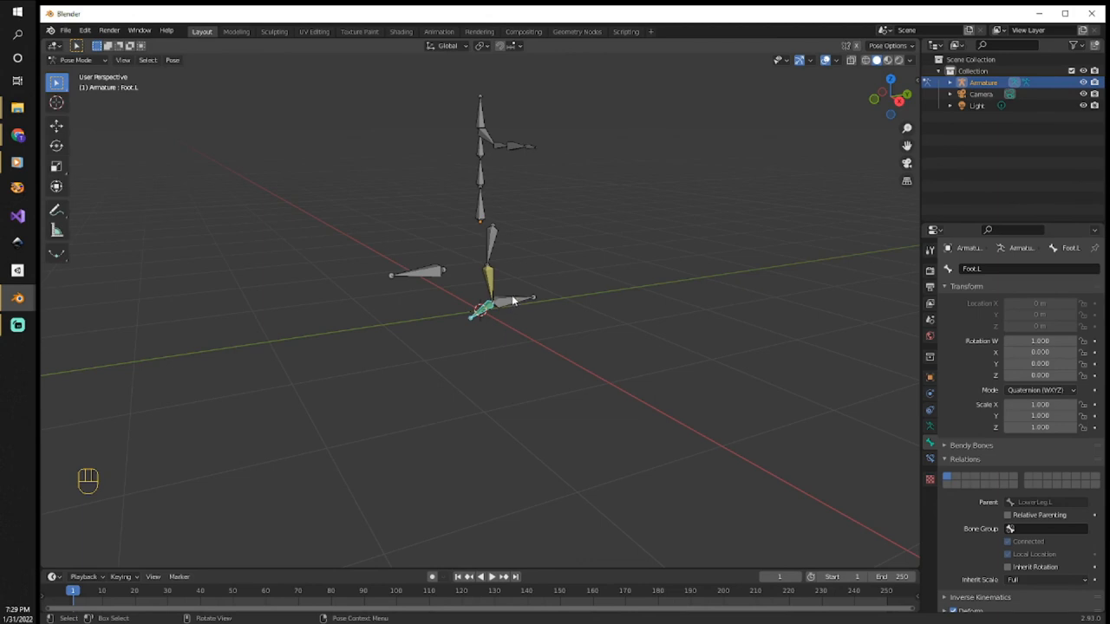
mouse_move(481, 224)
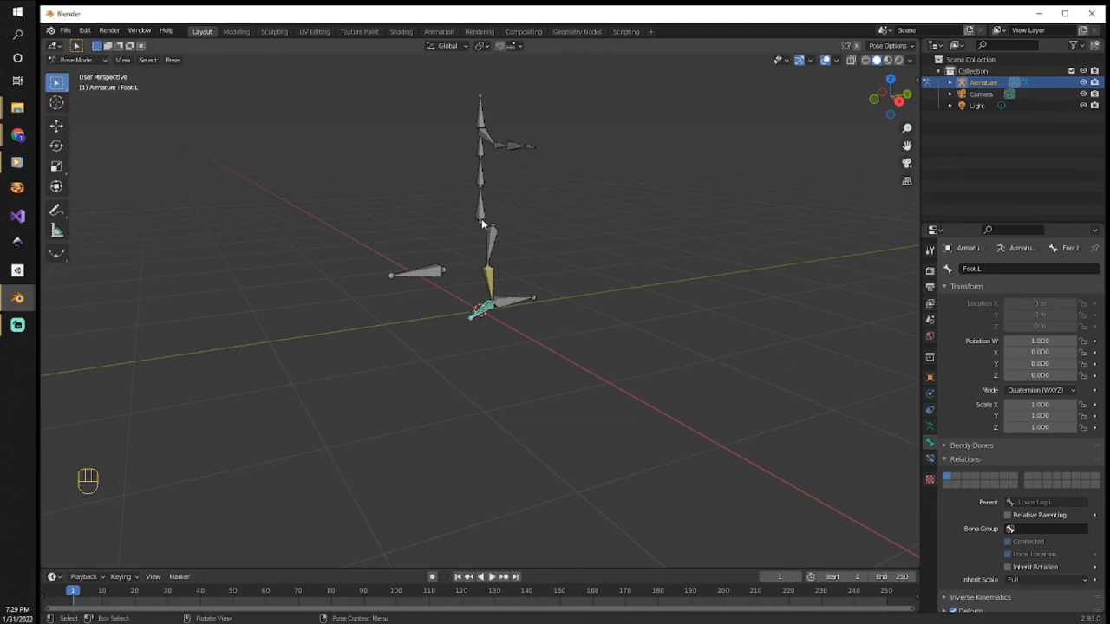
left_click(480, 203)
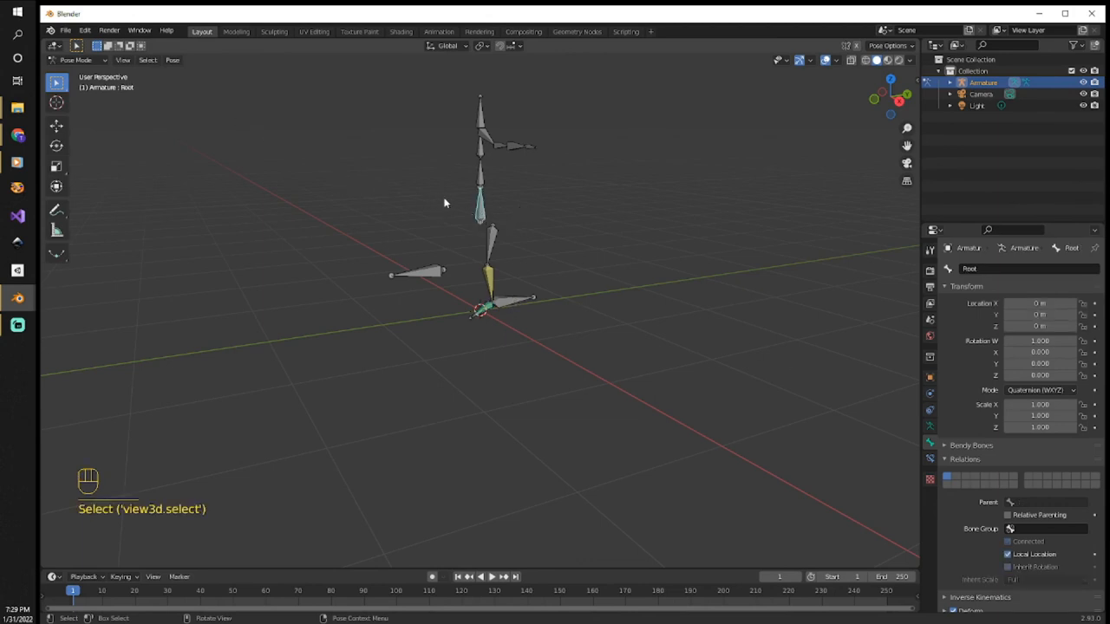
key("g")
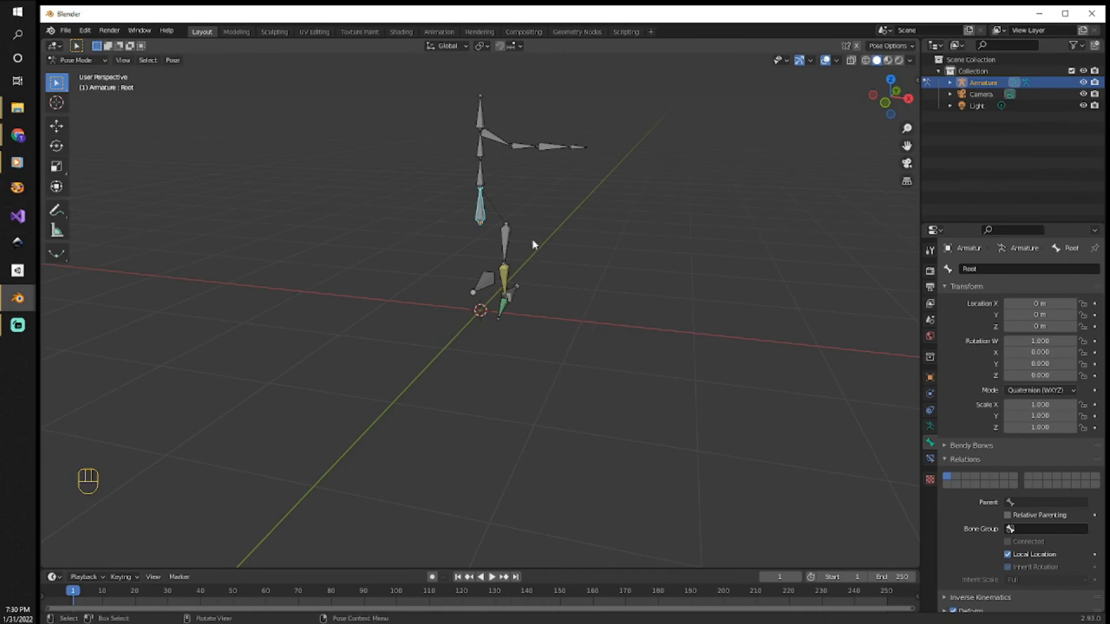
mouse_move(485, 182)
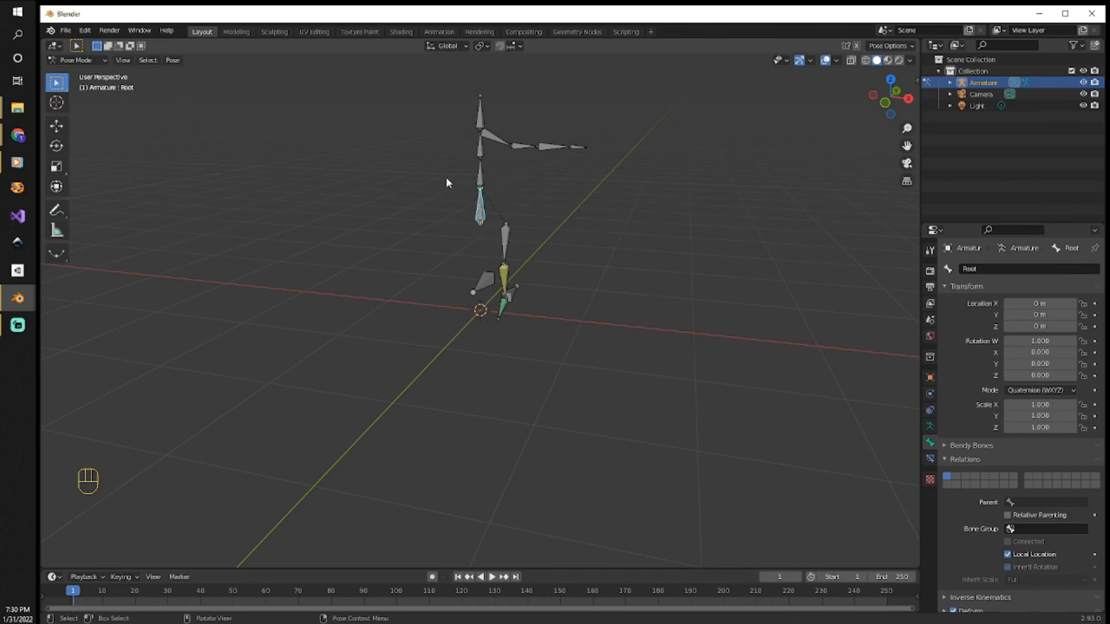
mouse_move(526, 147)
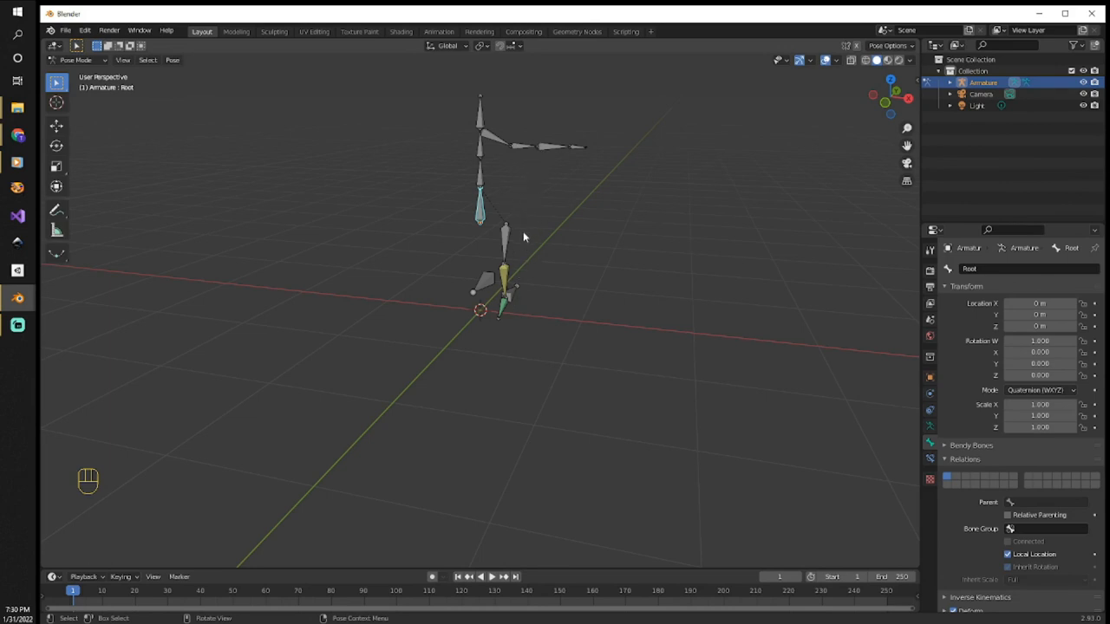
mouse_move(510, 234)
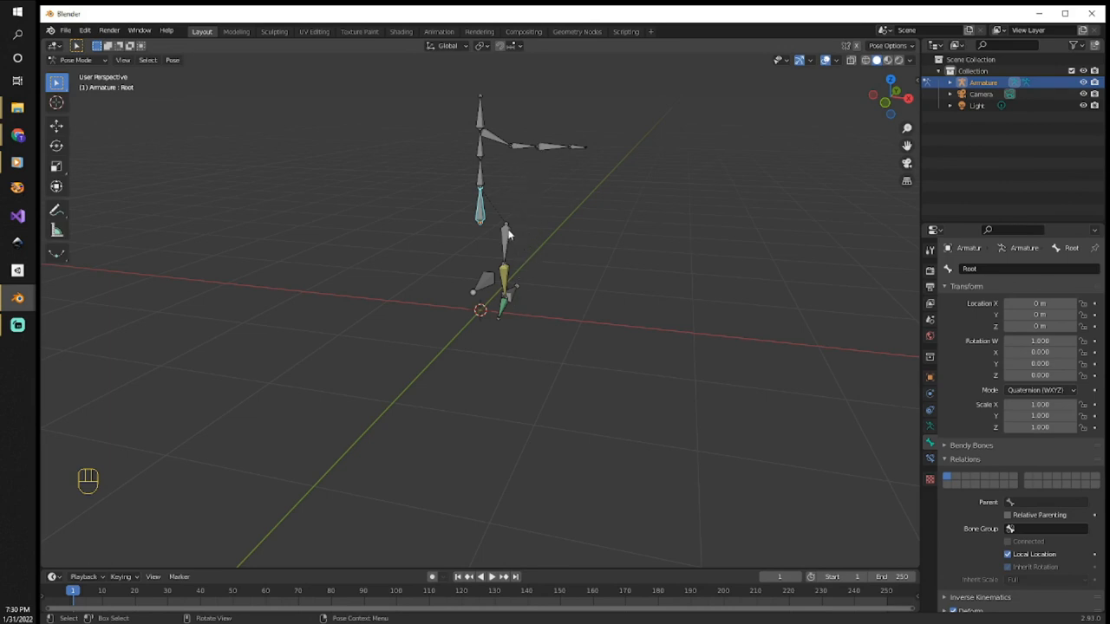
mouse_move(322, 158)
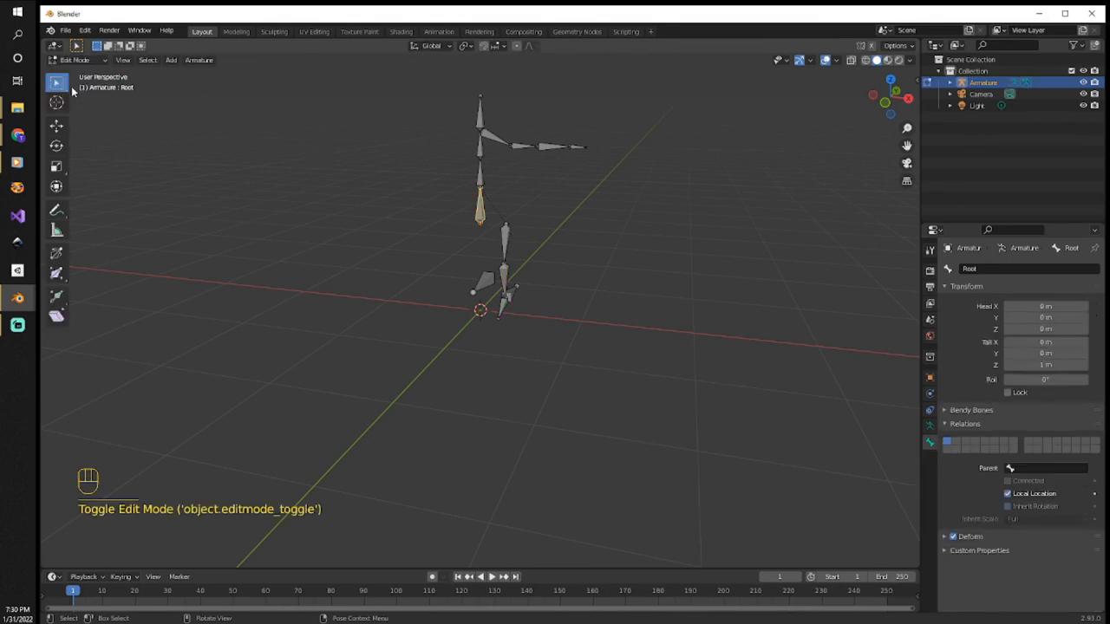
- Select every bone in the armature
key("a")
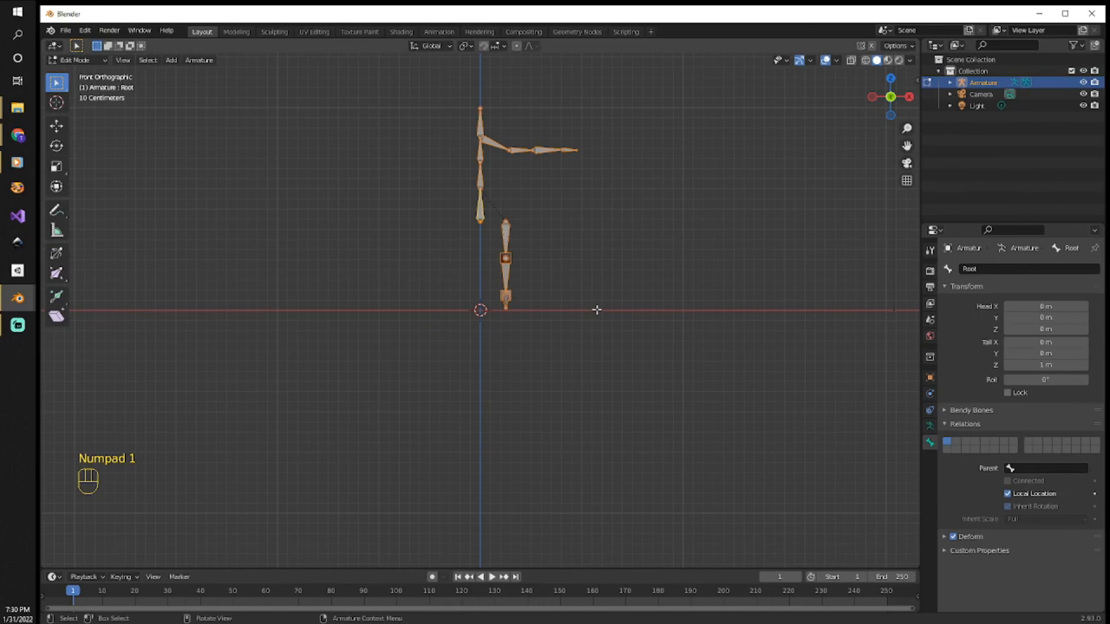
mouse_move(566, 295)
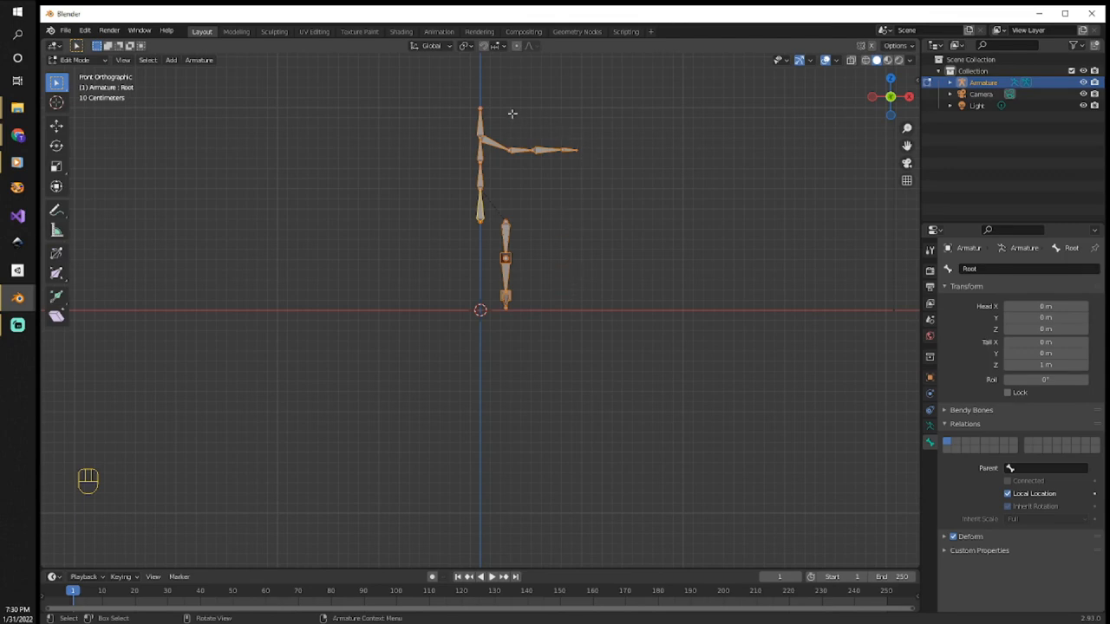
mouse_move(541, 181)
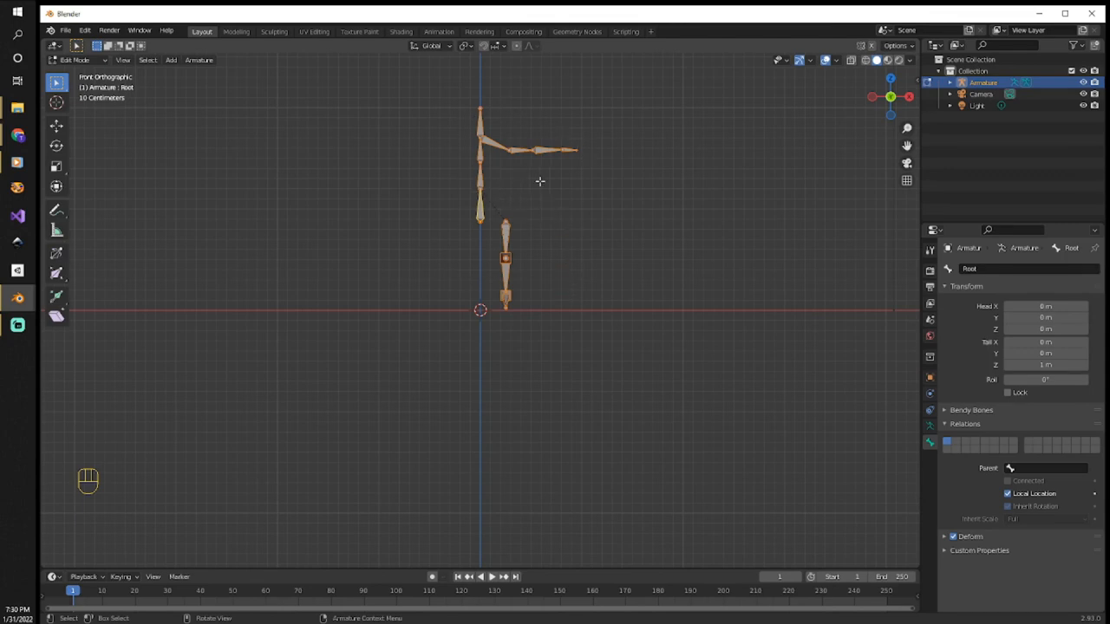
mouse_move(561, 215)
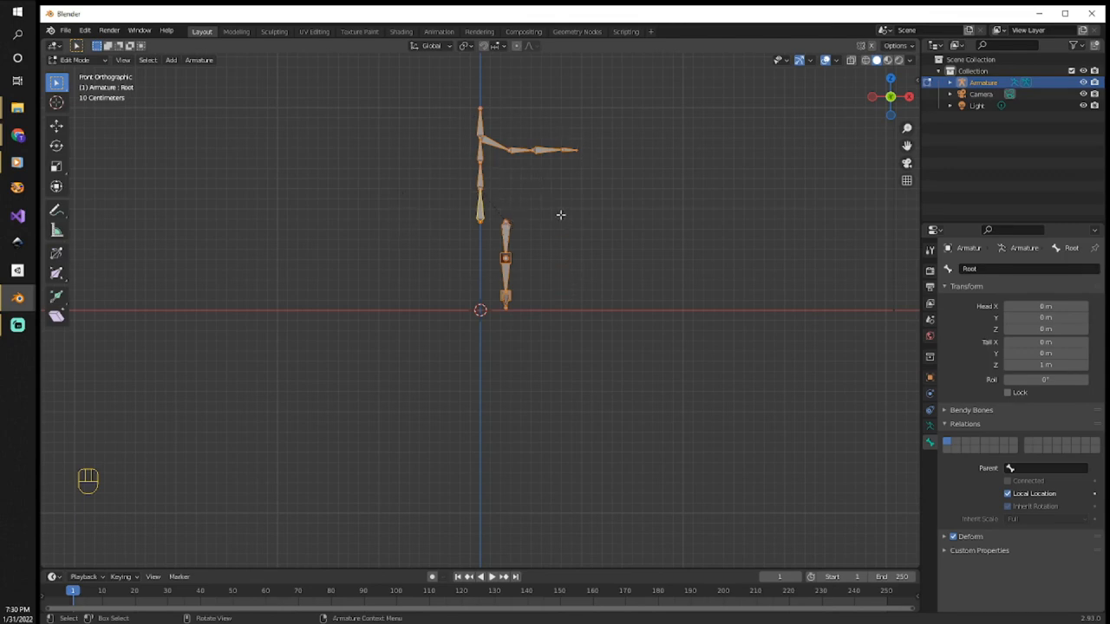
- Run Symmetrize from the search to create the right-side bones such as UpperArm.R
key("f3")
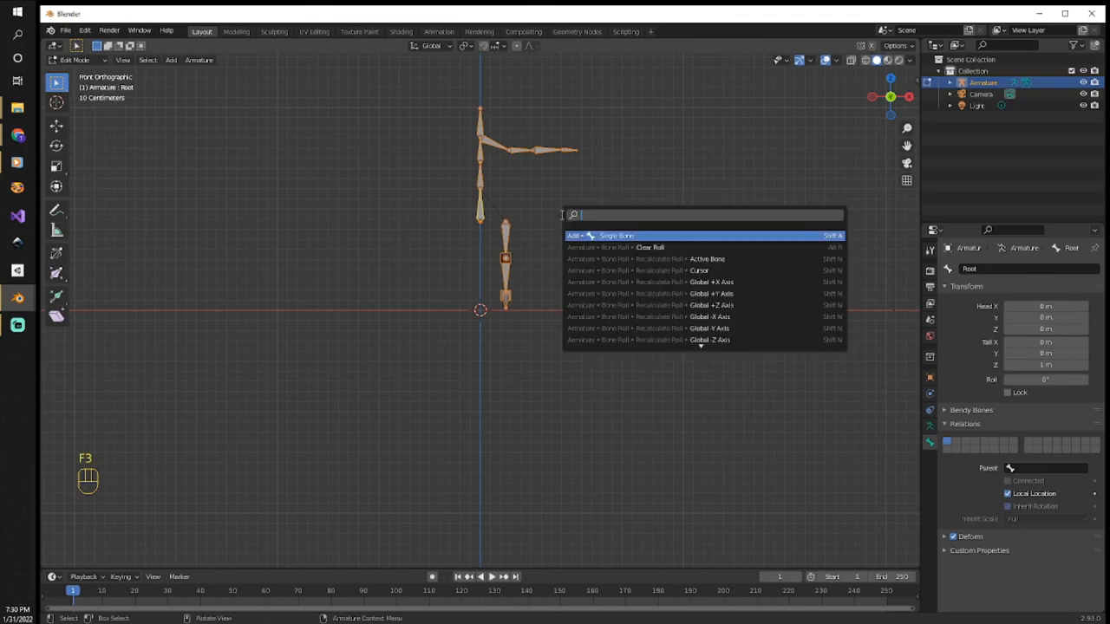
type("sy")
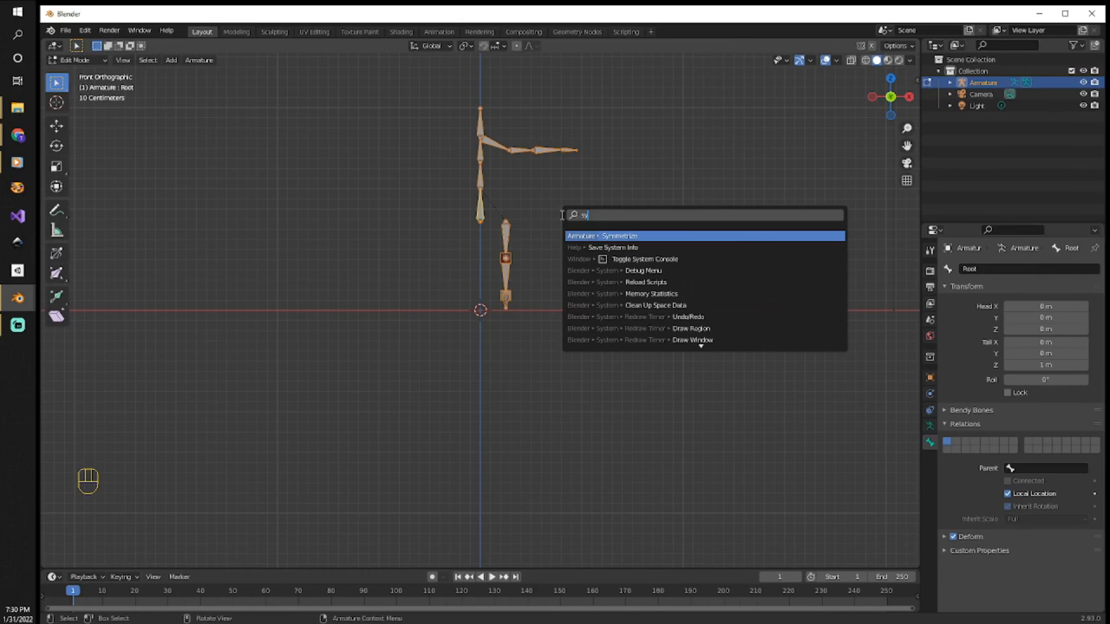
mouse_move(231, 133)
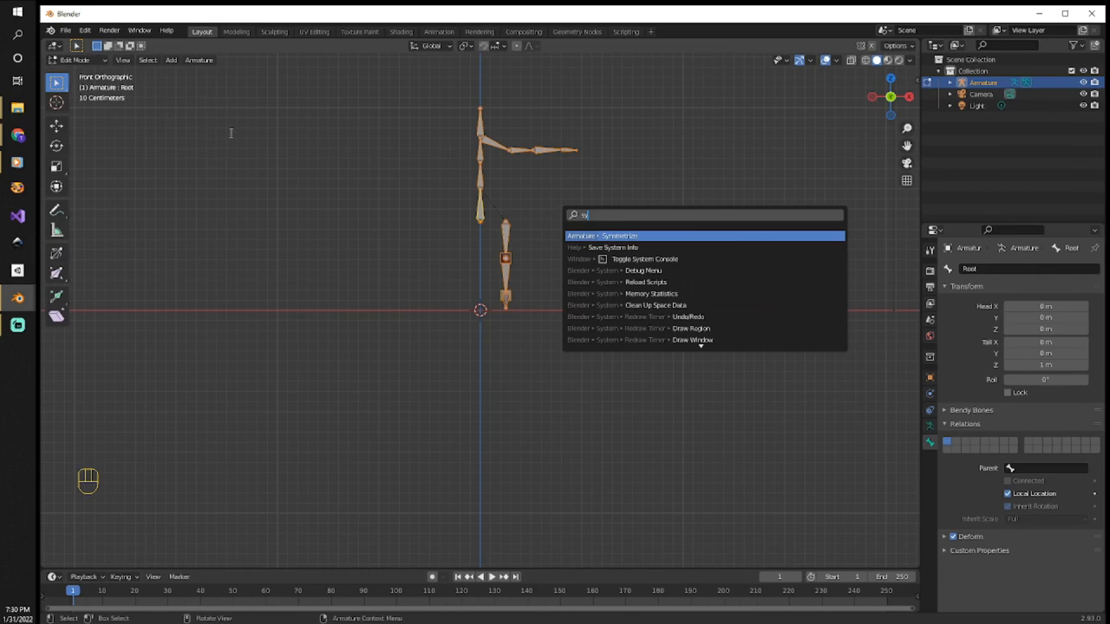
mouse_move(700, 339)
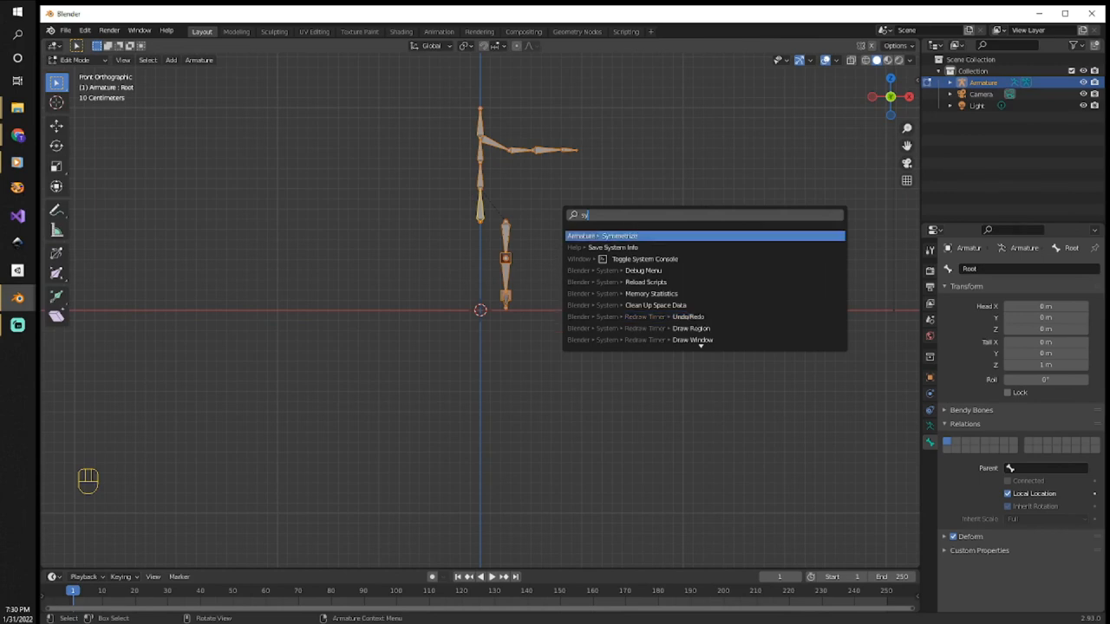
mouse_move(618, 236)
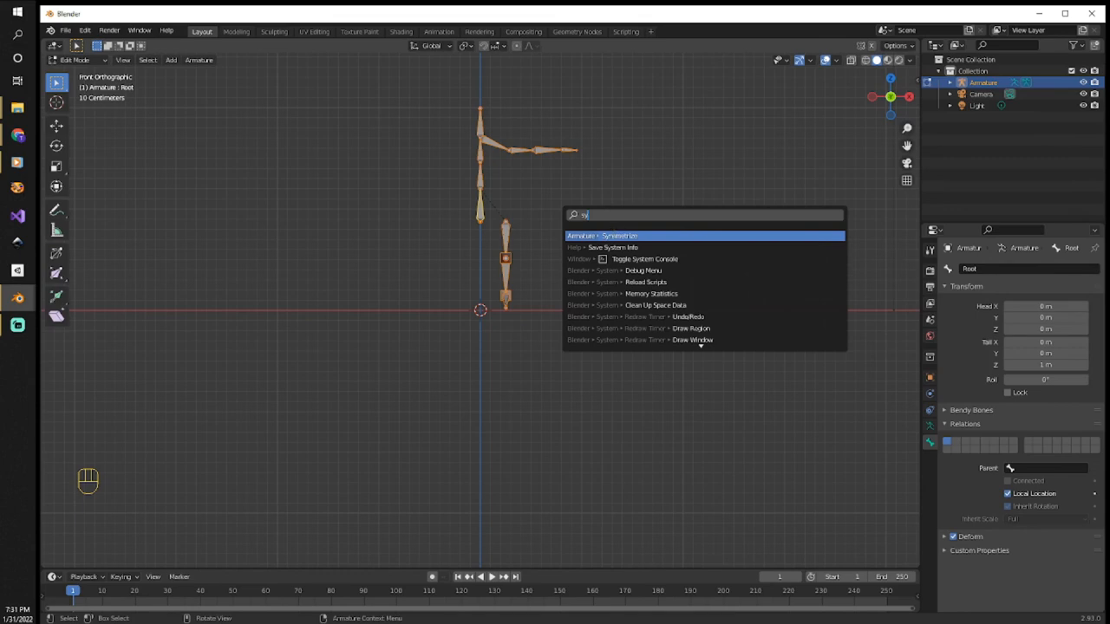
left_click(602, 235)
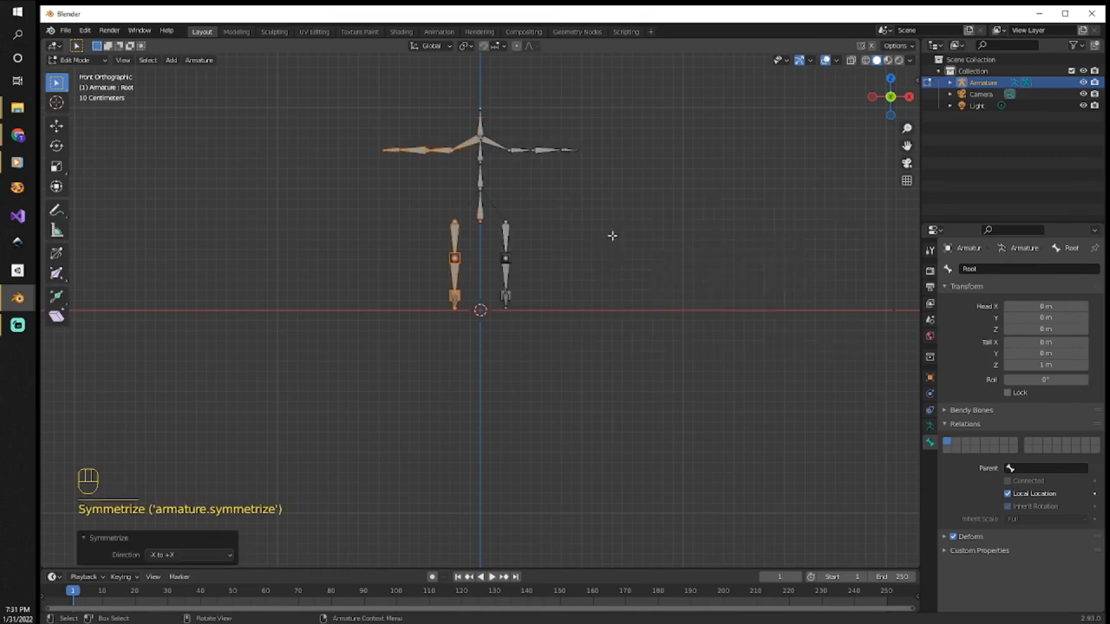
mouse_move(451, 165)
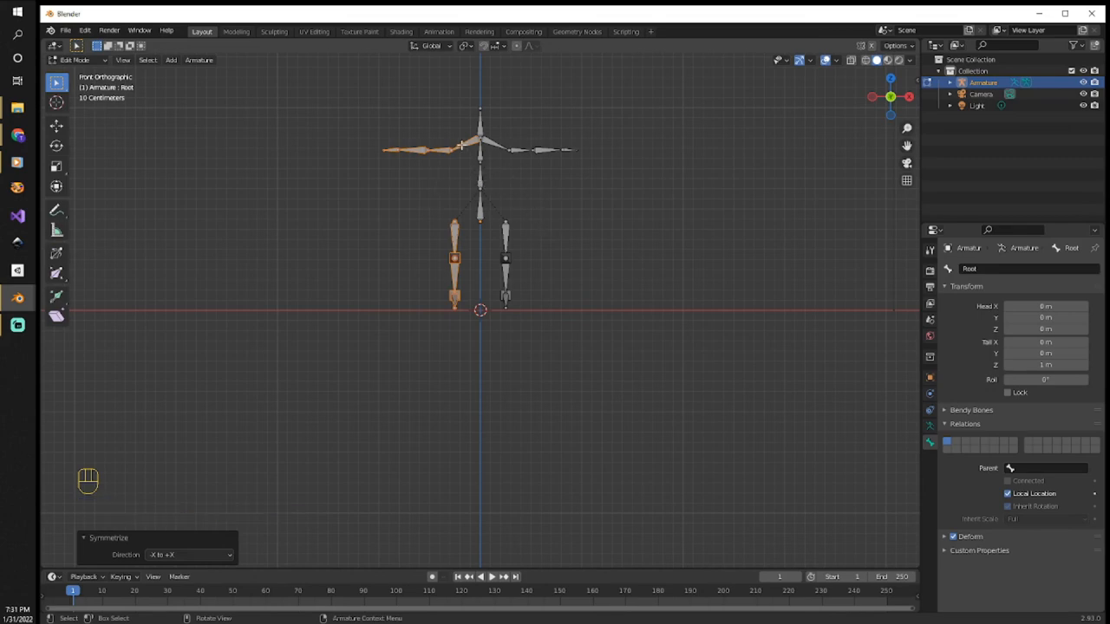
left_click(442, 152)
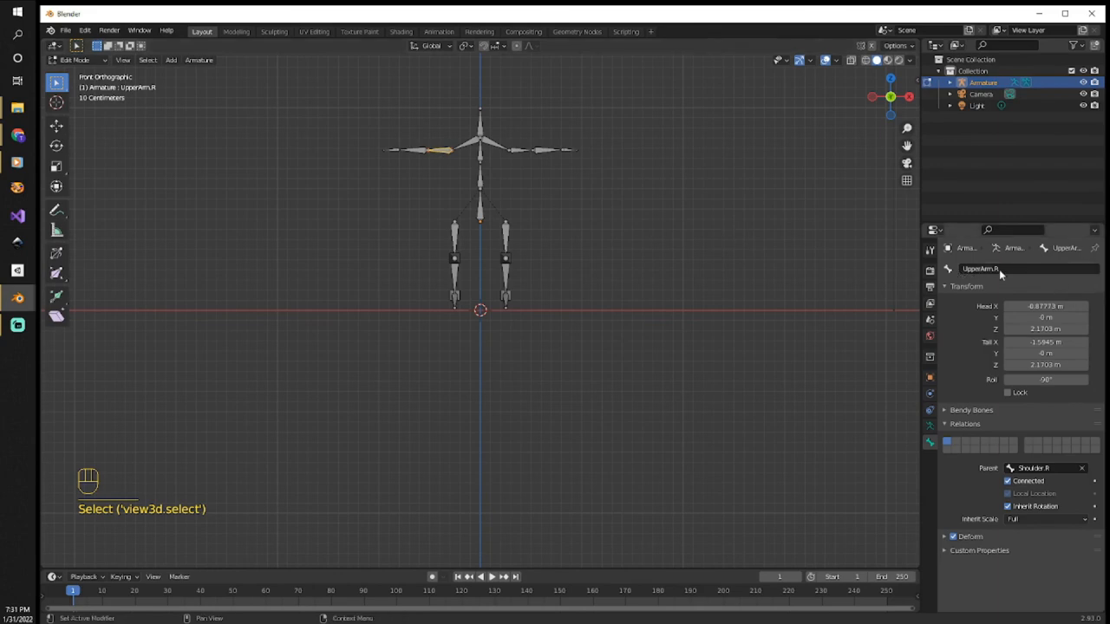
mouse_move(981, 268)
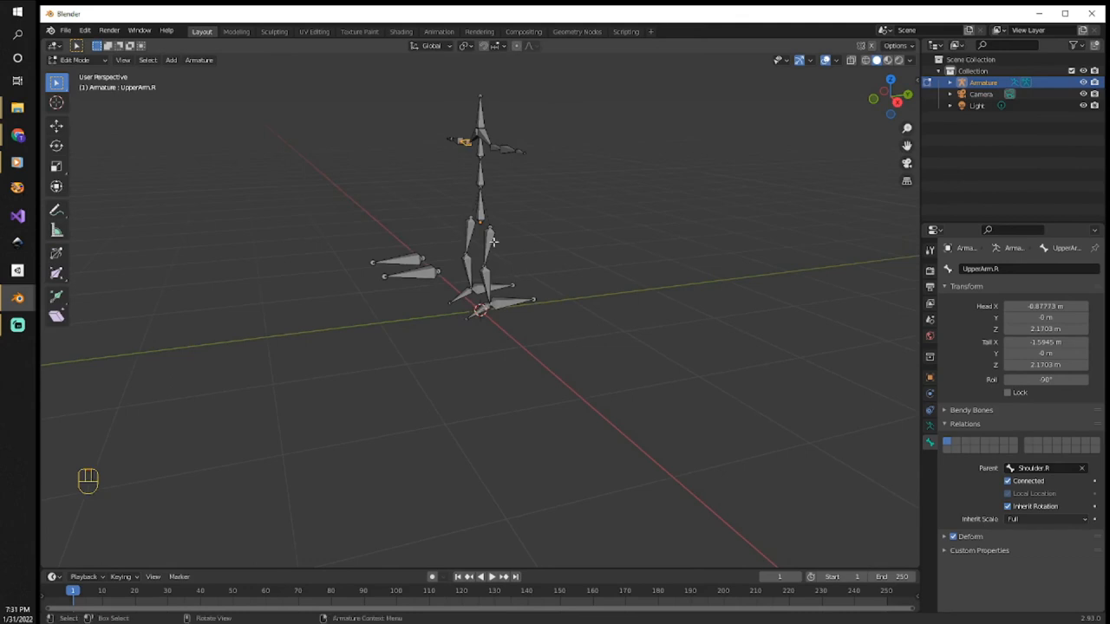
- Switch to Pose Mode, select the Root bone and start moving it
left_click(78, 60)
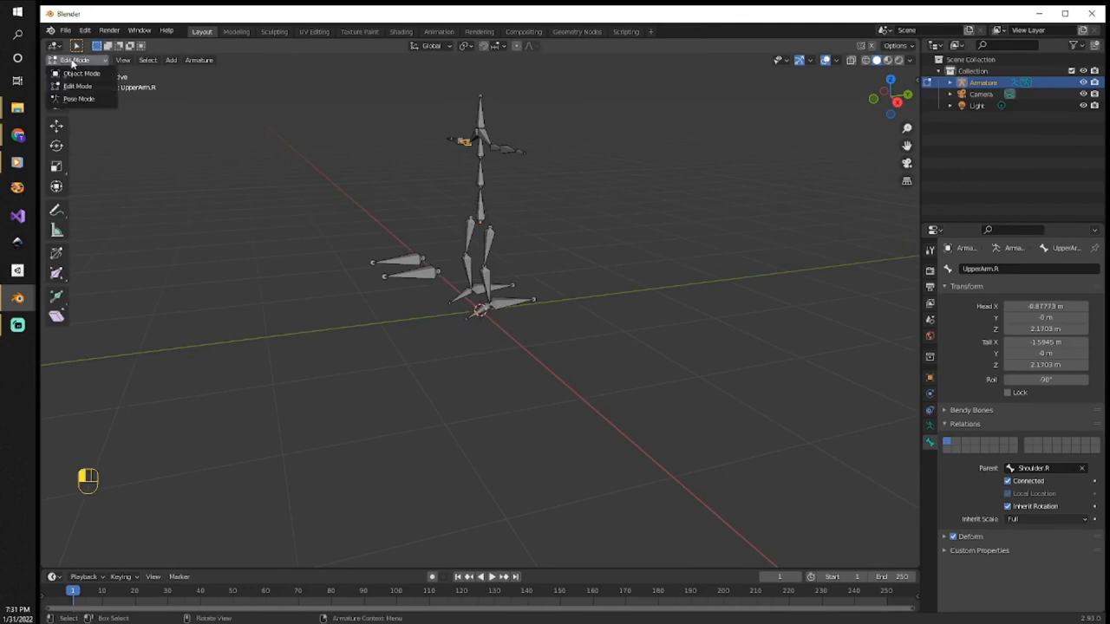
left_click(78, 98)
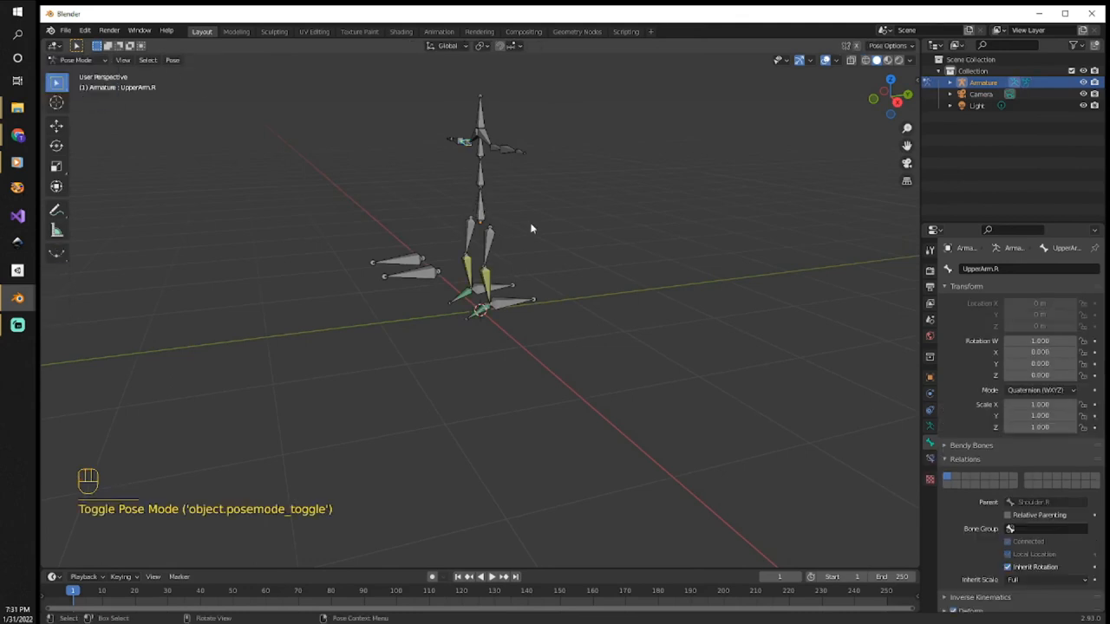
left_click(480, 209)
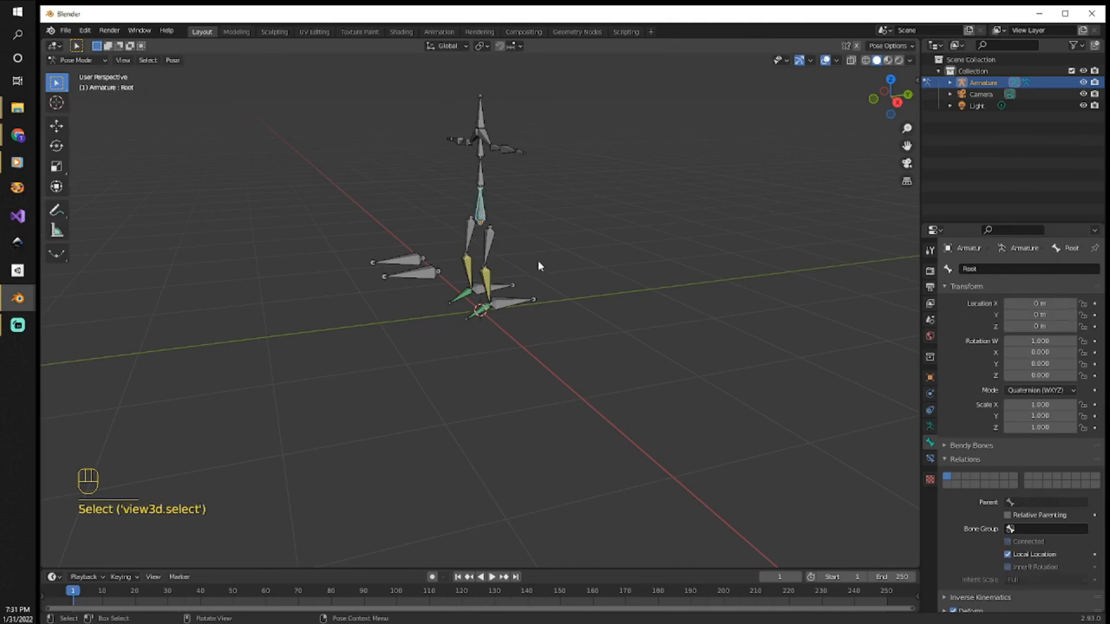
key("g")
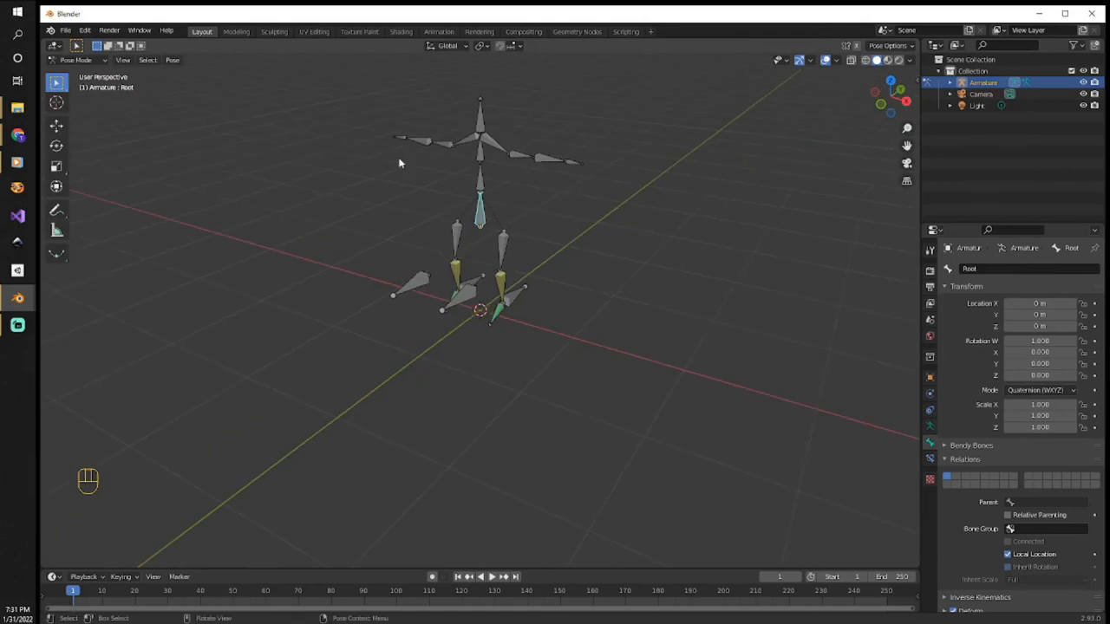
mouse_move(586, 314)
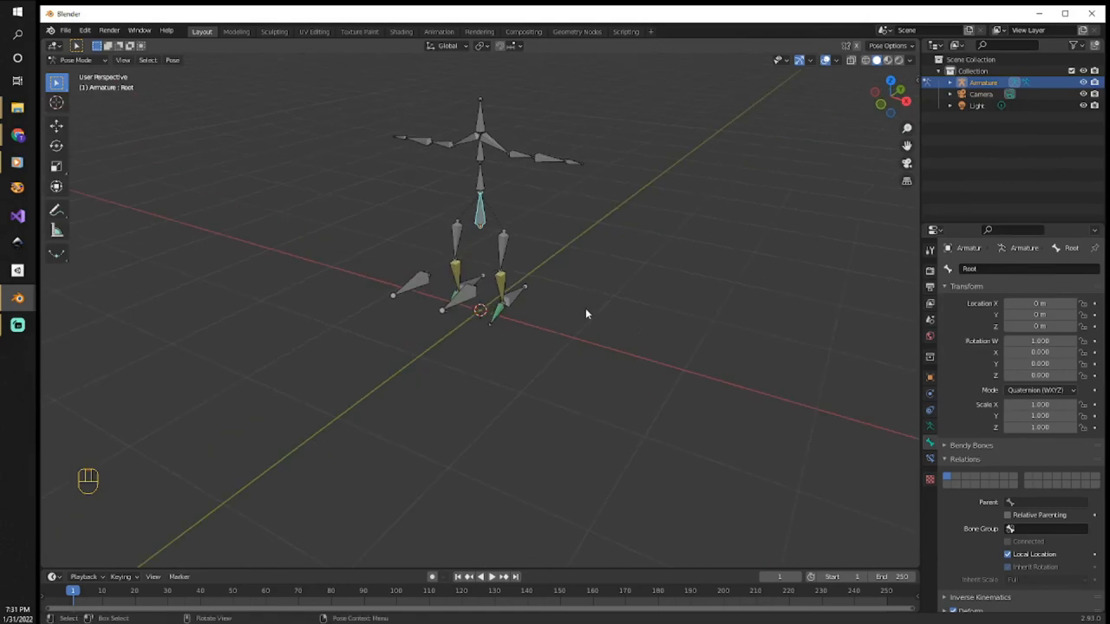